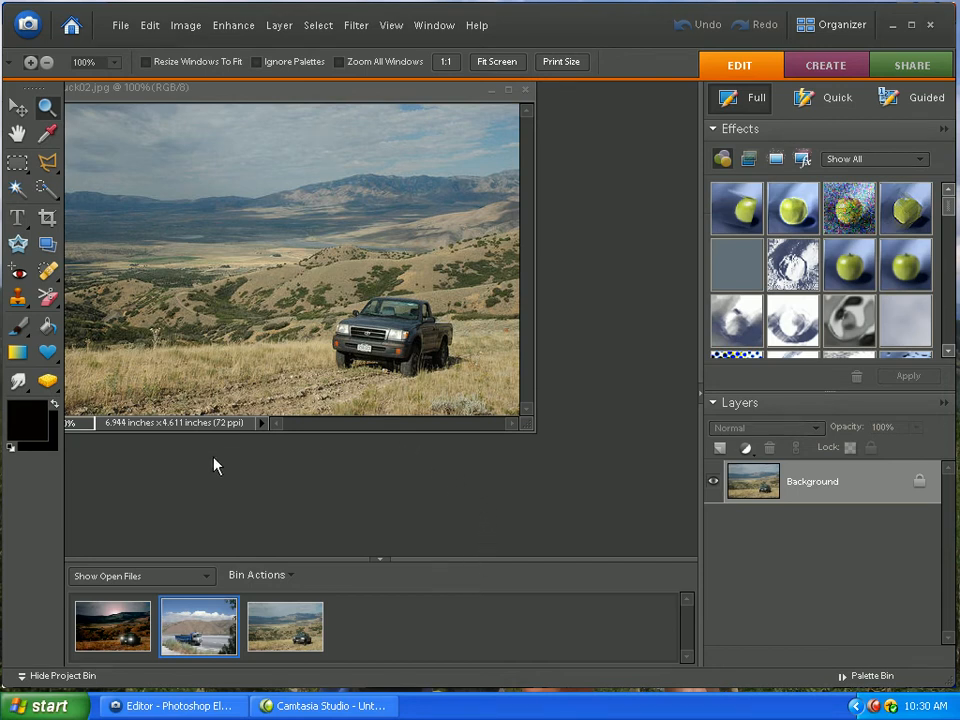
{"action": "mouse_move", "coordinate": [583, 167]}
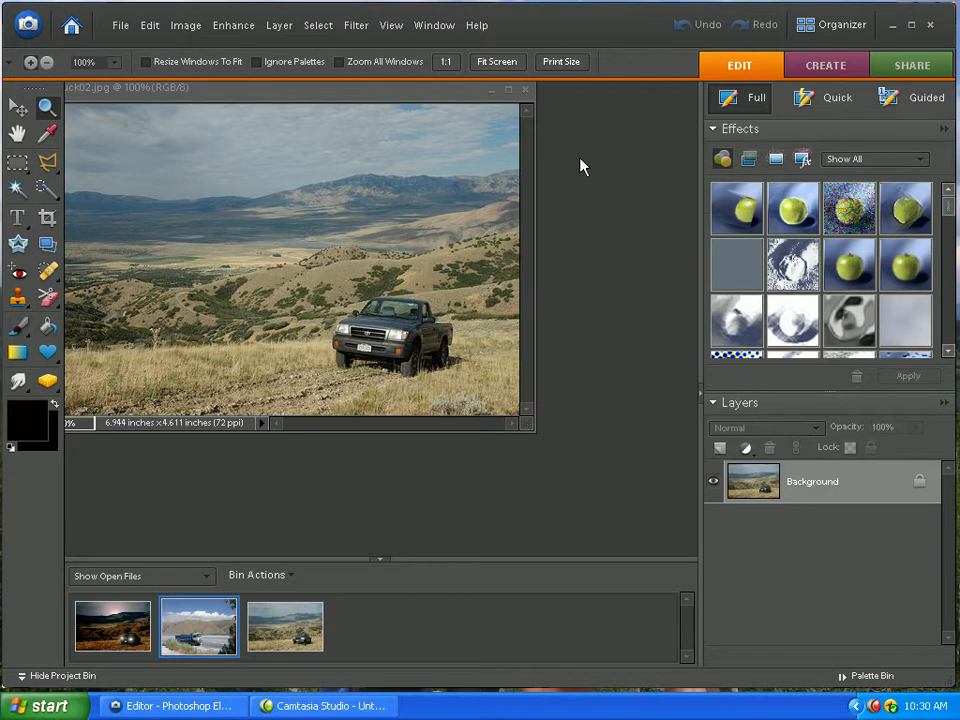
{"action": "mouse_move", "coordinate": [298, 96]}
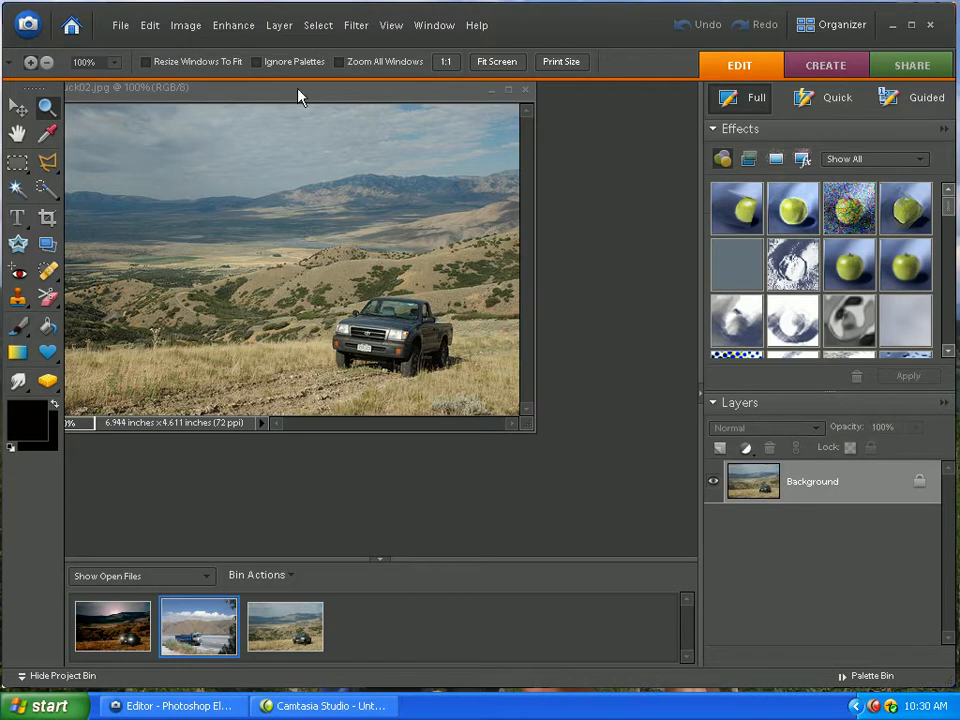
{"action": "mouse_move", "coordinate": [275, 95]}
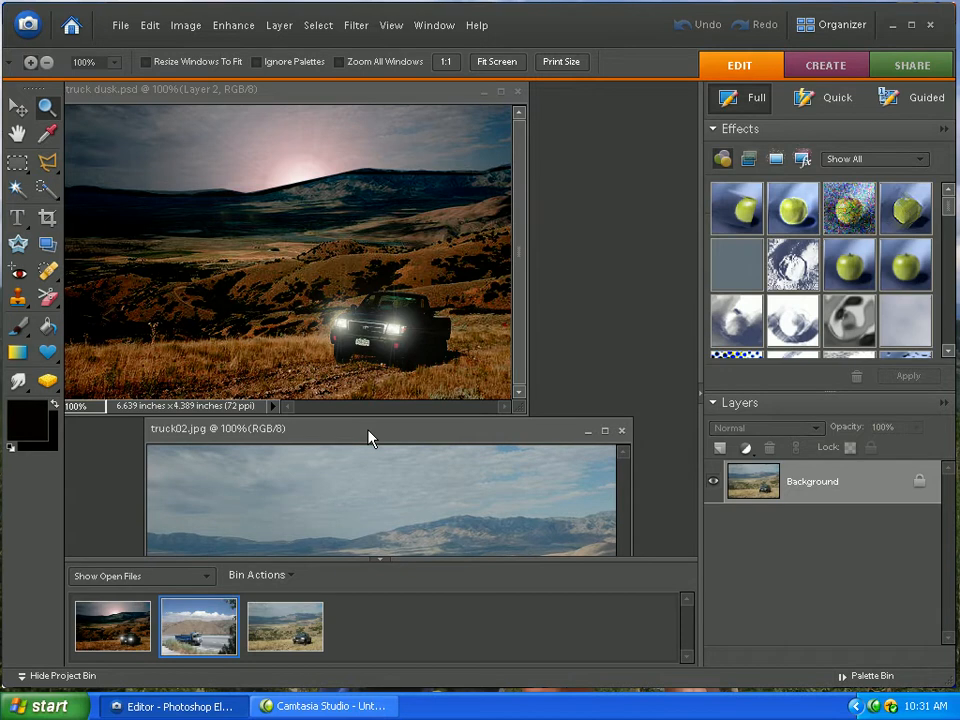
Close truck dusk.psd and discard its unsaved changes.
{"action": "left_click", "coordinate": [518, 90]}
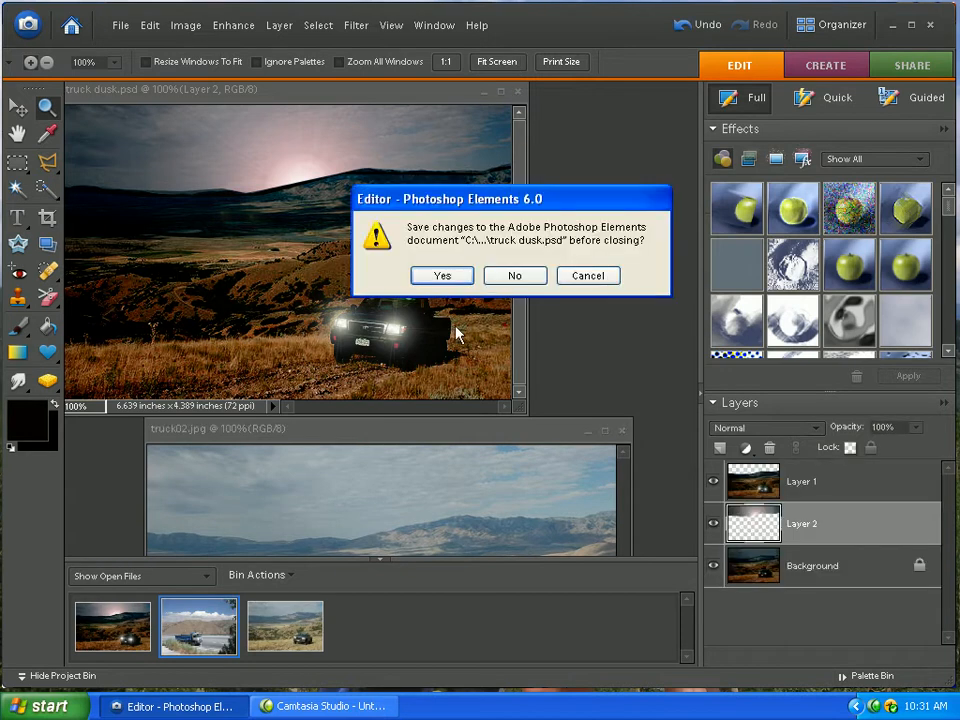
{"action": "left_click", "coordinate": [514, 275]}
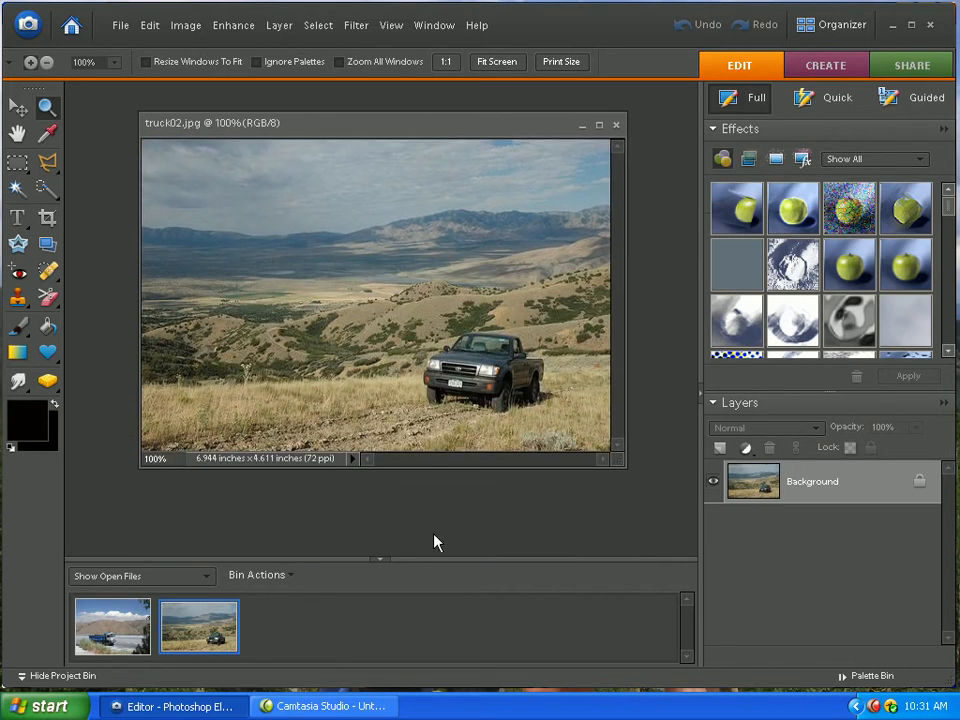
{"action": "mouse_move", "coordinate": [110, 230]}
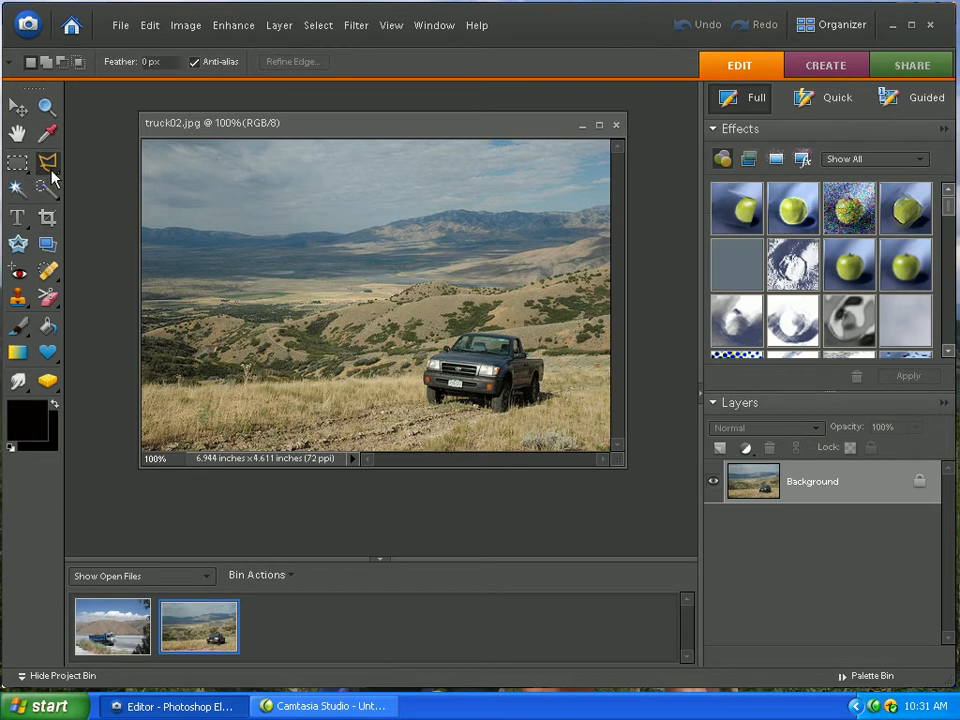
{"action": "mouse_move", "coordinate": [48, 162]}
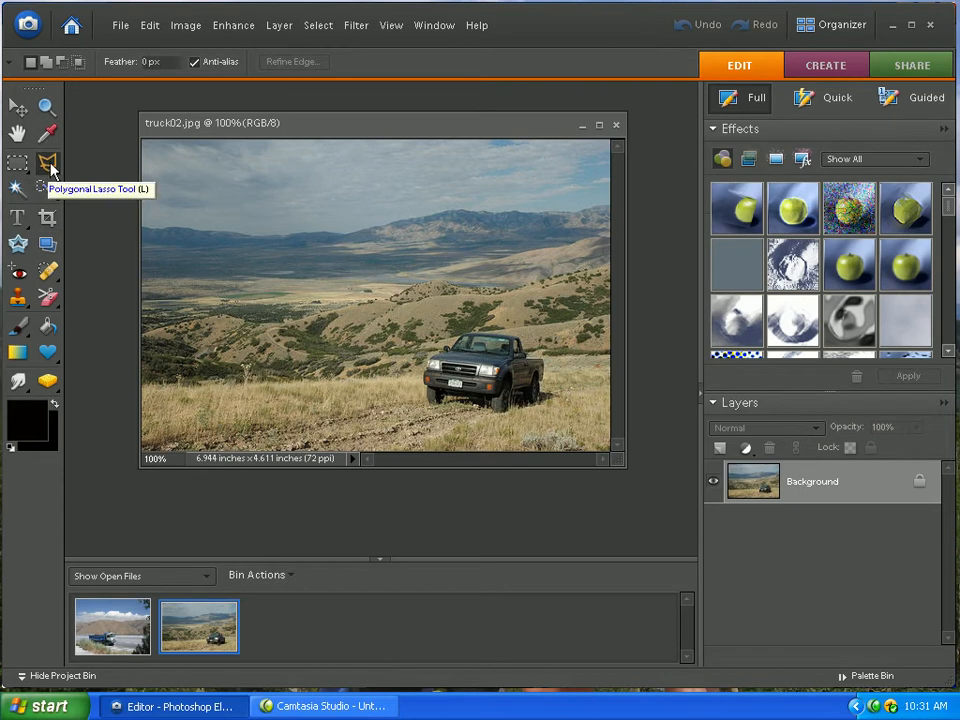
{"action": "mouse_move", "coordinate": [60, 168]}
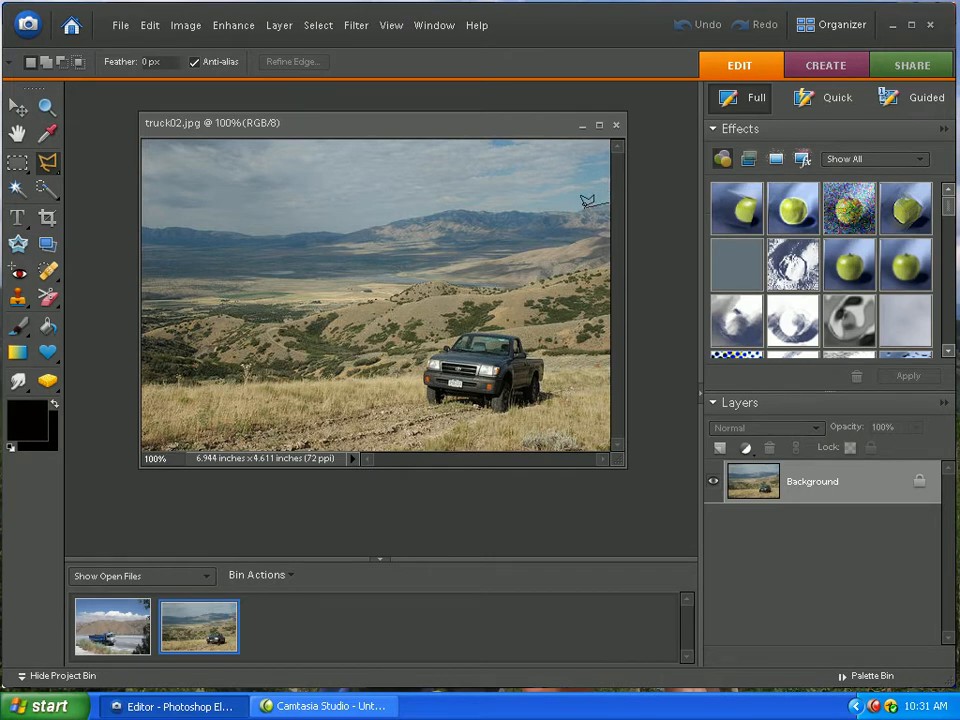
{"action": "mouse_move", "coordinate": [575, 205]}
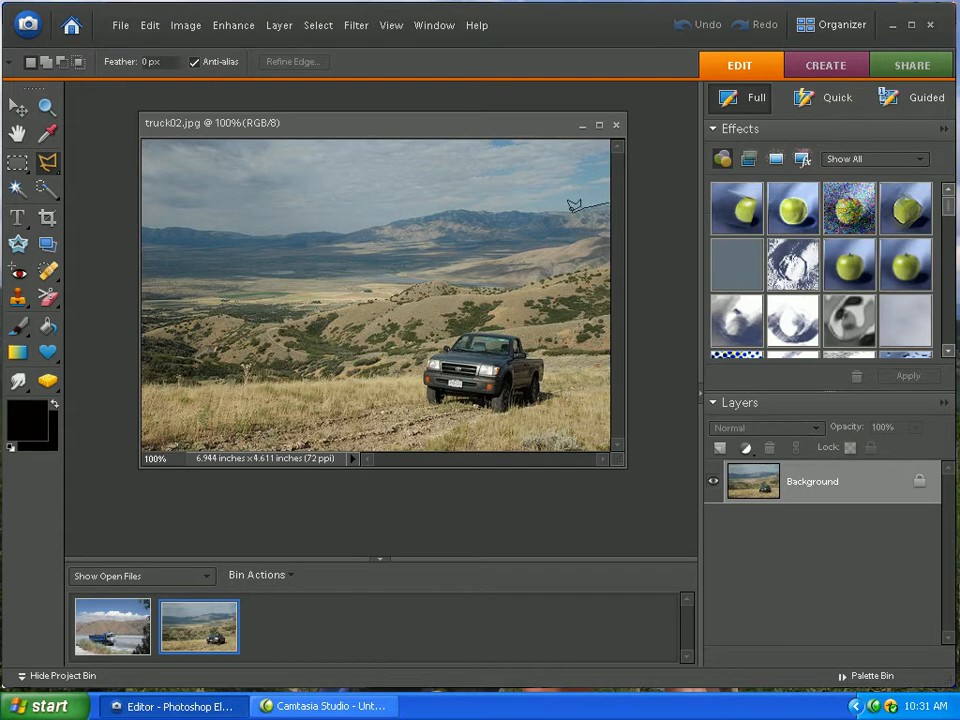
{"action": "mouse_move", "coordinate": [540, 207]}
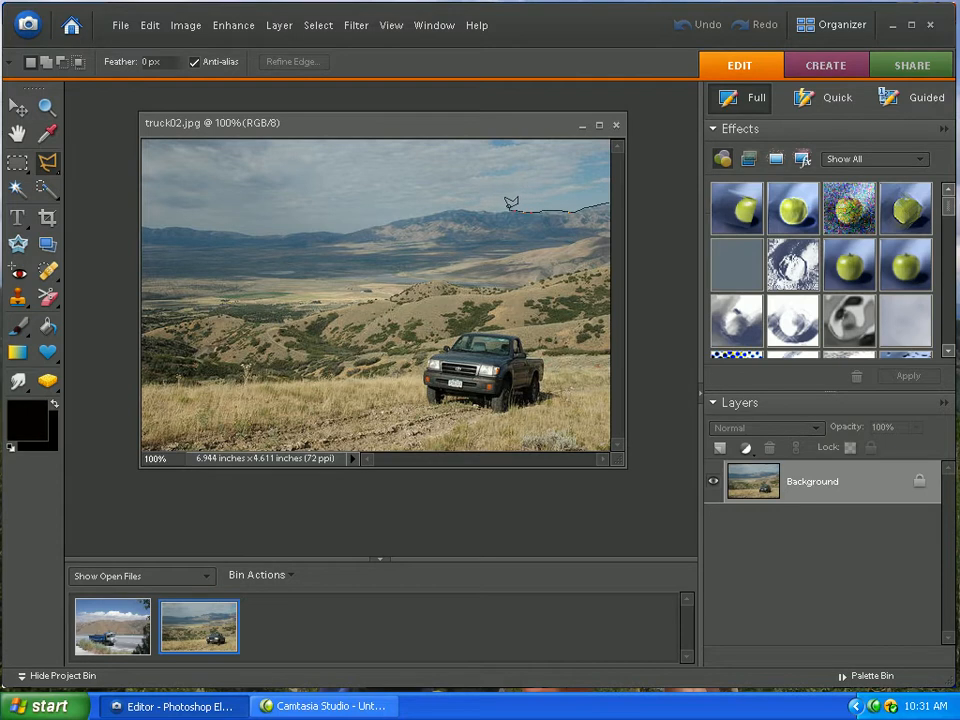
{"action": "mouse_move", "coordinate": [503, 202]}
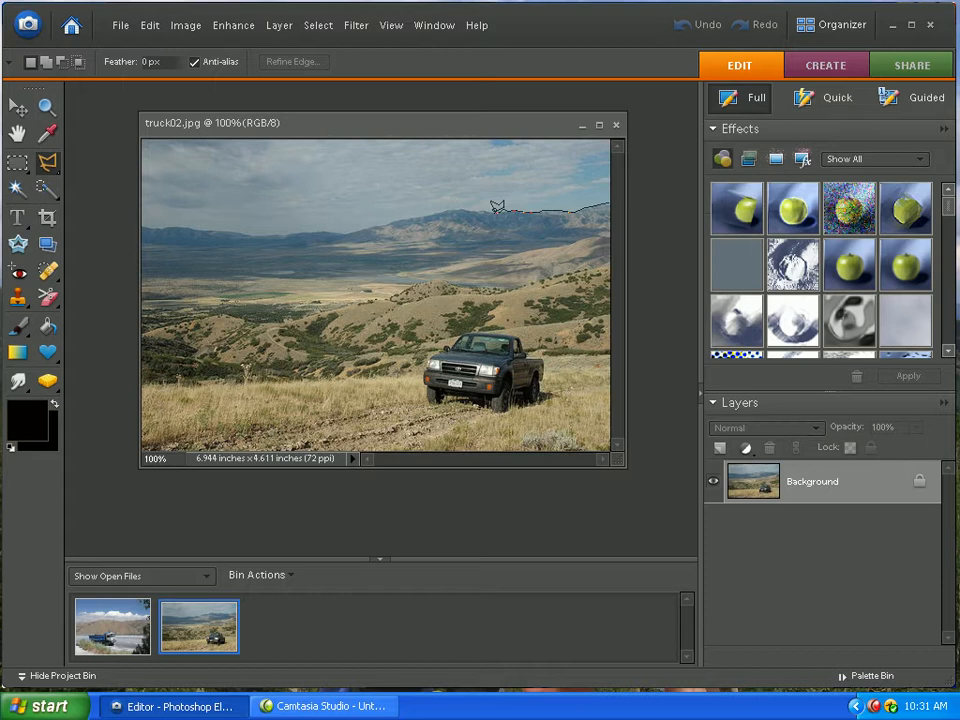
{"action": "mouse_move", "coordinate": [482, 205]}
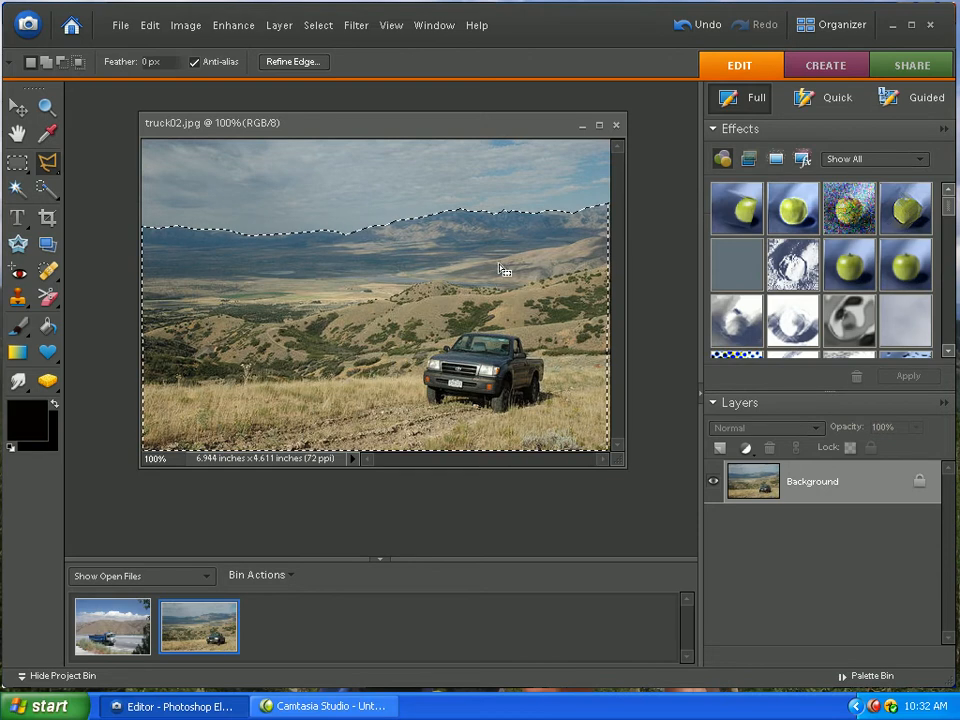
{"action": "mouse_move", "coordinate": [363, 310]}
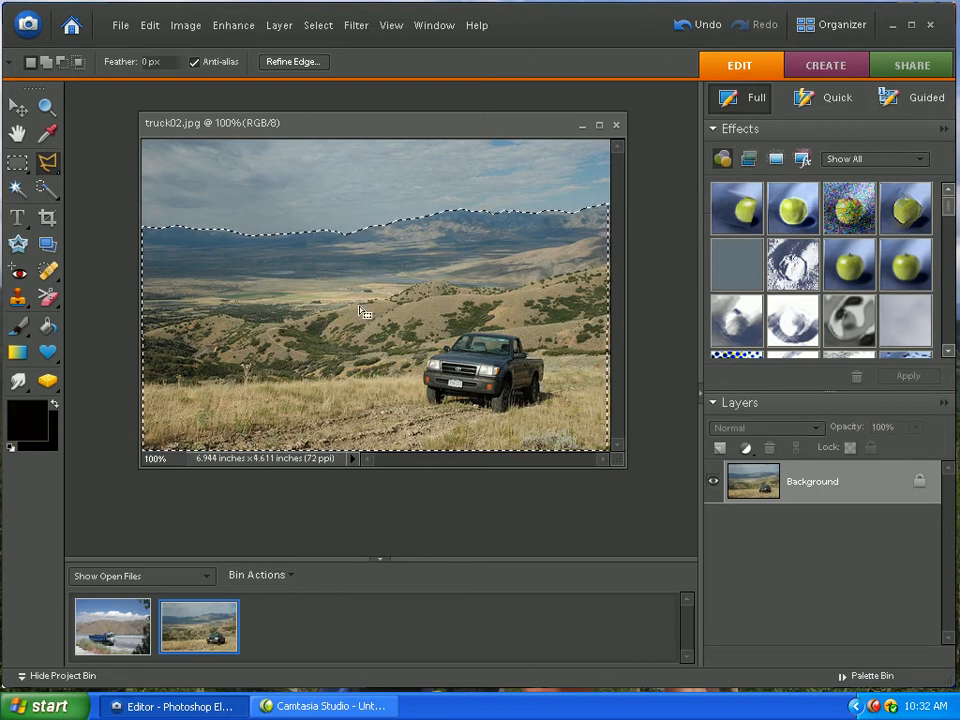
Bring up the context menu for the polygonal land selection below the ridgeline.
{"action": "right_click", "coordinate": [362, 312]}
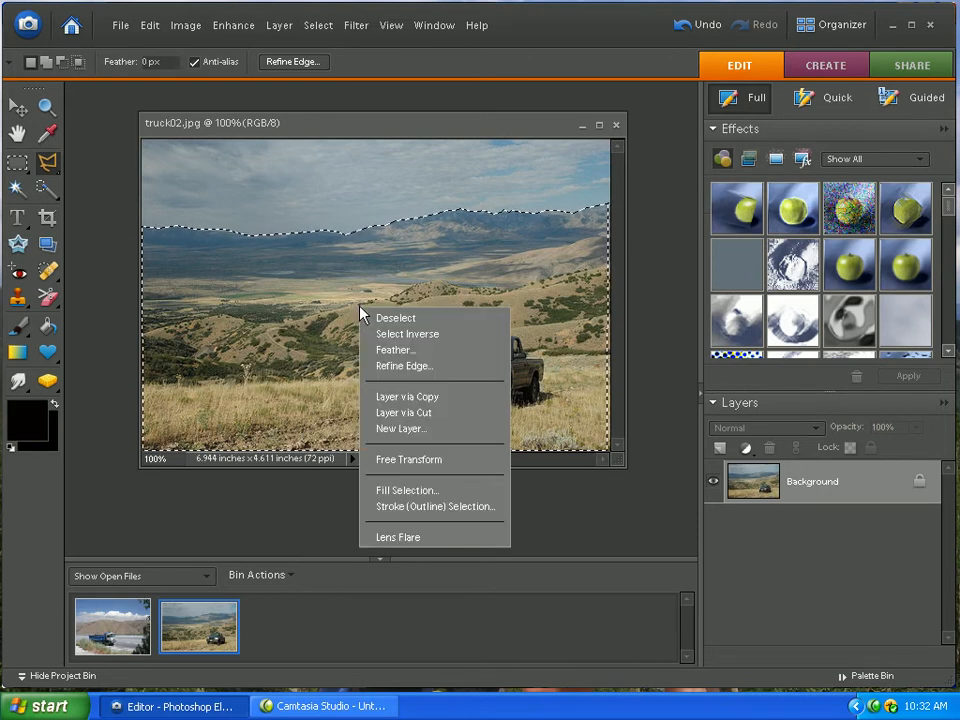
{"action": "mouse_move", "coordinate": [407, 396]}
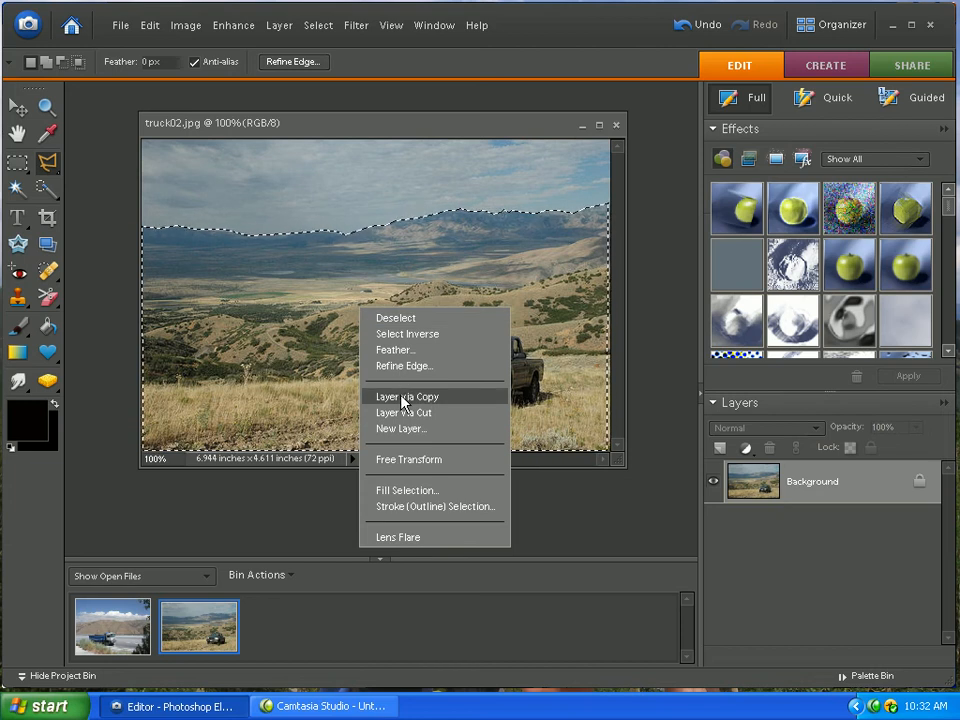
Copy the land to Layer 1, then lasso the sky from Background and copy it to Layer 2.
{"action": "left_click", "coordinate": [407, 396]}
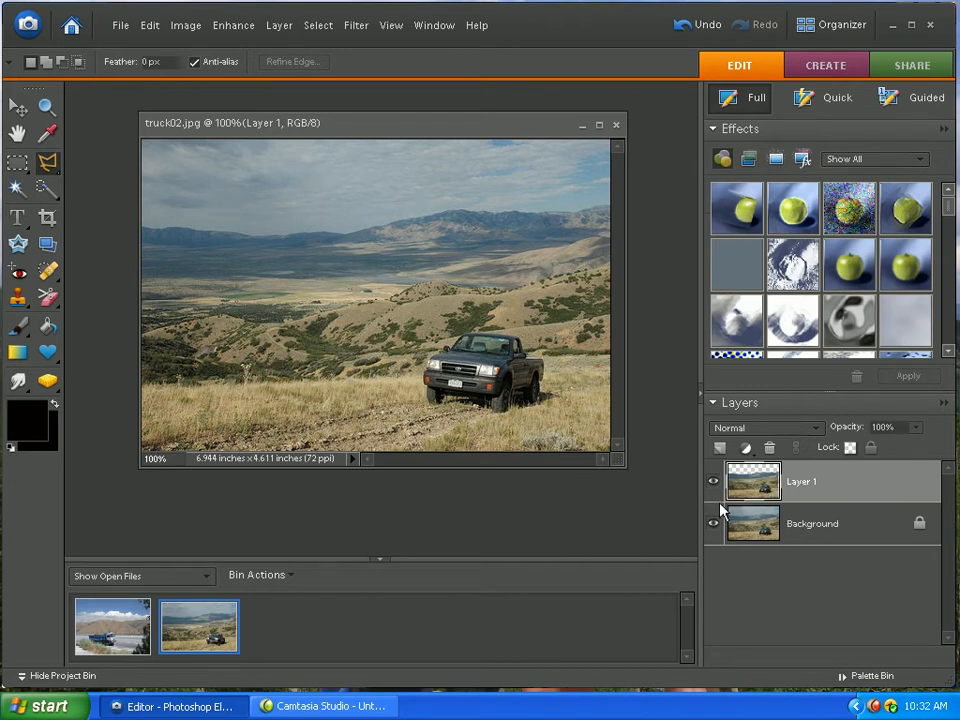
{"action": "left_click", "coordinate": [812, 523]}
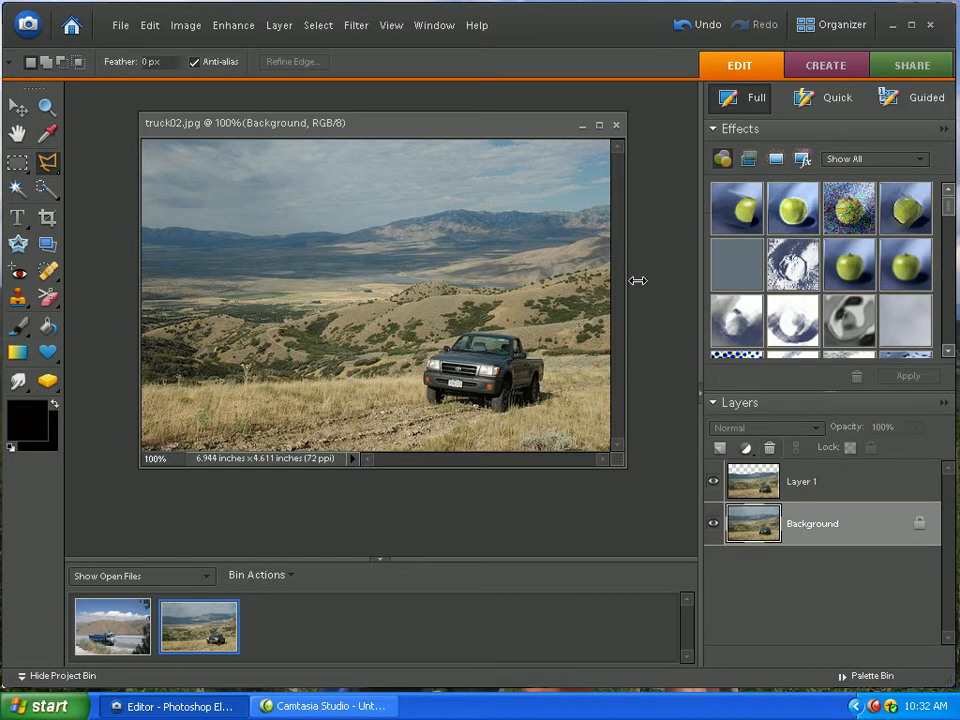
{"action": "mouse_move", "coordinate": [607, 193]}
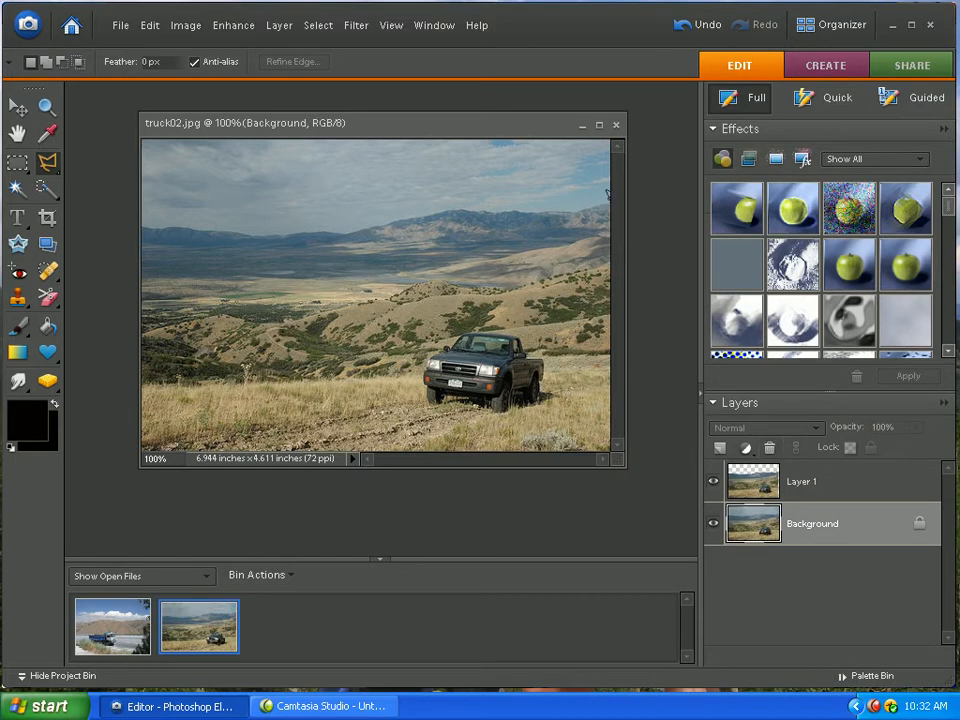
{"action": "mouse_move", "coordinate": [593, 203]}
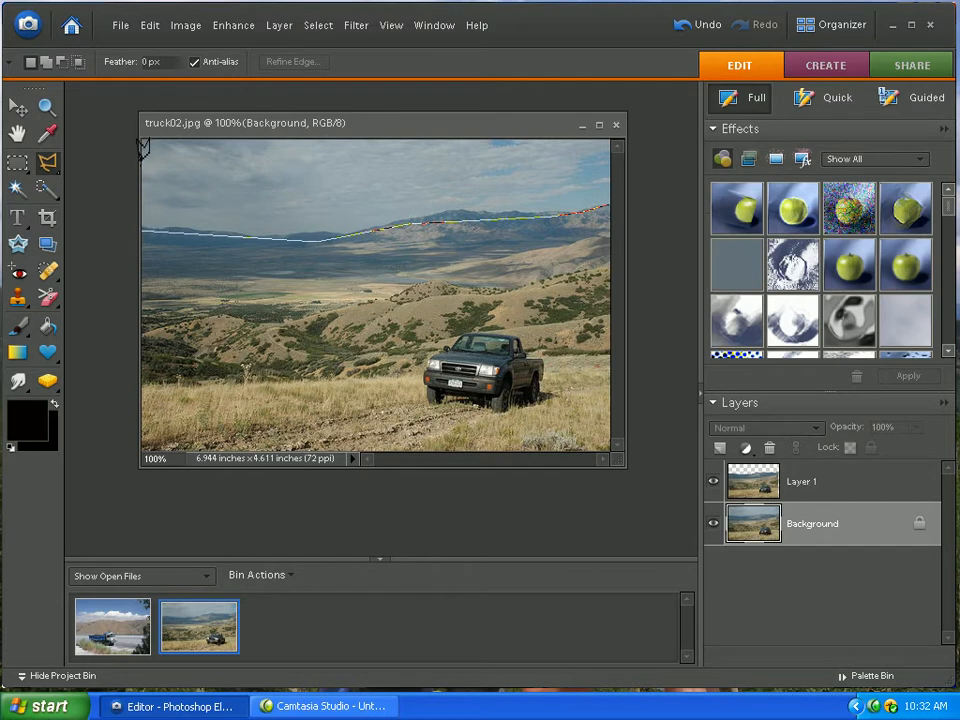
{"action": "mouse_move", "coordinate": [640, 115]}
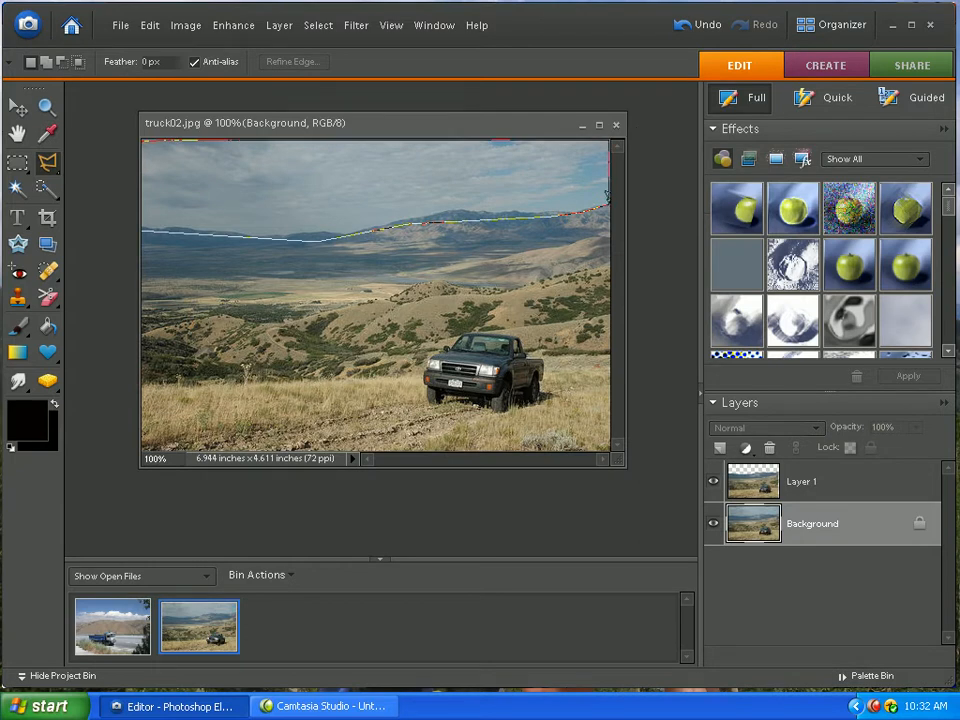
{"action": "left_click", "coordinate": [190, 237]}
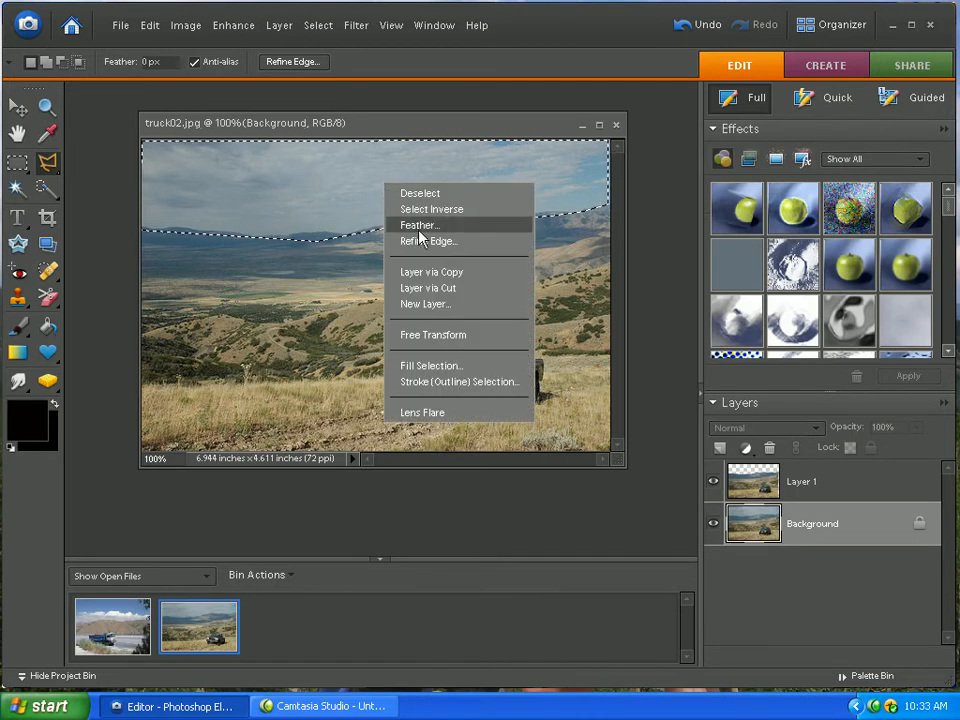
{"action": "left_click", "coordinate": [431, 271]}
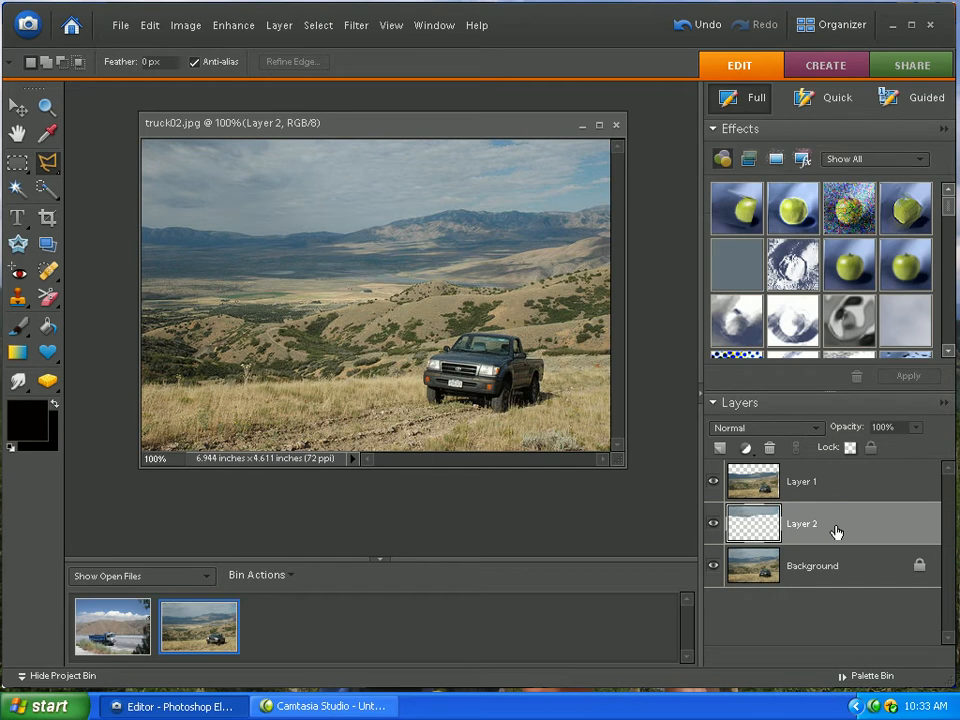
Select Layer 1 and open Enhance > Adjust Lighting > Levels.
{"action": "left_click", "coordinate": [801, 481]}
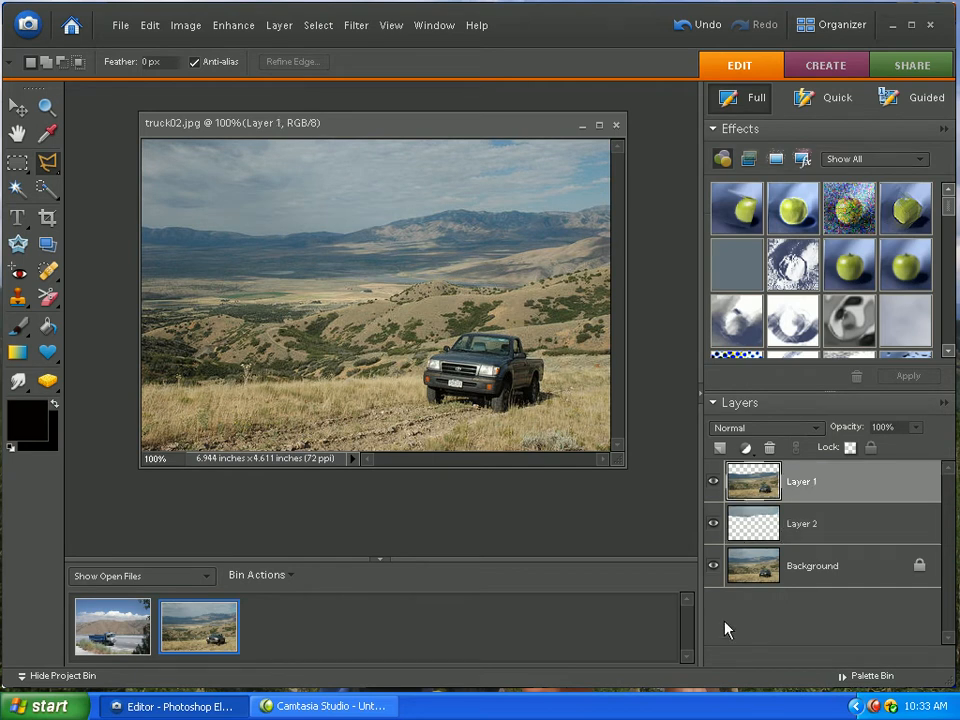
{"action": "left_click", "coordinate": [233, 25]}
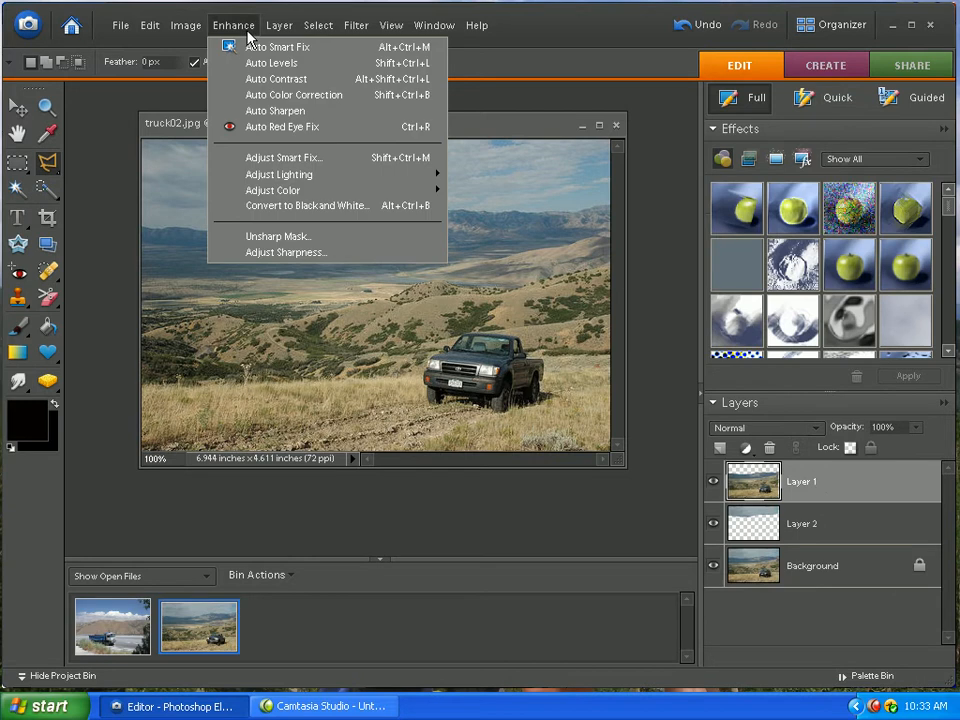
{"action": "mouse_move", "coordinate": [278, 47]}
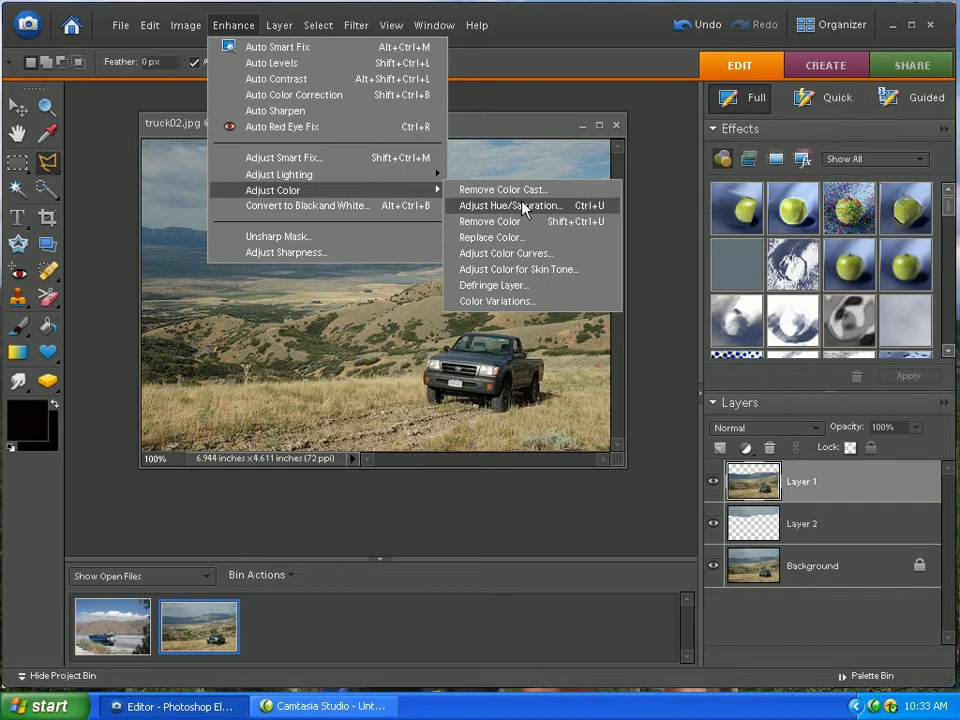
{"action": "left_click", "coordinate": [511, 205]}
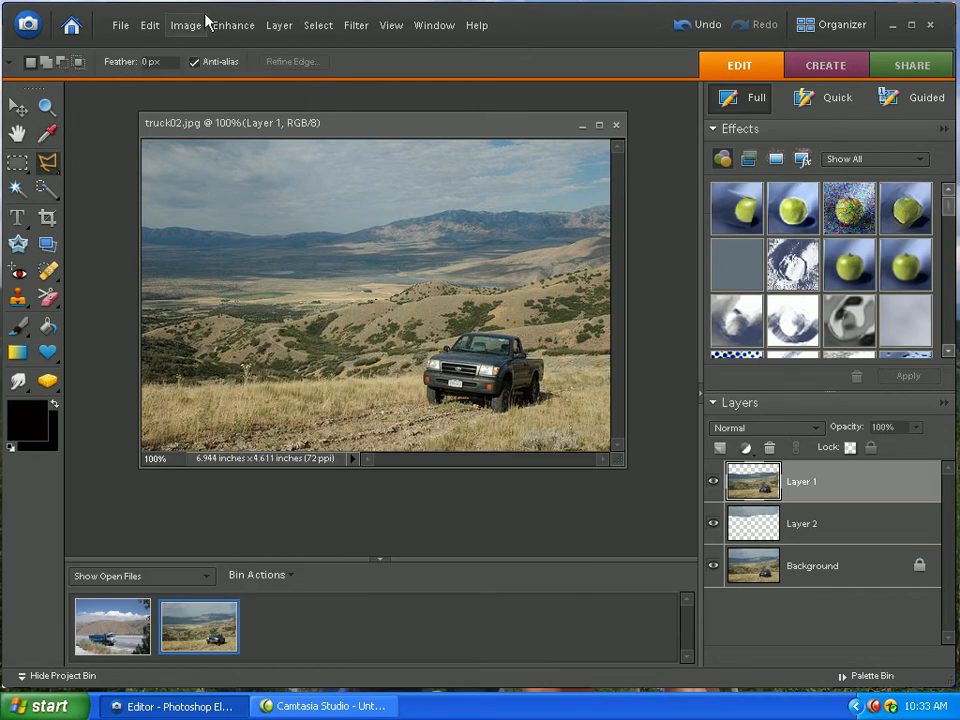
{"action": "left_click", "coordinate": [234, 25]}
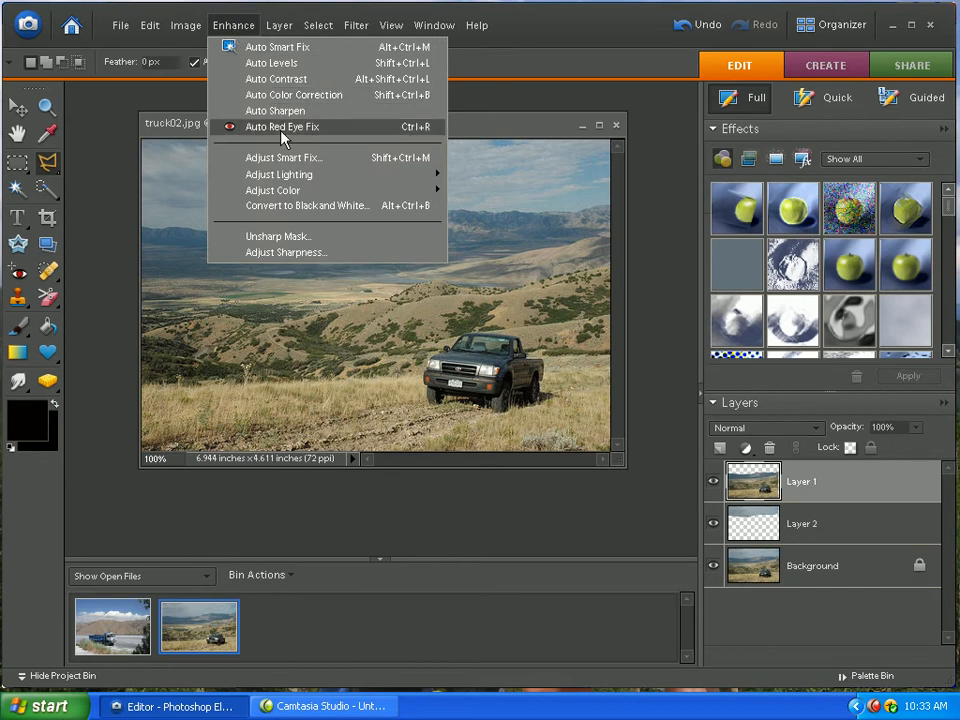
{"action": "mouse_move", "coordinate": [279, 174]}
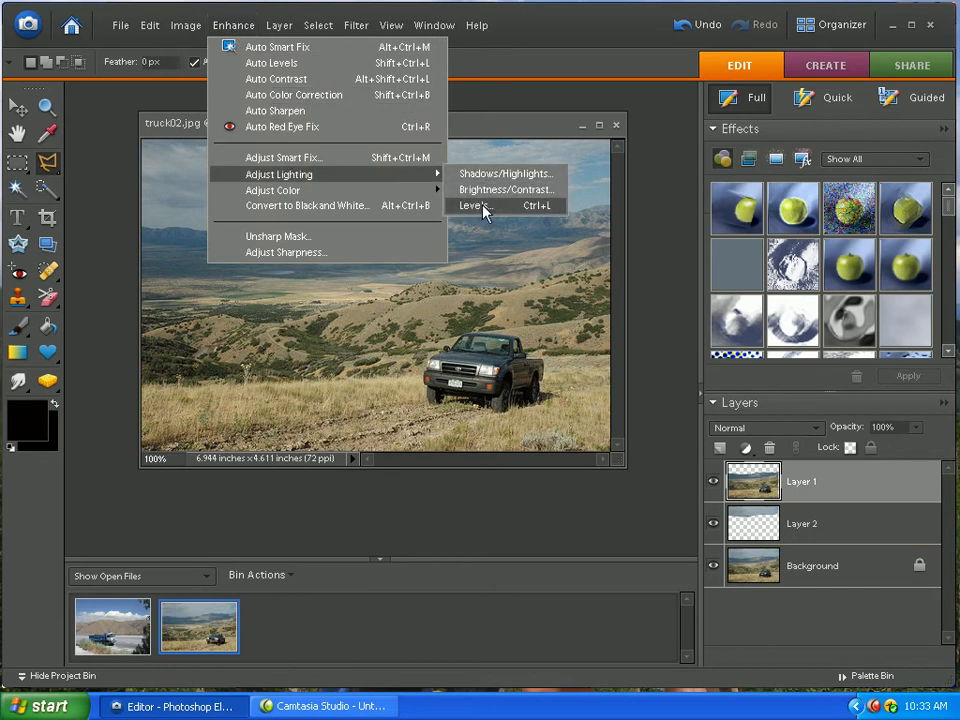
{"action": "left_click", "coordinate": [476, 205]}
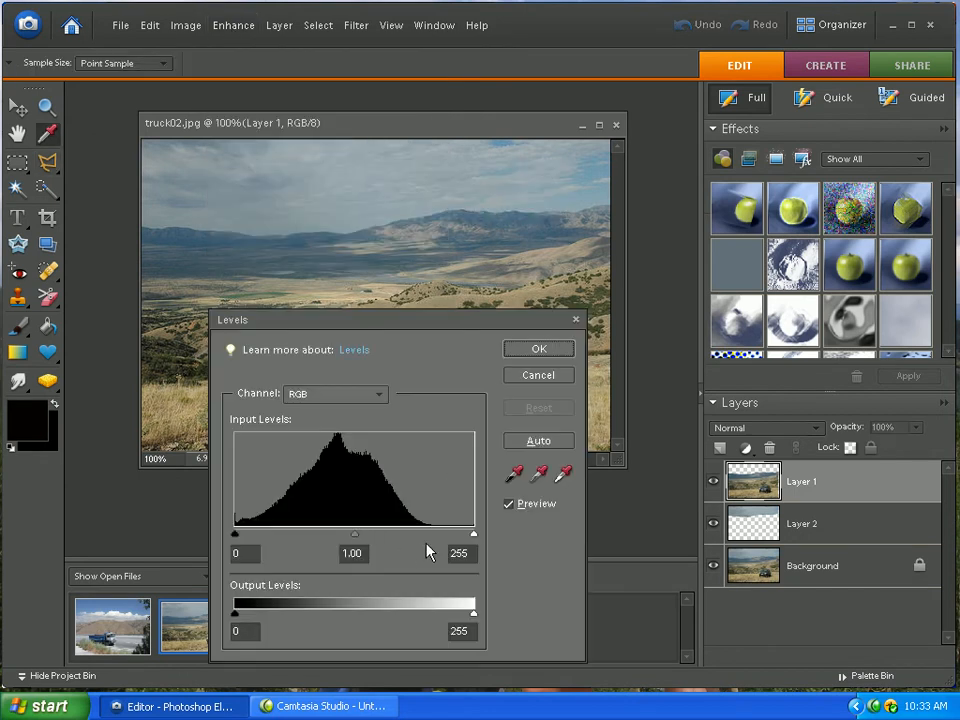
Raise the land layer's Levels black input to about 104 and apply it.
{"action": "left_click_drag", "start_coordinate": [473, 532], "coordinate": [435, 532]}
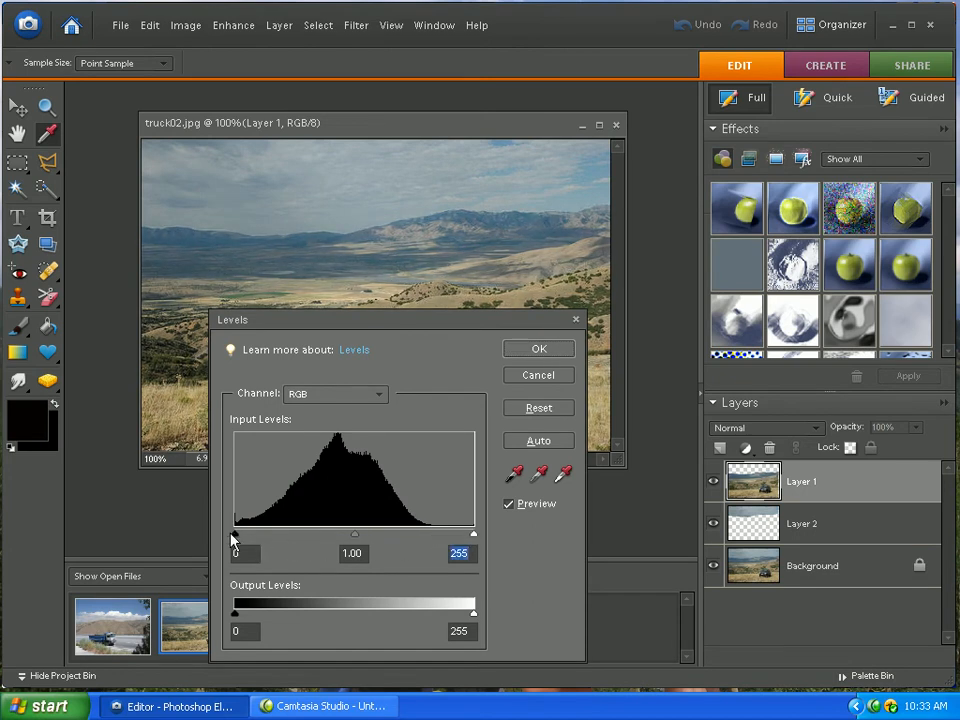
{"action": "left_click_drag", "start_coordinate": [233, 533], "coordinate": [262, 533]}
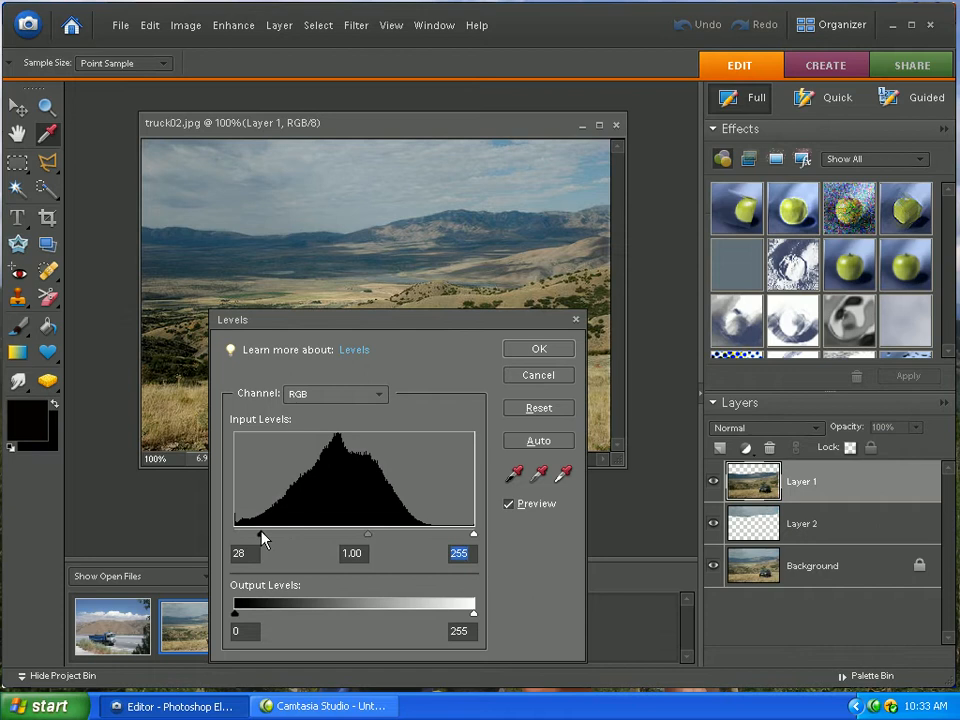
{"action": "left_click_drag", "start_coordinate": [263, 535], "coordinate": [303, 535]}
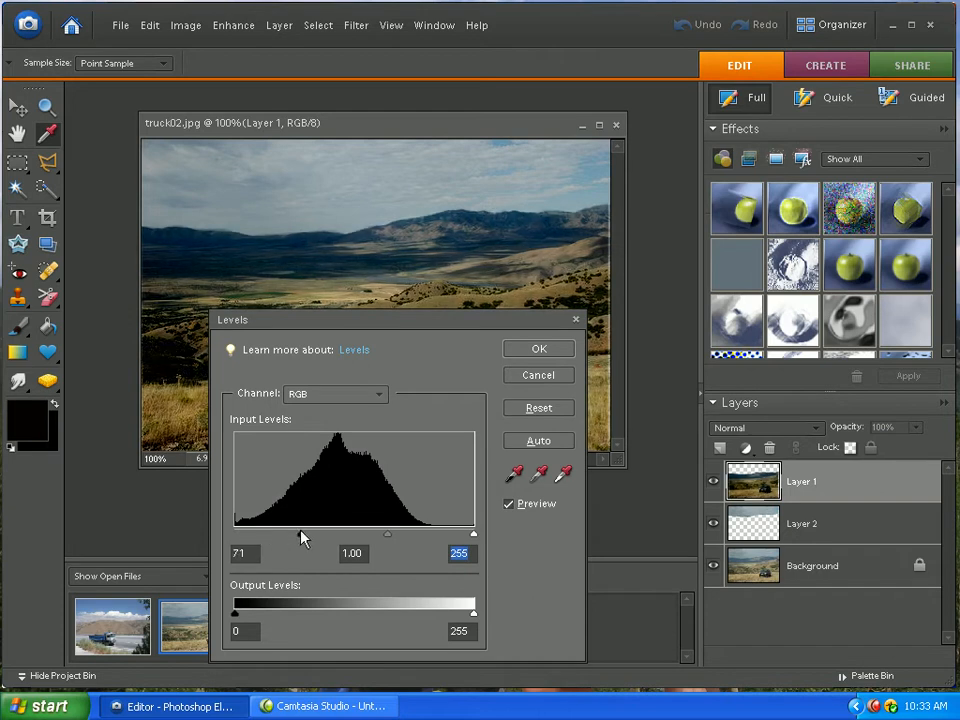
{"action": "left_click", "coordinate": [538, 348]}
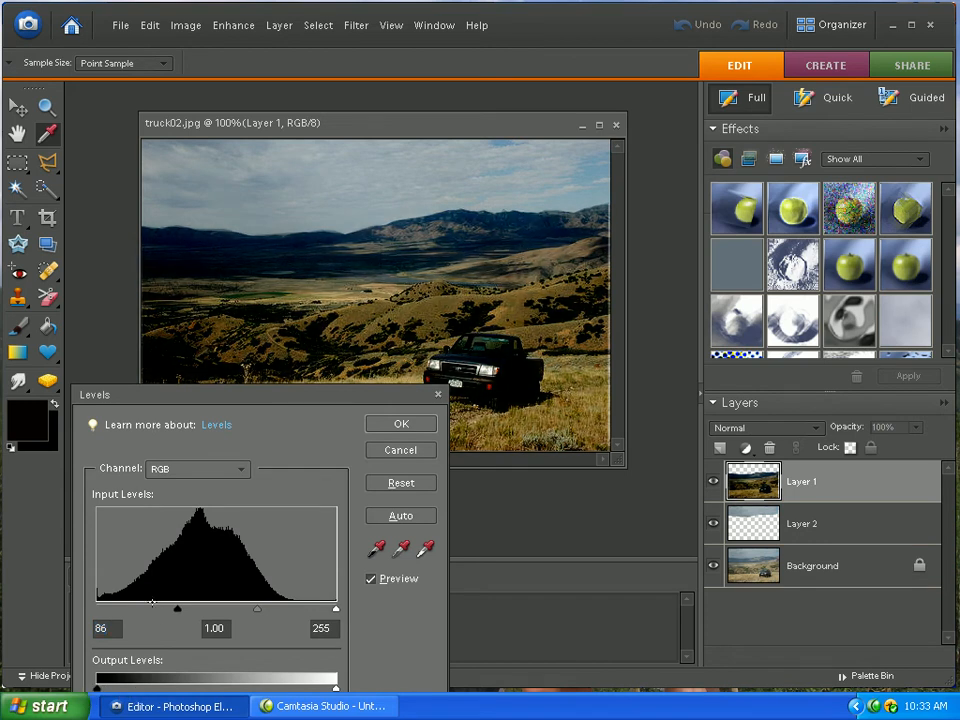
{"action": "left_click_drag", "start_coordinate": [151, 609], "coordinate": [177, 609]}
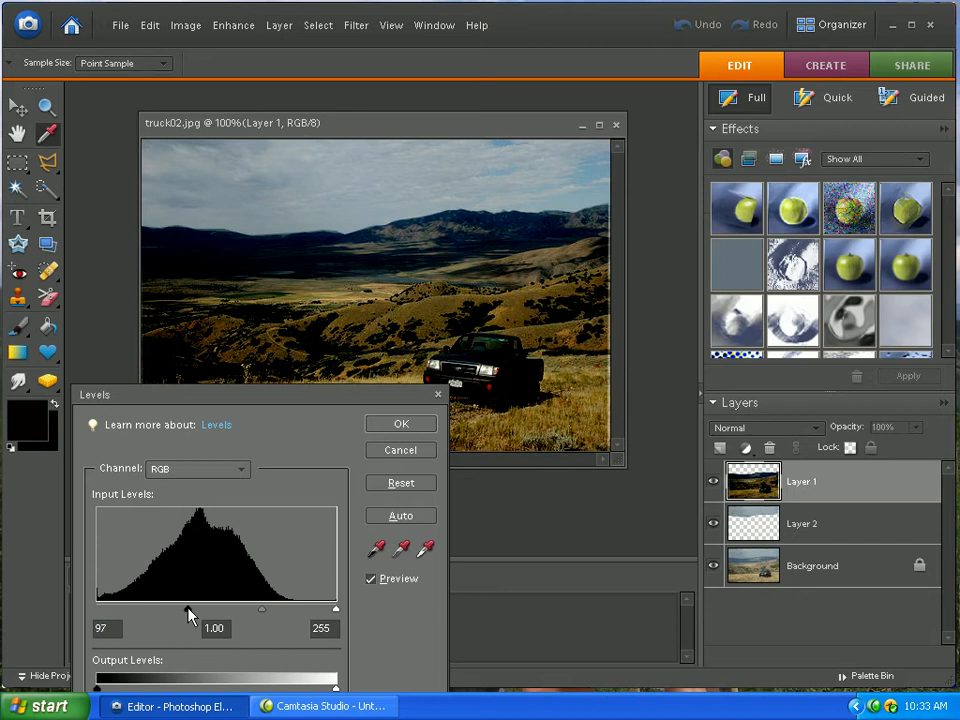
{"action": "left_click_drag", "start_coordinate": [190, 608], "coordinate": [198, 608]}
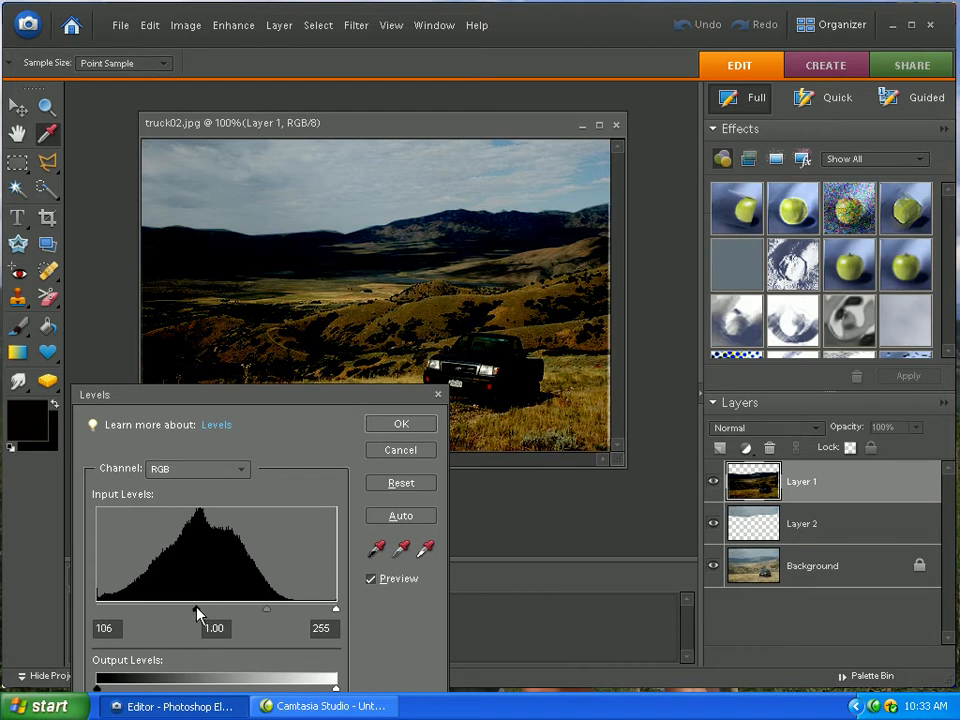
{"action": "left_click_drag", "start_coordinate": [197, 609], "coordinate": [190, 609]}
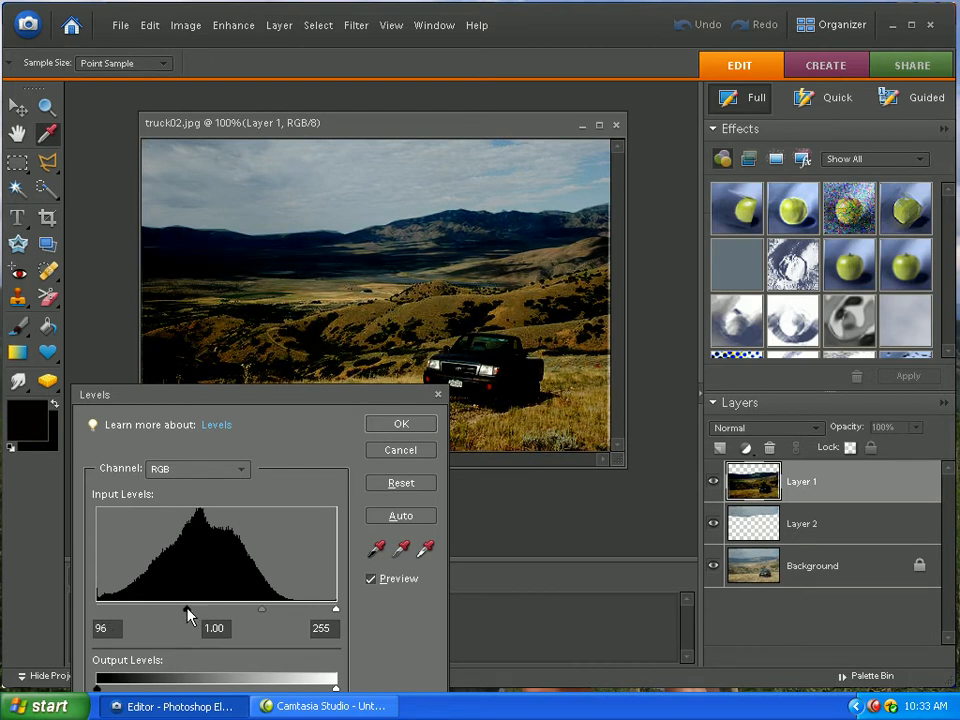
{"action": "left_click_drag", "start_coordinate": [185, 609], "coordinate": [189, 609]}
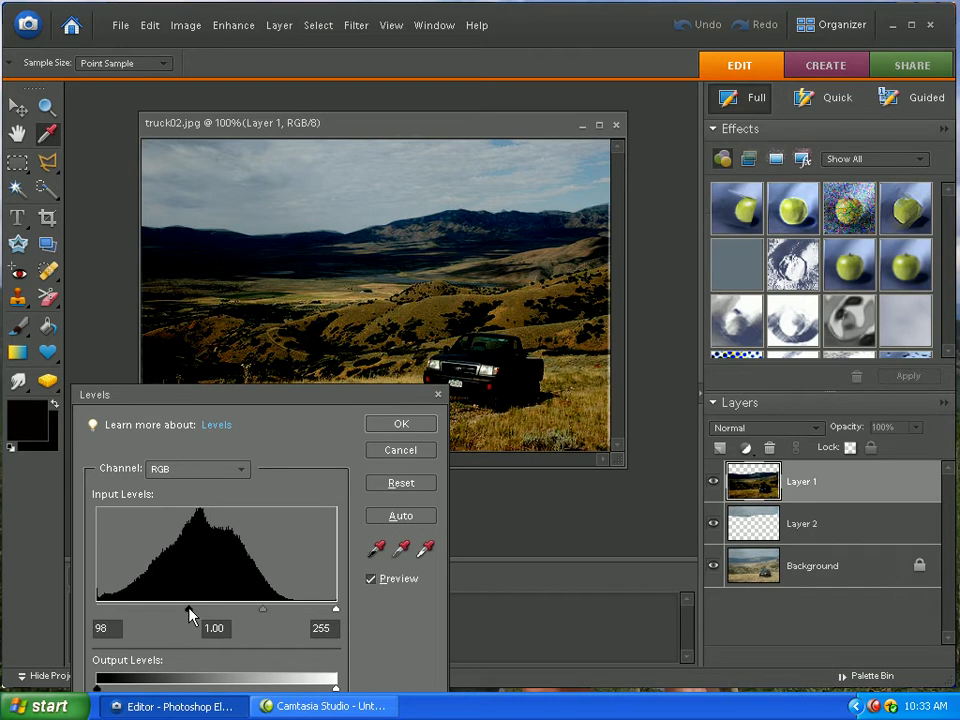
{"action": "left_click_drag", "start_coordinate": [192, 609], "coordinate": [202, 609]}
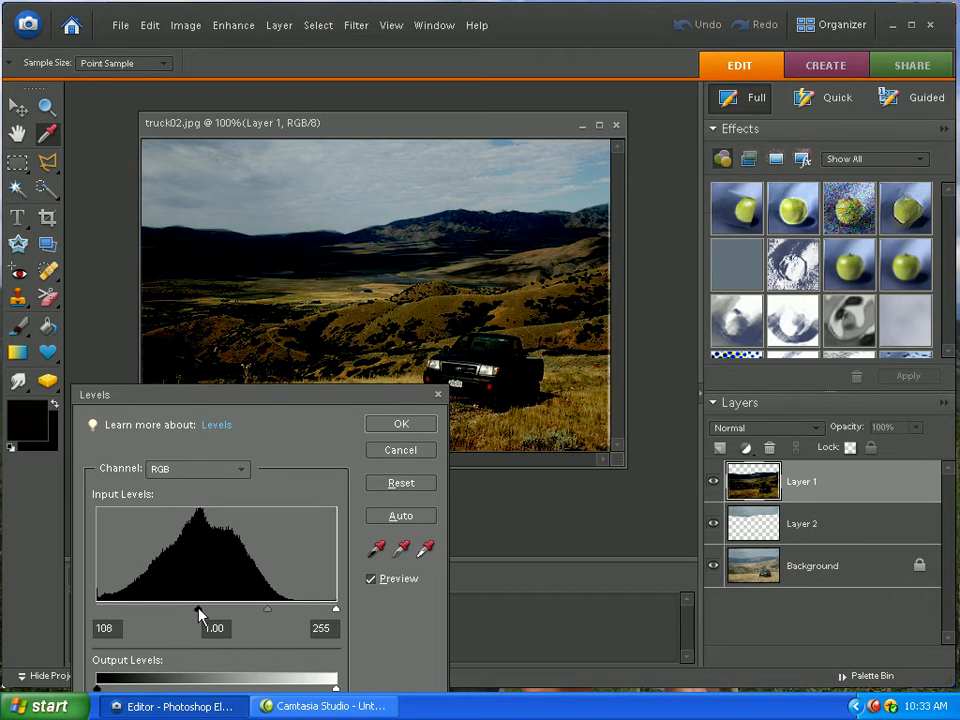
{"action": "left_click_drag", "start_coordinate": [200, 609], "coordinate": [196, 609]}
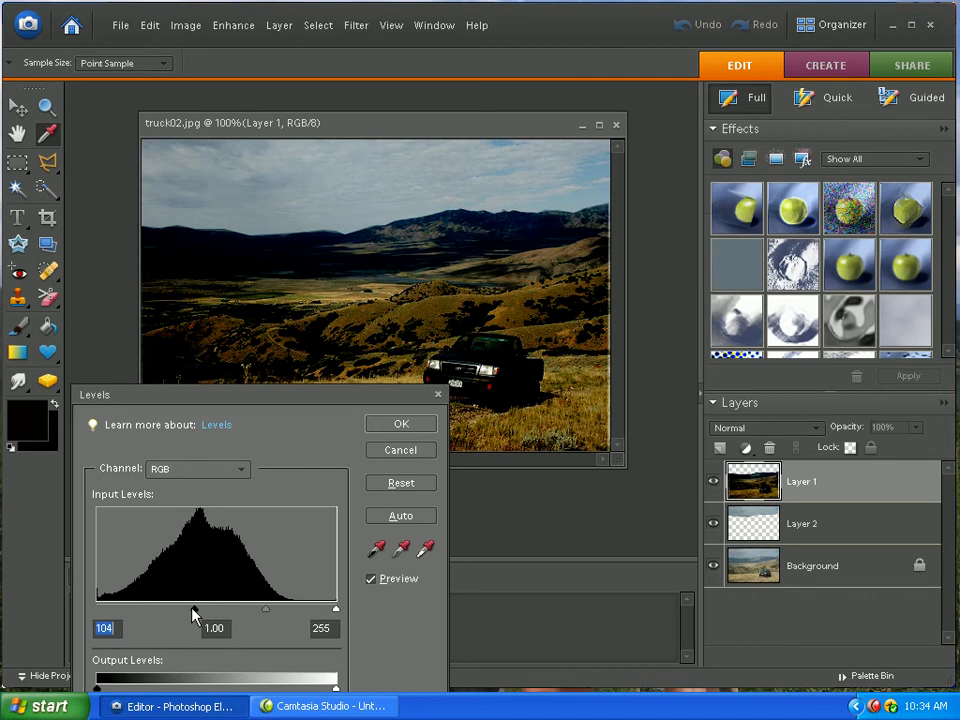
{"action": "left_click", "coordinate": [400, 423]}
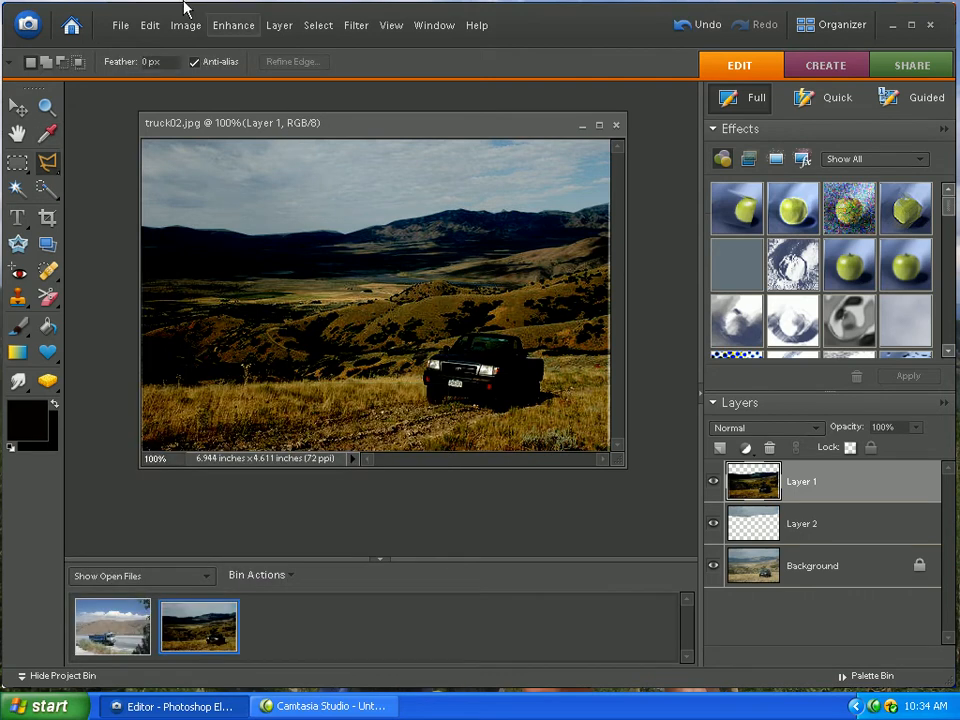
Open Adjust Hue/Saturation and shift the land layer's Hue to -15.
{"action": "left_click", "coordinate": [233, 25]}
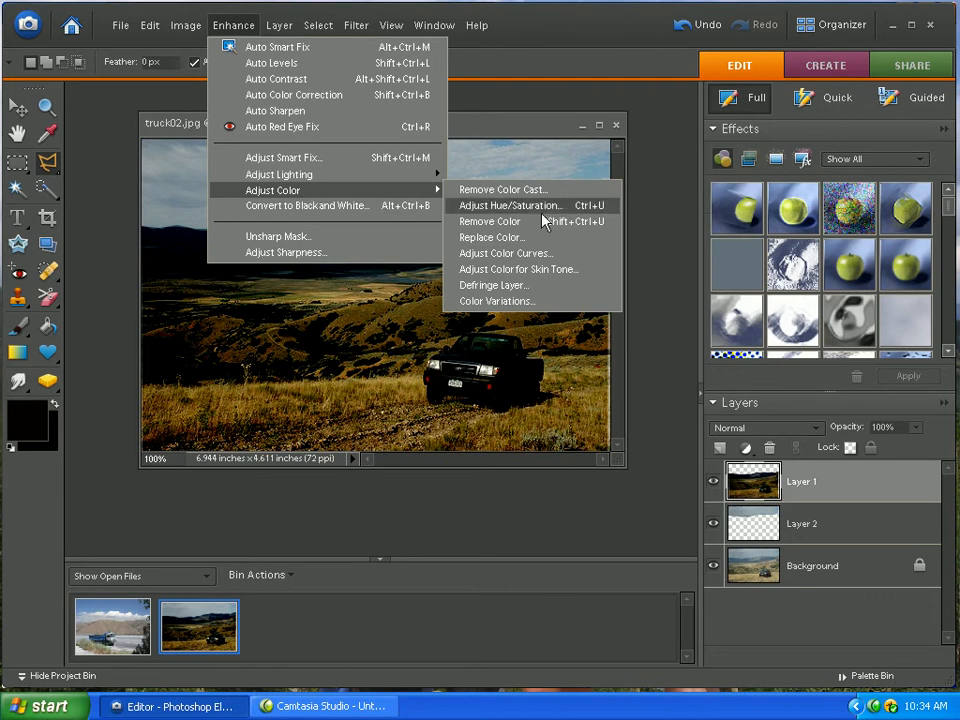
{"action": "left_click", "coordinate": [510, 205]}
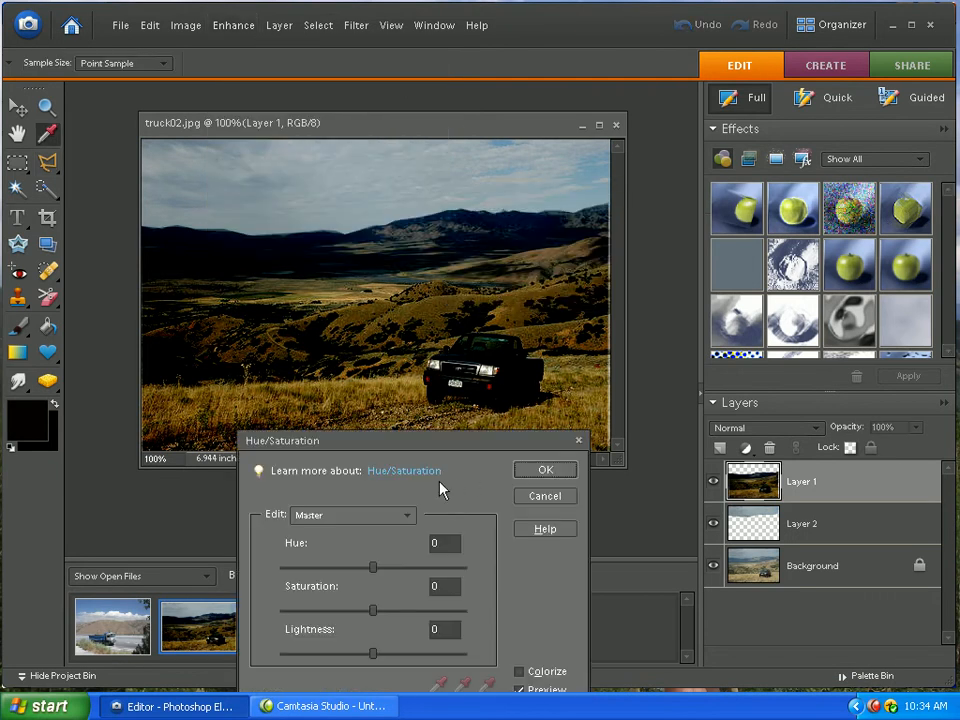
{"action": "left_click_drag", "start_coordinate": [373, 567], "coordinate": [368, 567]}
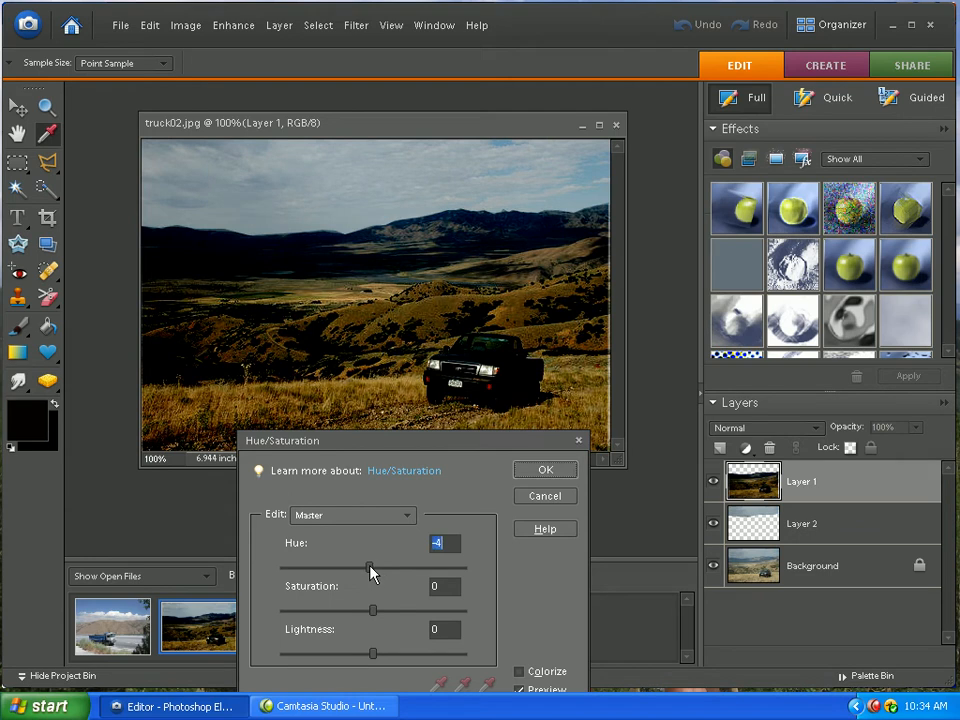
{"action": "left_click_drag", "start_coordinate": [372, 567], "coordinate": [362, 567]}
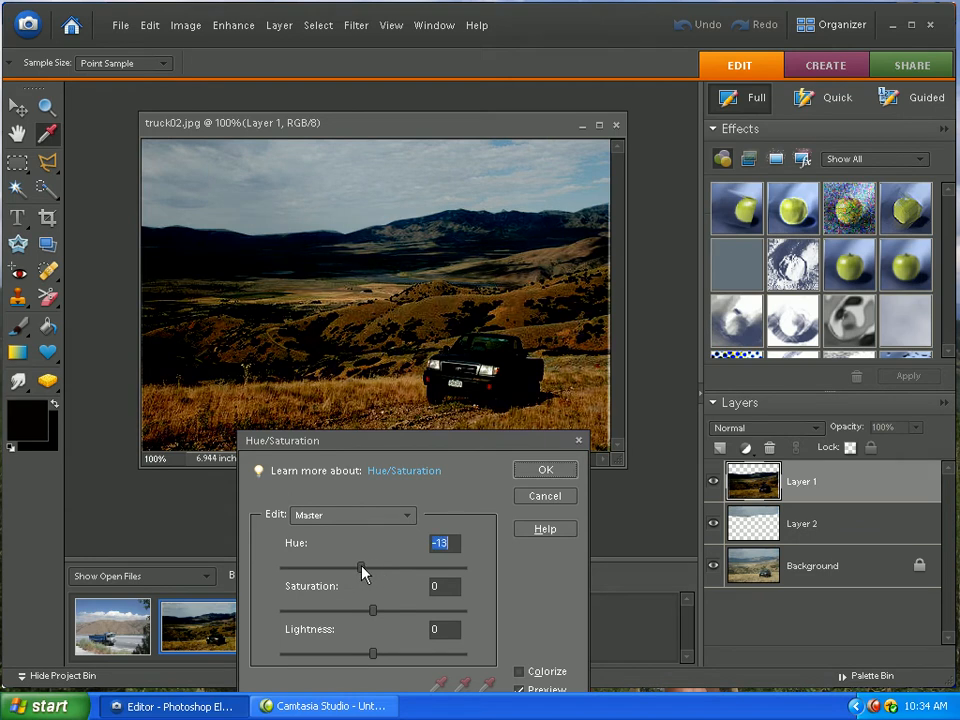
{"action": "left_click_drag", "start_coordinate": [365, 567], "coordinate": [358, 567]}
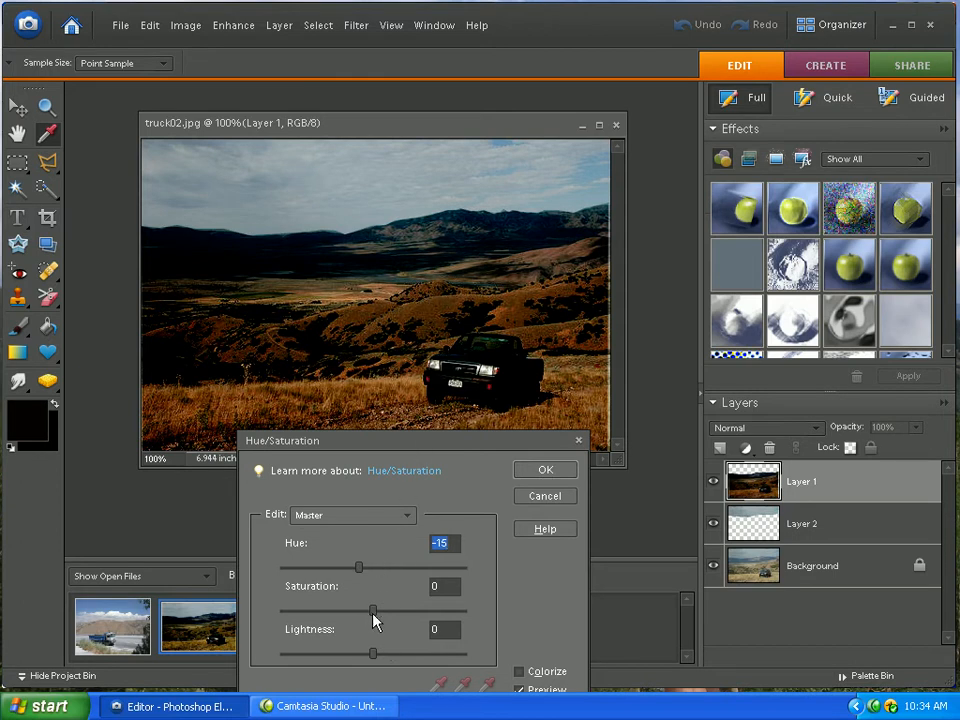
Keep Saturation at 0 and lower Lightness to -18.
{"action": "left_click_drag", "start_coordinate": [372, 610], "coordinate": [418, 610]}
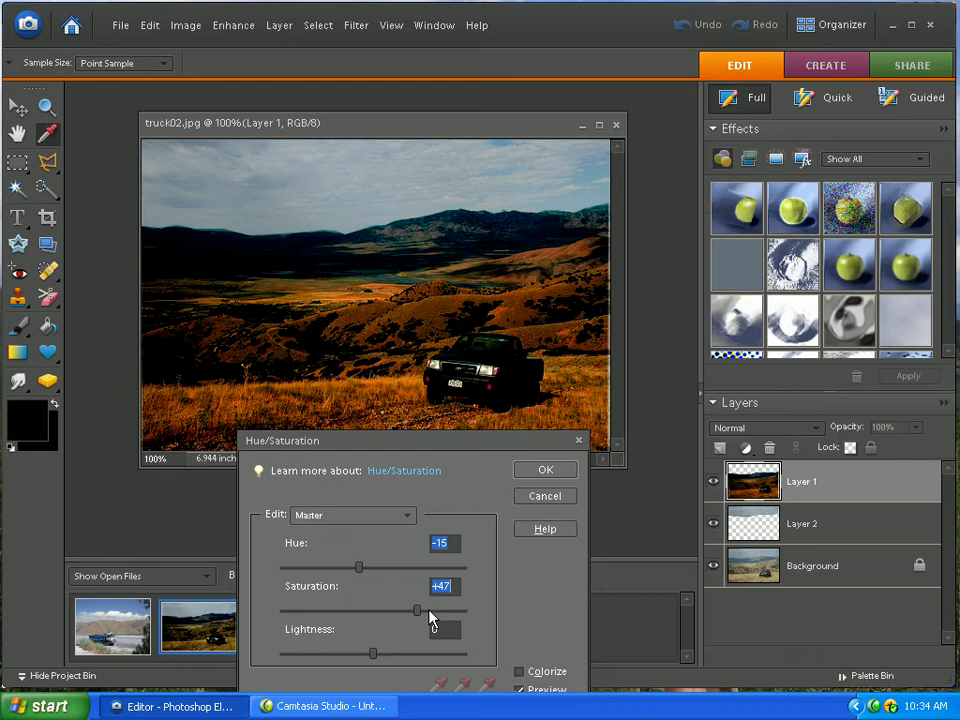
{"action": "left_click_drag", "start_coordinate": [417, 610], "coordinate": [335, 610]}
{"action": "type", "text": "0"}
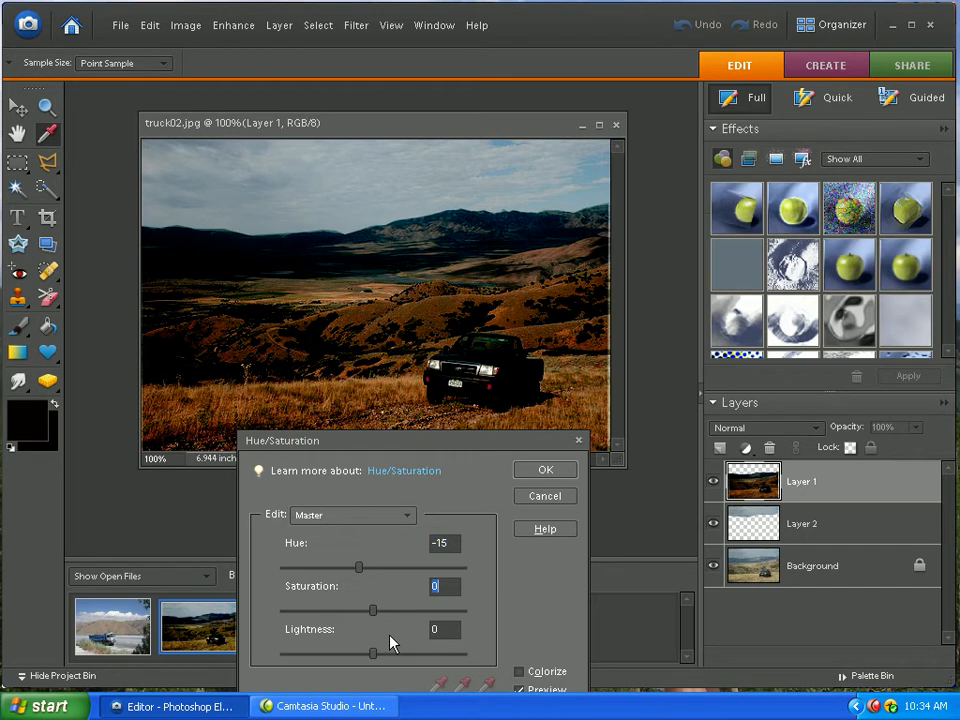
{"action": "left_click_drag", "start_coordinate": [372, 651], "coordinate": [372, 653]}
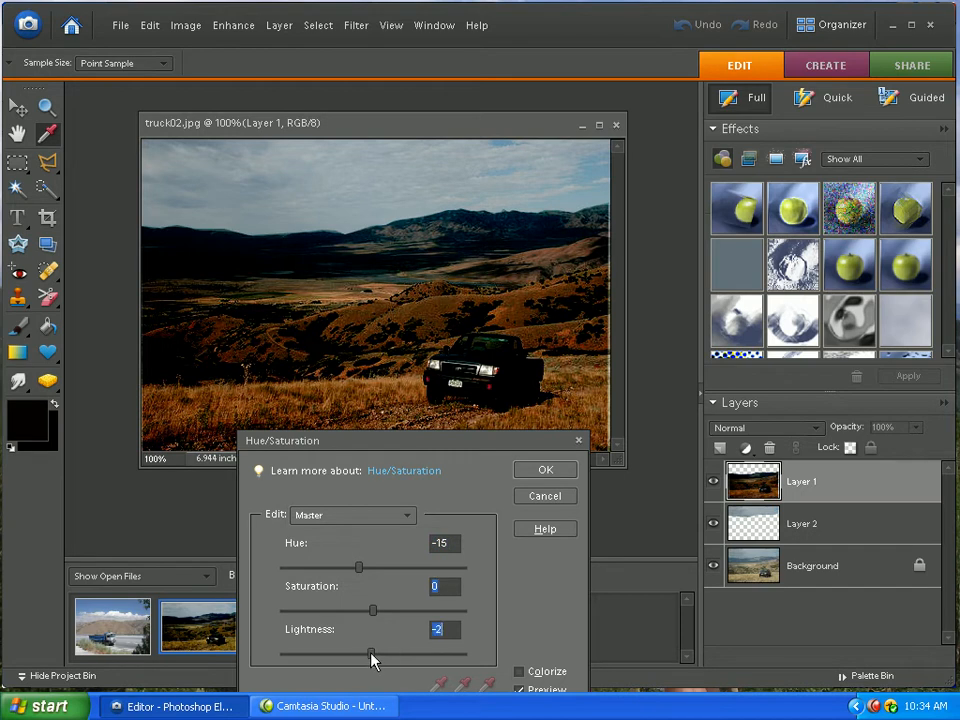
{"action": "left_click_drag", "start_coordinate": [372, 651], "coordinate": [332, 651]}
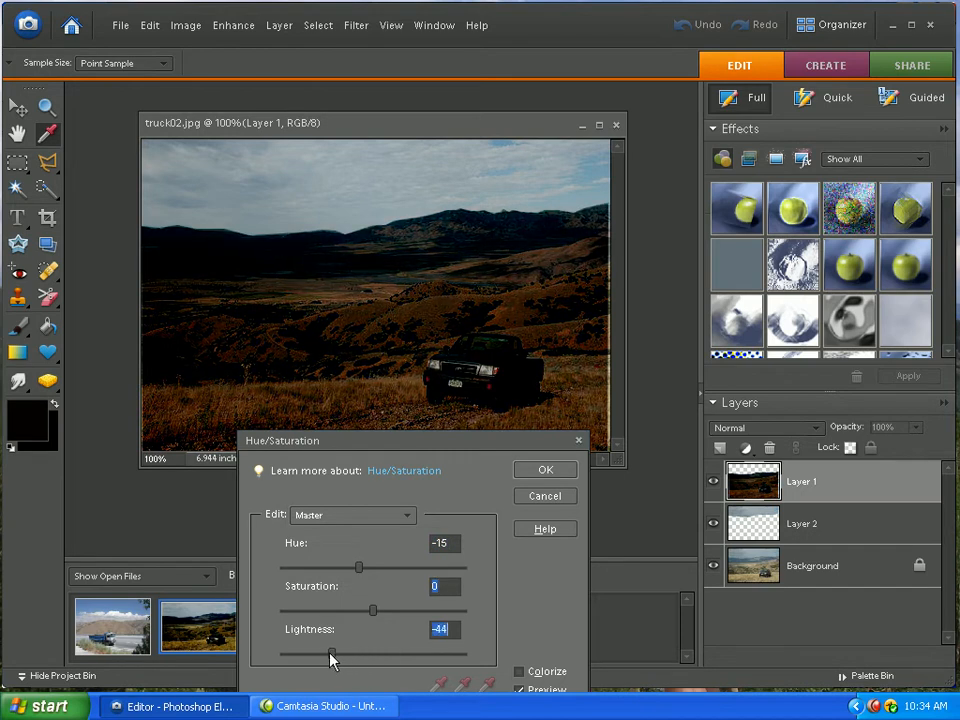
{"action": "left_click_drag", "start_coordinate": [333, 651], "coordinate": [436, 651]}
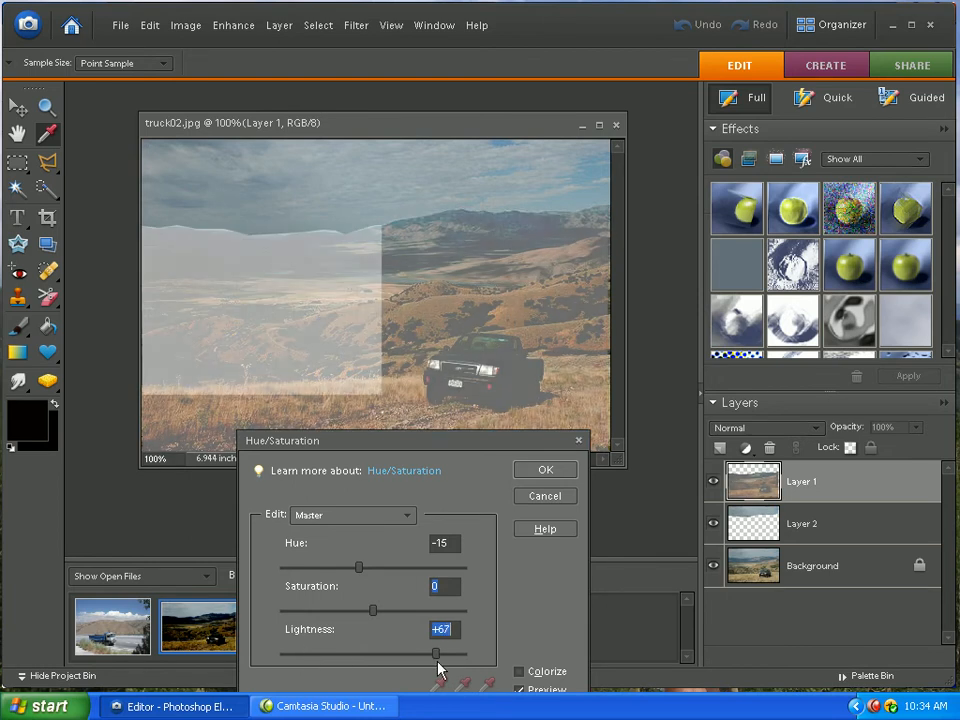
{"action": "left_click_drag", "start_coordinate": [435, 651], "coordinate": [372, 651]}
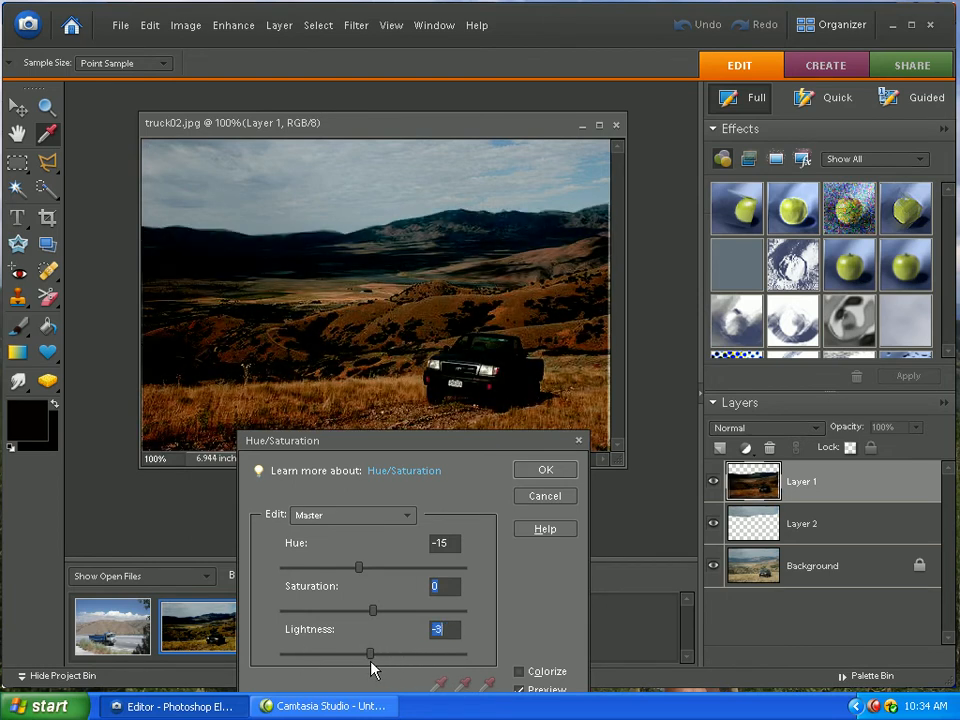
{"action": "left_click_drag", "start_coordinate": [375, 652], "coordinate": [370, 652]}
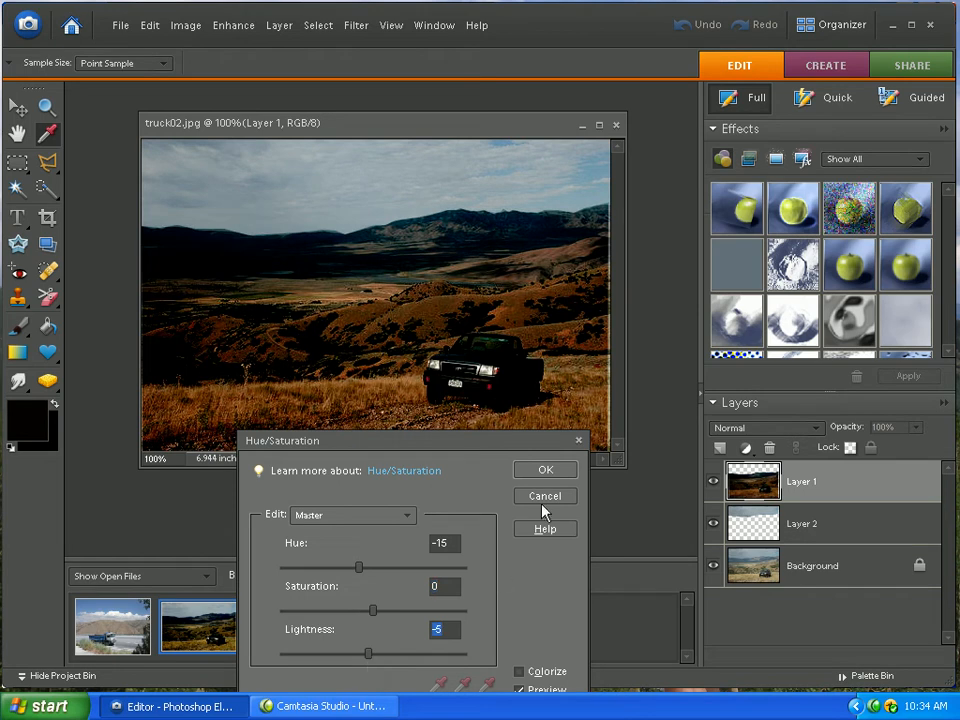
{"action": "mouse_move", "coordinate": [403, 592]}
{"action": "type", "text": "-14"}
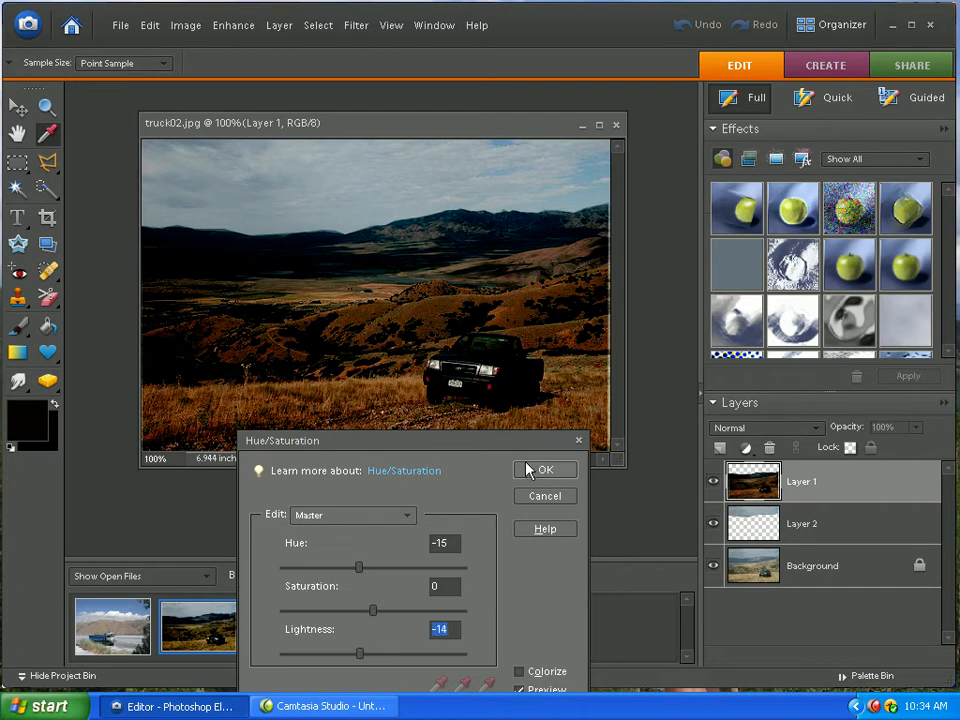
{"action": "mouse_move", "coordinate": [362, 658]}
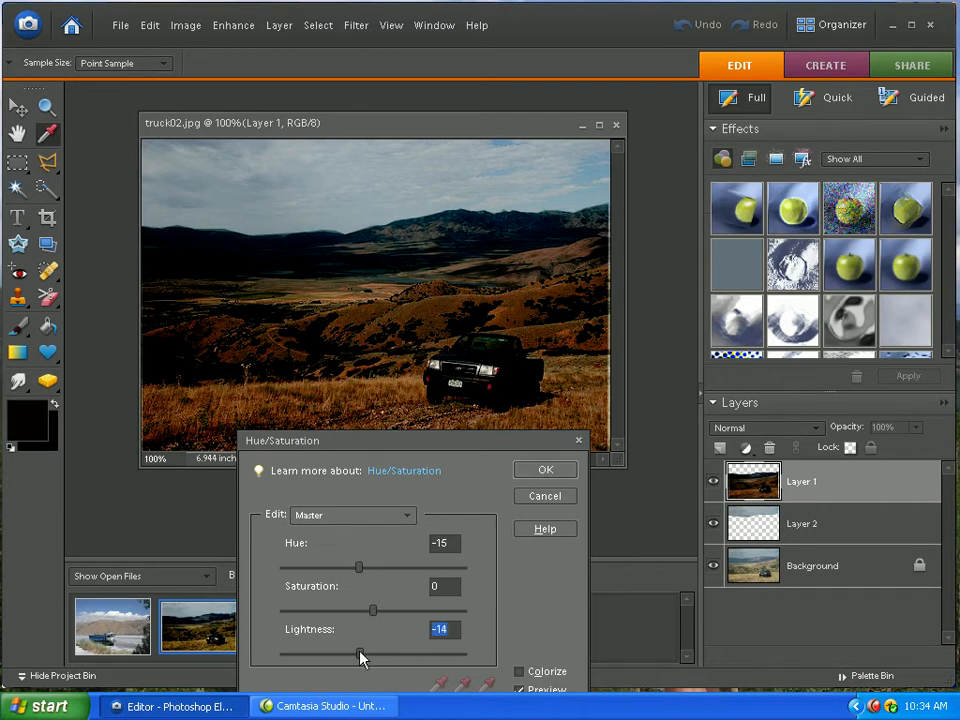
{"action": "left_click_drag", "start_coordinate": [363, 653], "coordinate": [355, 653]}
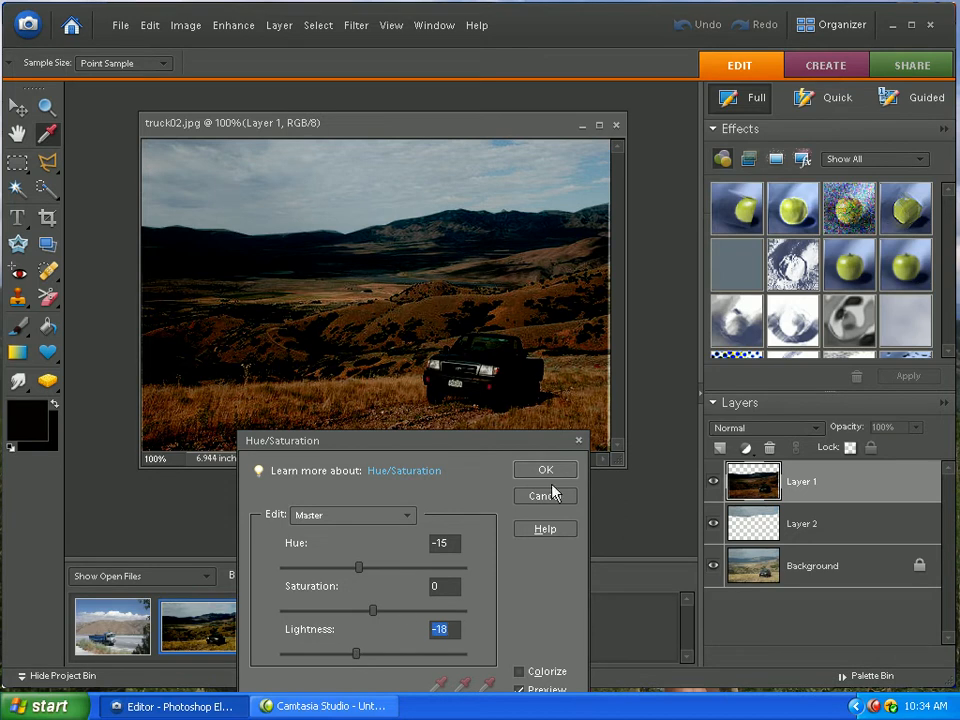
{"action": "left_click", "coordinate": [545, 470]}
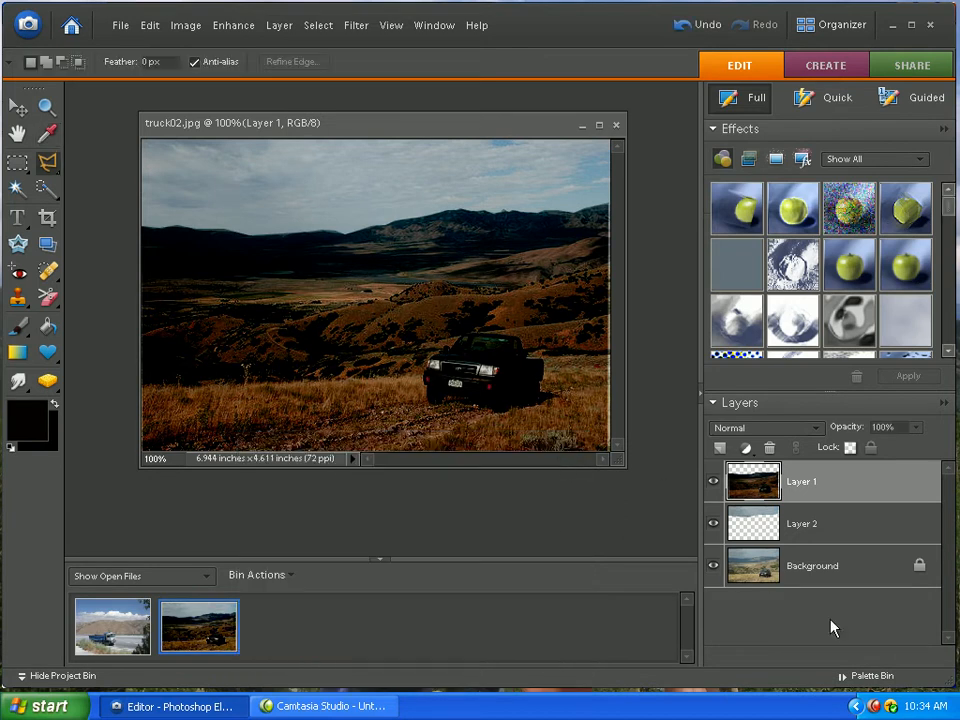
Select Layer 2, open Levels, and pull the white input slider down.
{"action": "left_click", "coordinate": [802, 523]}
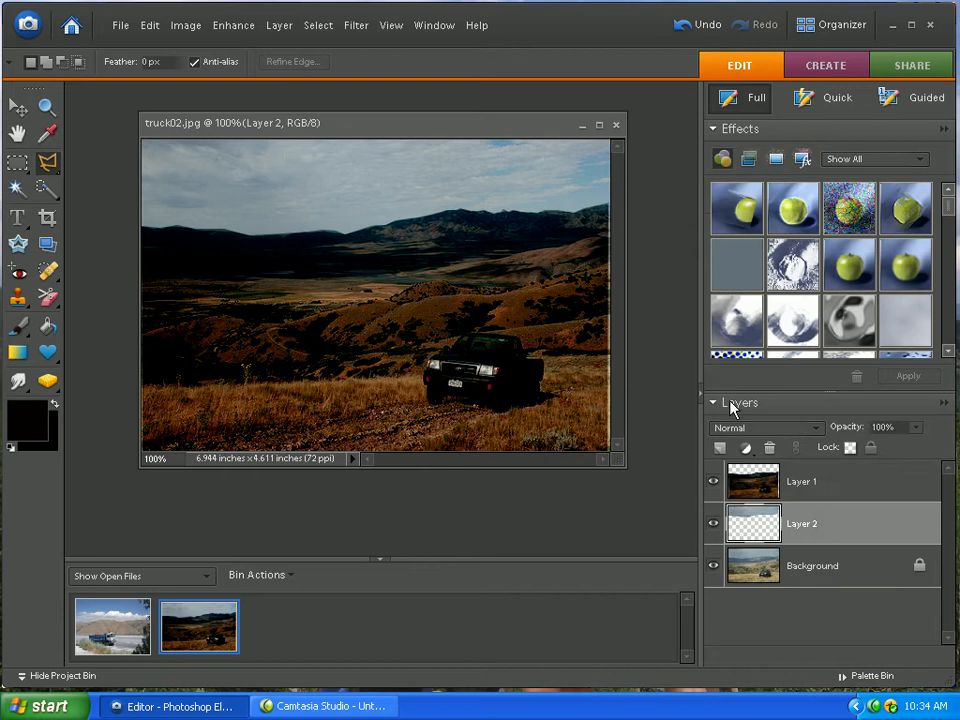
{"action": "left_click", "coordinate": [233, 25]}
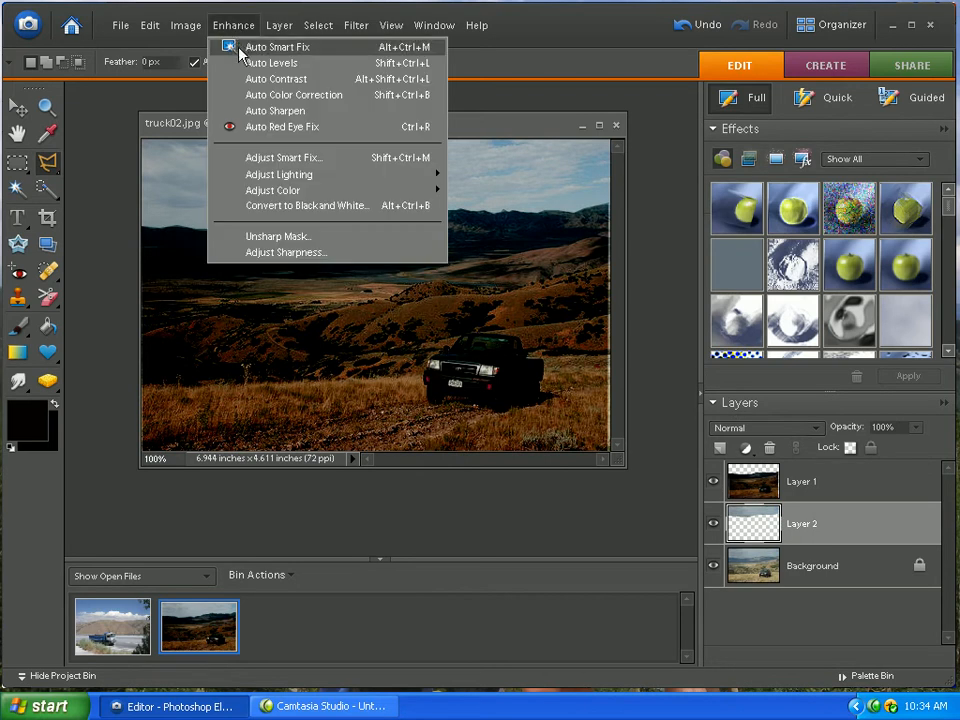
{"action": "mouse_move", "coordinate": [278, 174]}
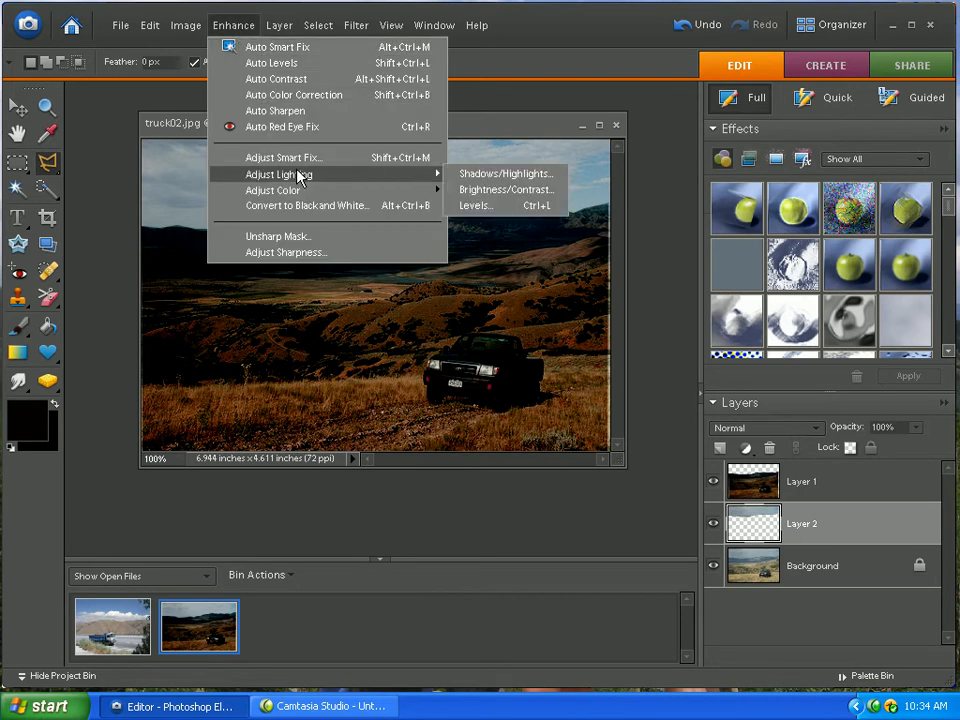
{"action": "mouse_move", "coordinate": [475, 205]}
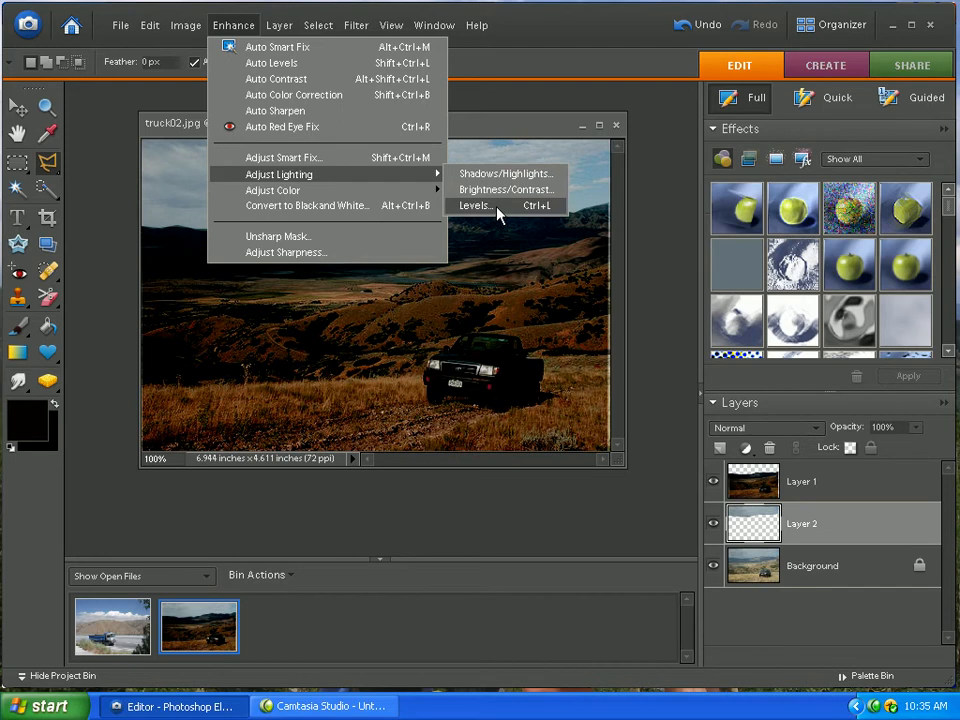
{"action": "left_click", "coordinate": [473, 205]}
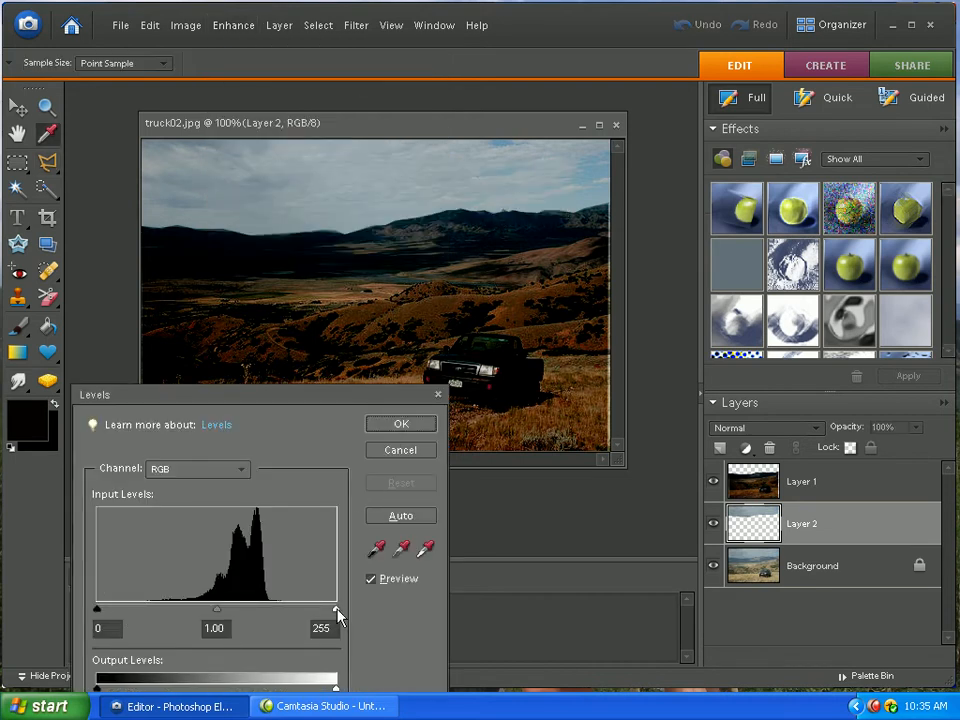
{"action": "left_click_drag", "start_coordinate": [337, 608], "coordinate": [290, 608]}
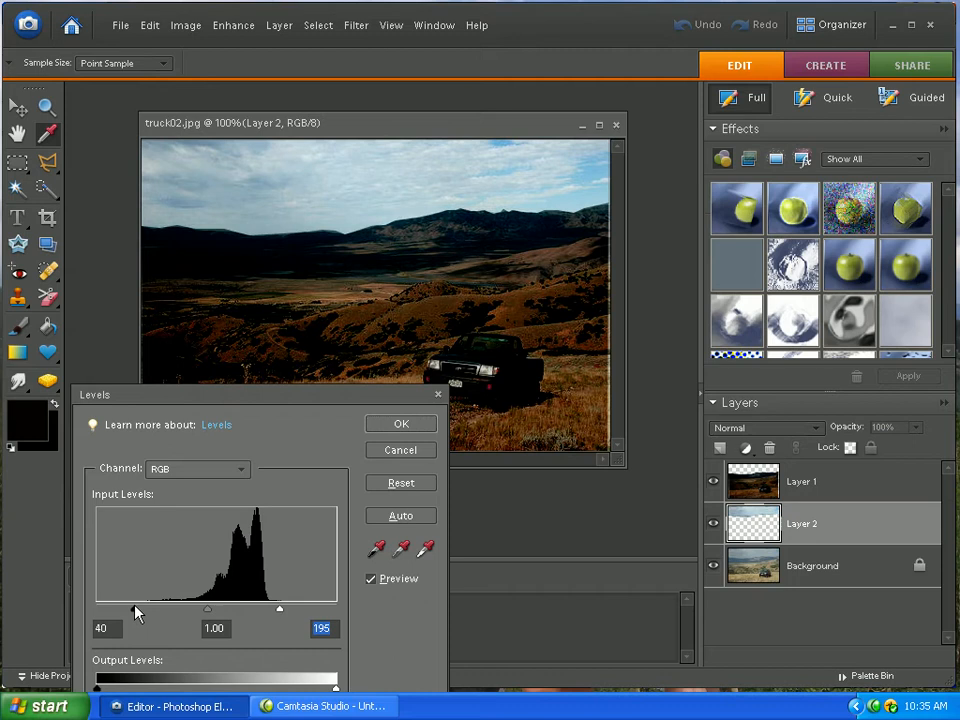
Set the sky's Levels inputs to about 140 and 203 and apply.
{"action": "left_click_drag", "start_coordinate": [135, 608], "coordinate": [213, 608]}
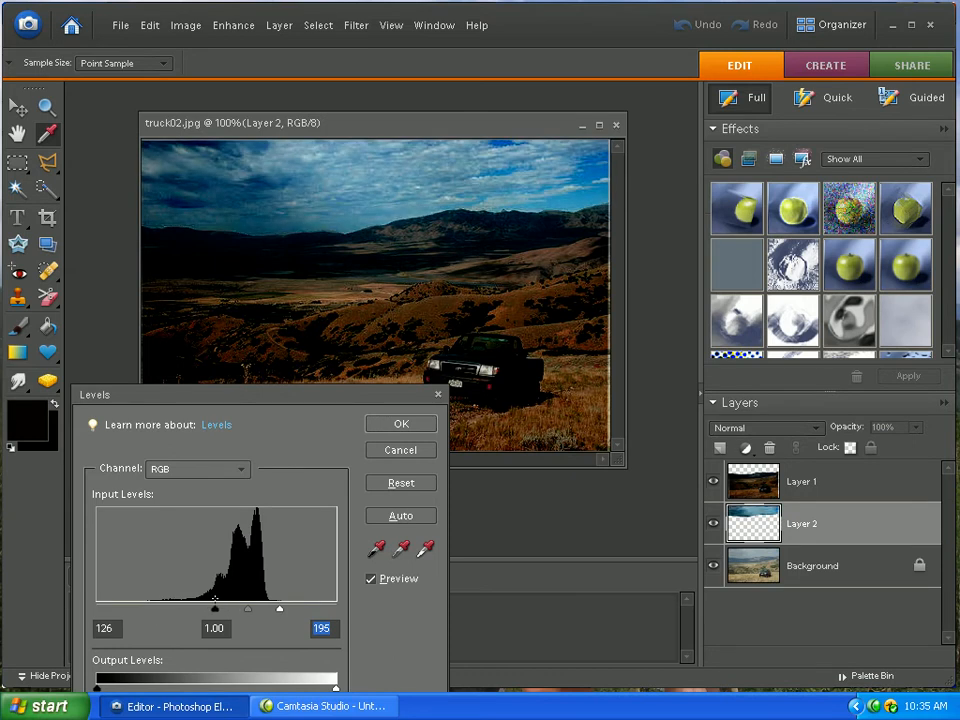
{"action": "left_click_drag", "start_coordinate": [214, 608], "coordinate": [240, 608]}
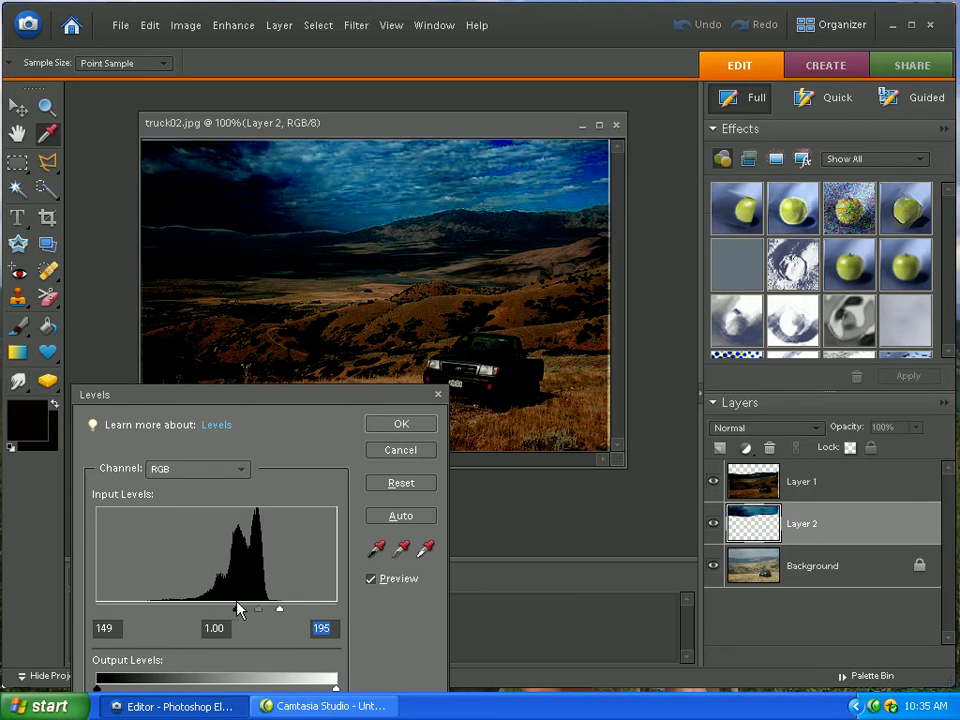
{"action": "left_click_drag", "start_coordinate": [235, 608], "coordinate": [241, 608]}
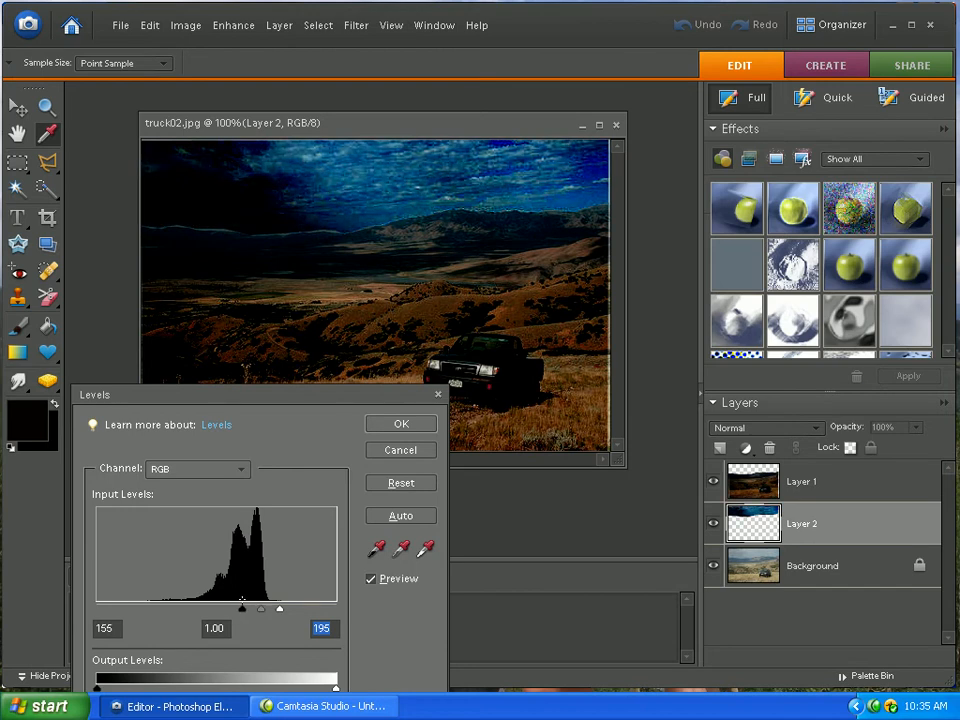
{"action": "left_click_drag", "start_coordinate": [242, 607], "coordinate": [224, 607]}
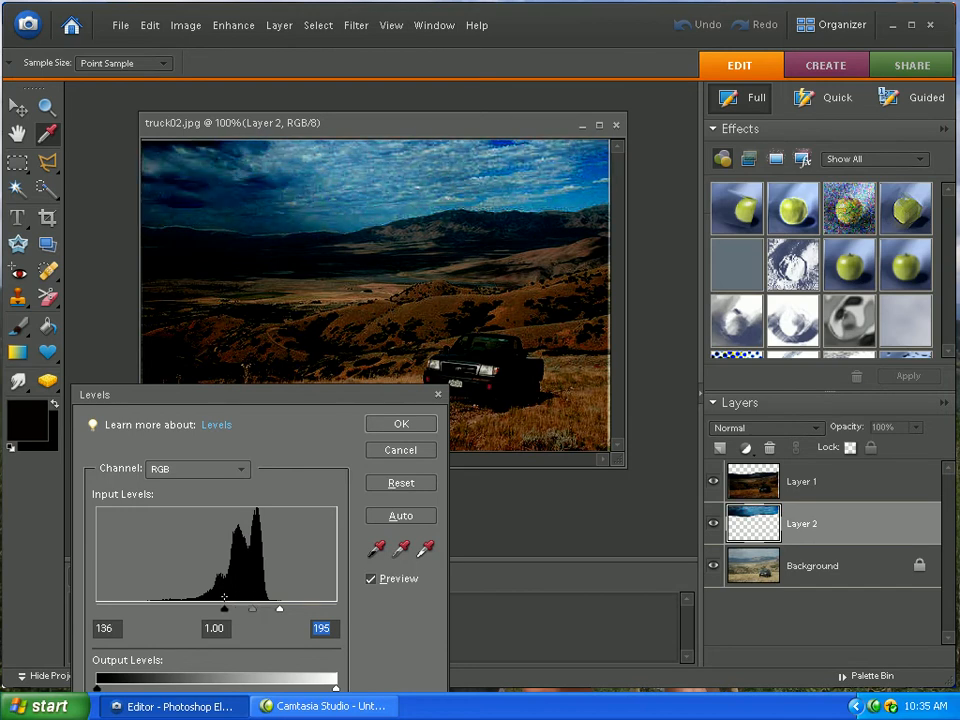
{"action": "left_click_drag", "start_coordinate": [225, 596], "coordinate": [230, 596]}
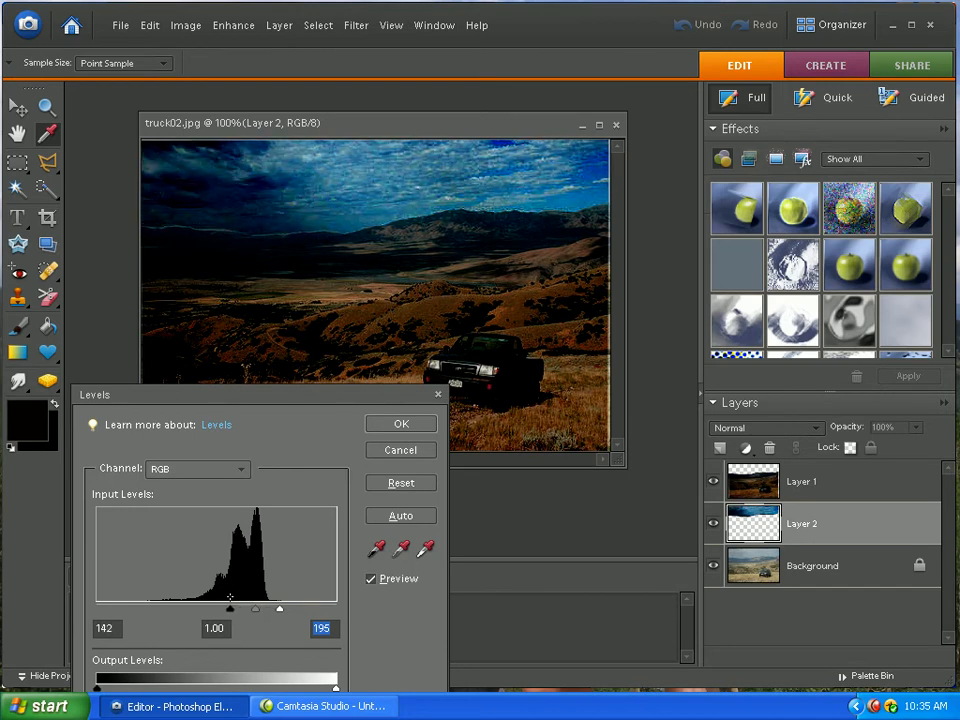
{"action": "left_click_drag", "start_coordinate": [229, 608], "coordinate": [223, 608]}
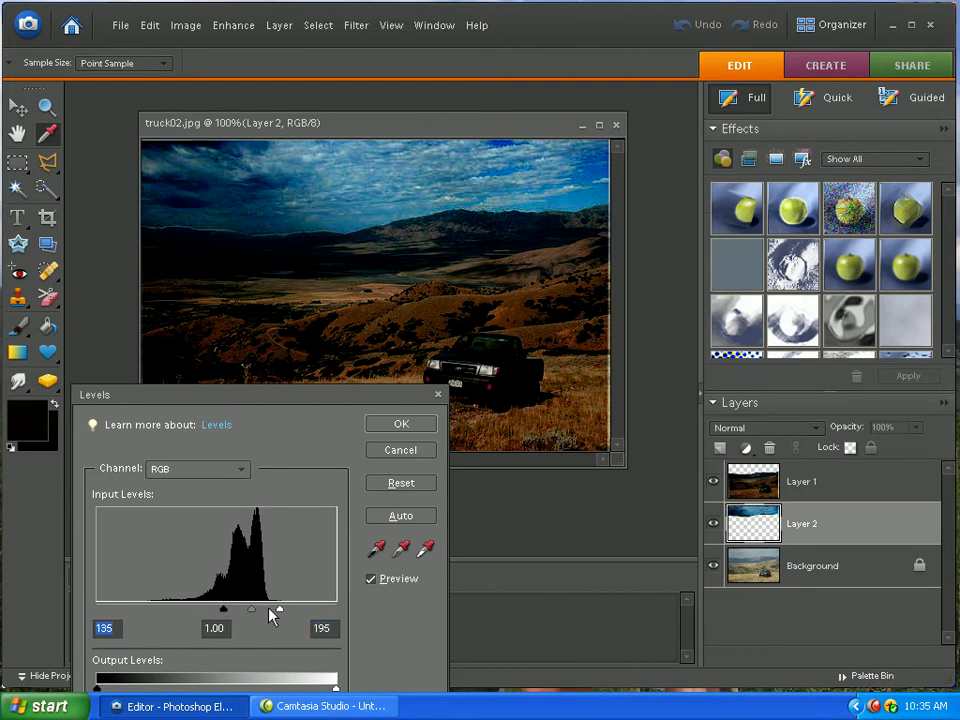
{"action": "left_click_drag", "start_coordinate": [278, 610], "coordinate": [248, 610]}
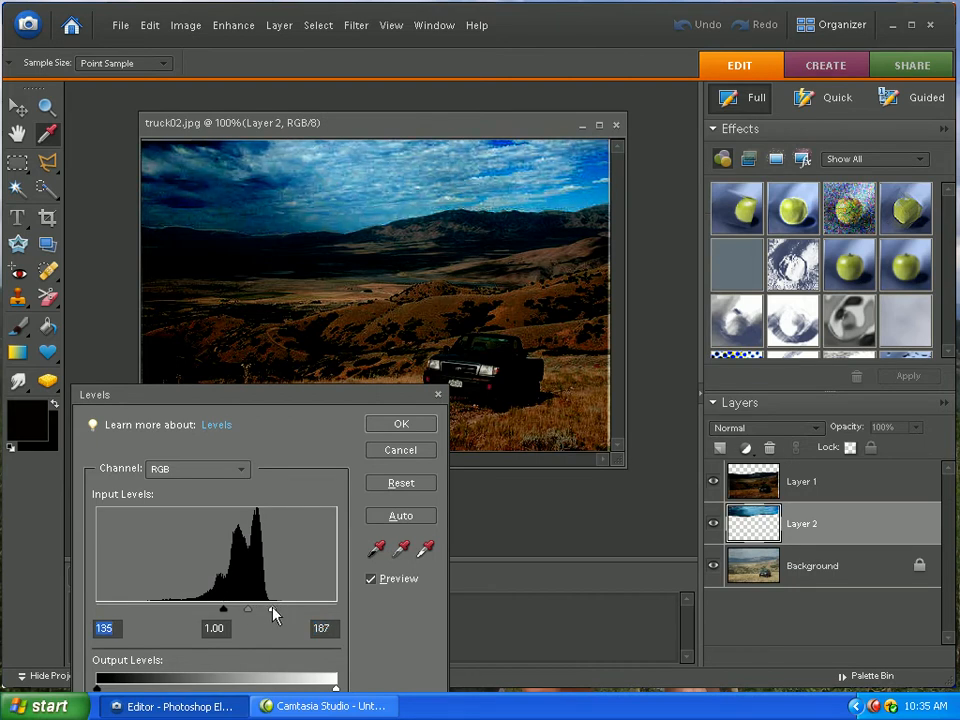
{"action": "left_click_drag", "start_coordinate": [275, 609], "coordinate": [287, 609]}
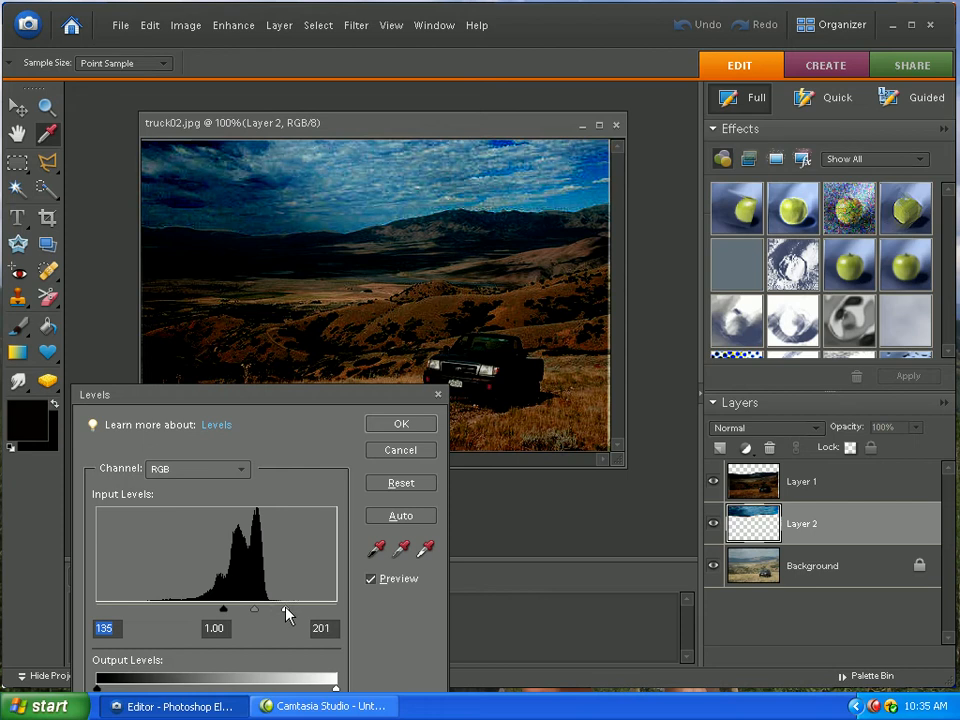
{"action": "left_click_drag", "start_coordinate": [287, 608], "coordinate": [287, 608]}
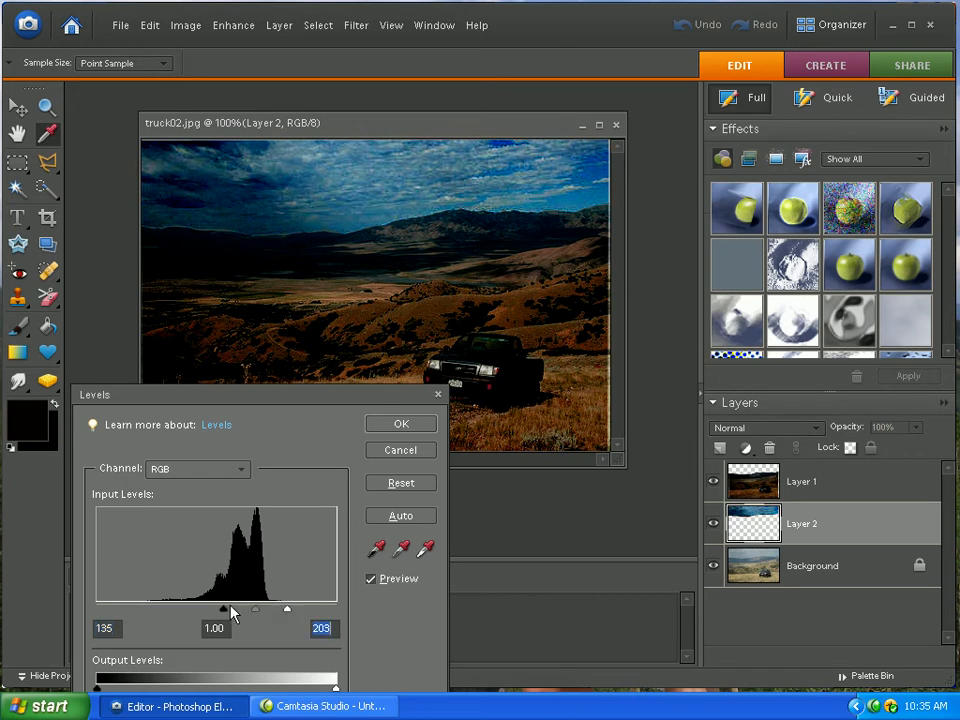
{"action": "left_click_drag", "start_coordinate": [225, 609], "coordinate": [235, 609]}
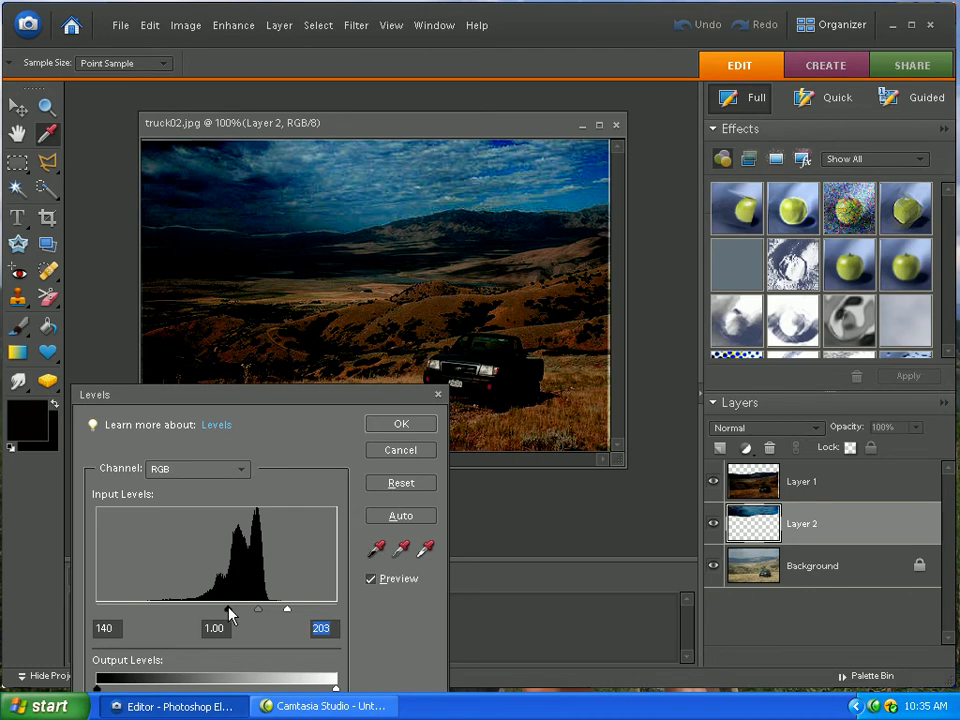
{"action": "left_click", "coordinate": [400, 423]}
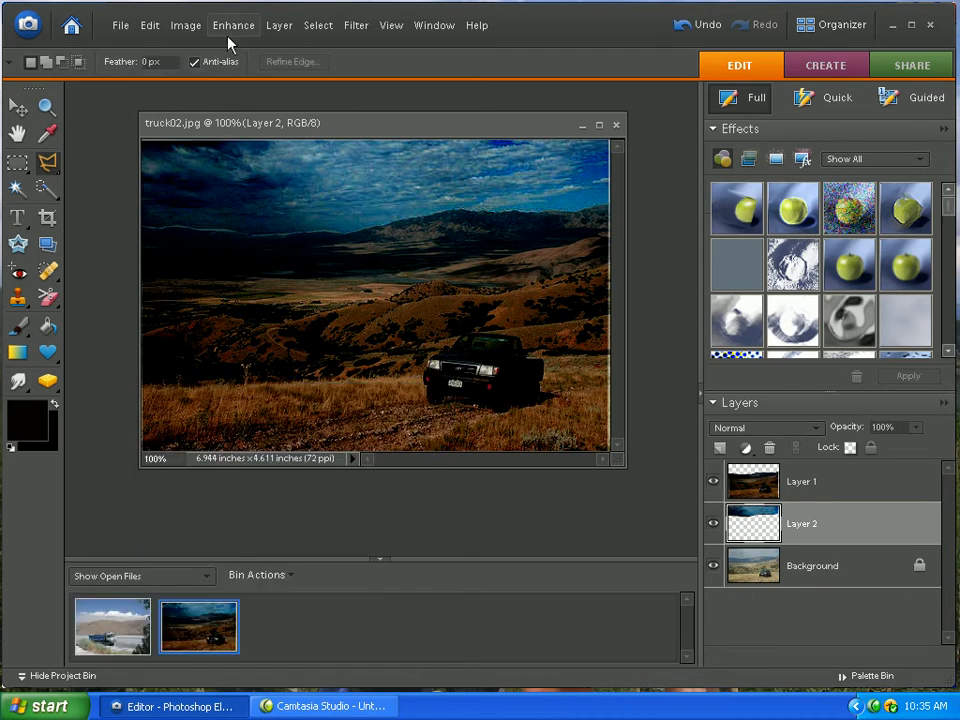
Apply a Hue/Saturation Lightness of -60 to the sky layer.
{"action": "left_click", "coordinate": [233, 25]}
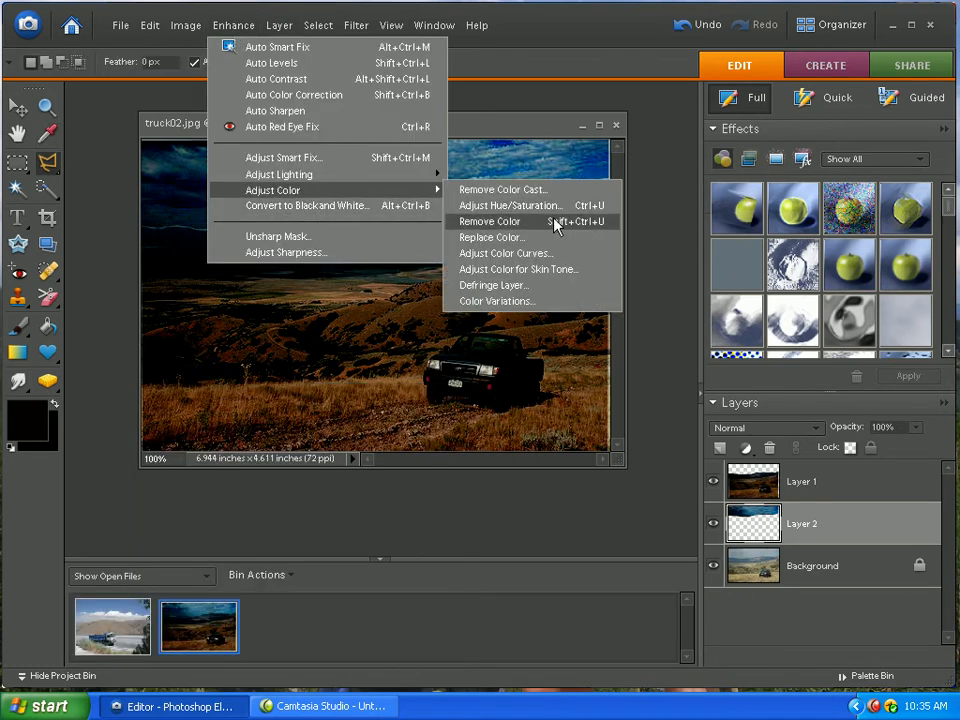
{"action": "left_click", "coordinate": [509, 205]}
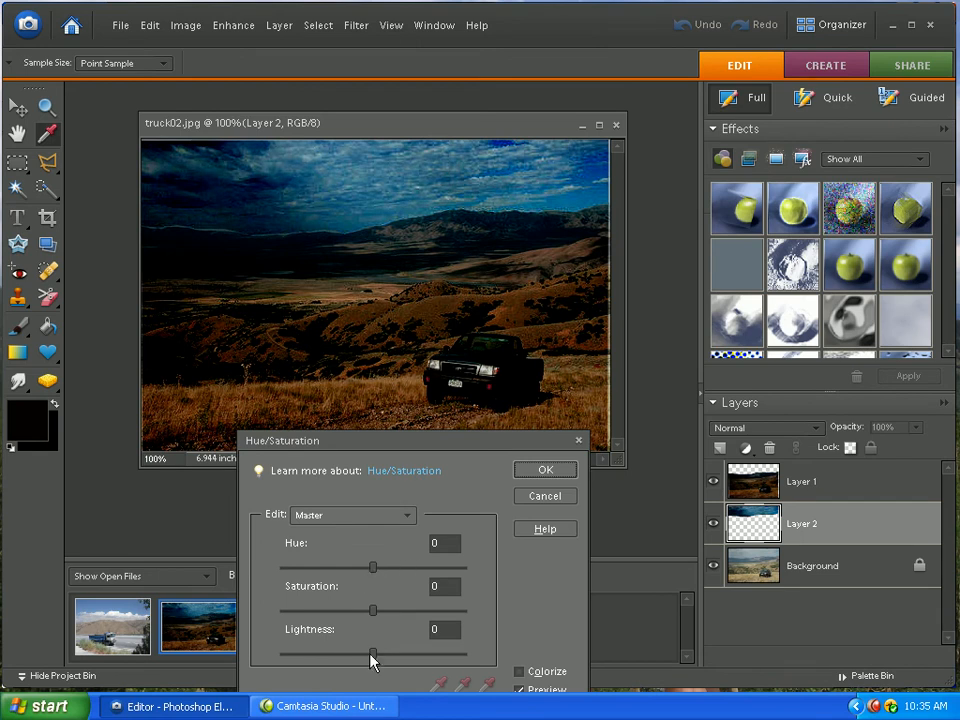
{"action": "left_click_drag", "start_coordinate": [373, 650], "coordinate": [338, 650]}
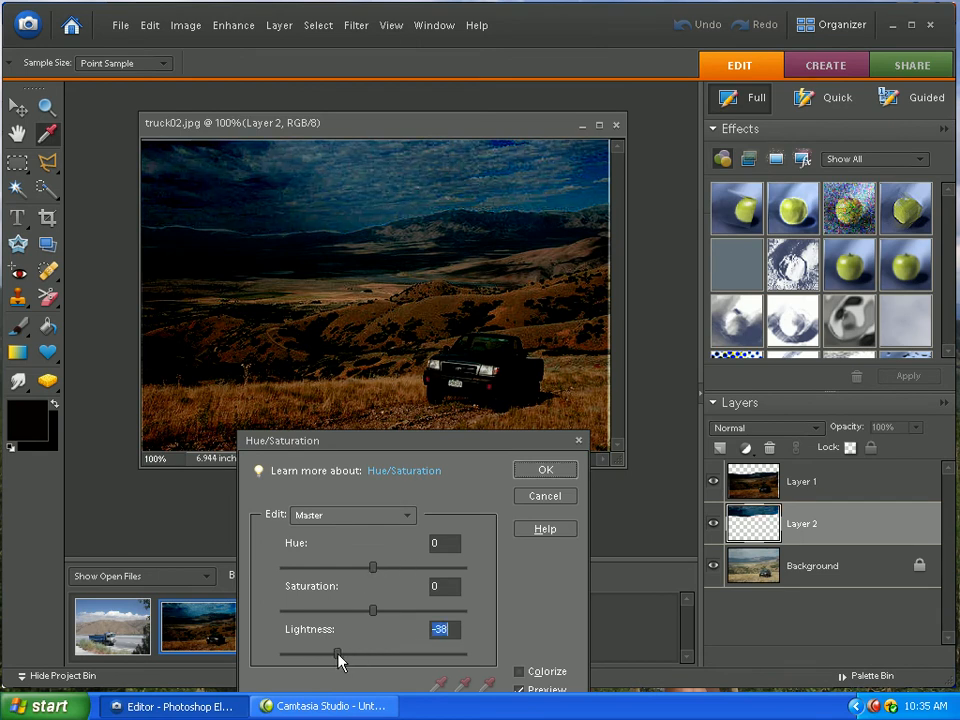
{"action": "left_click_drag", "start_coordinate": [338, 651], "coordinate": [330, 651]}
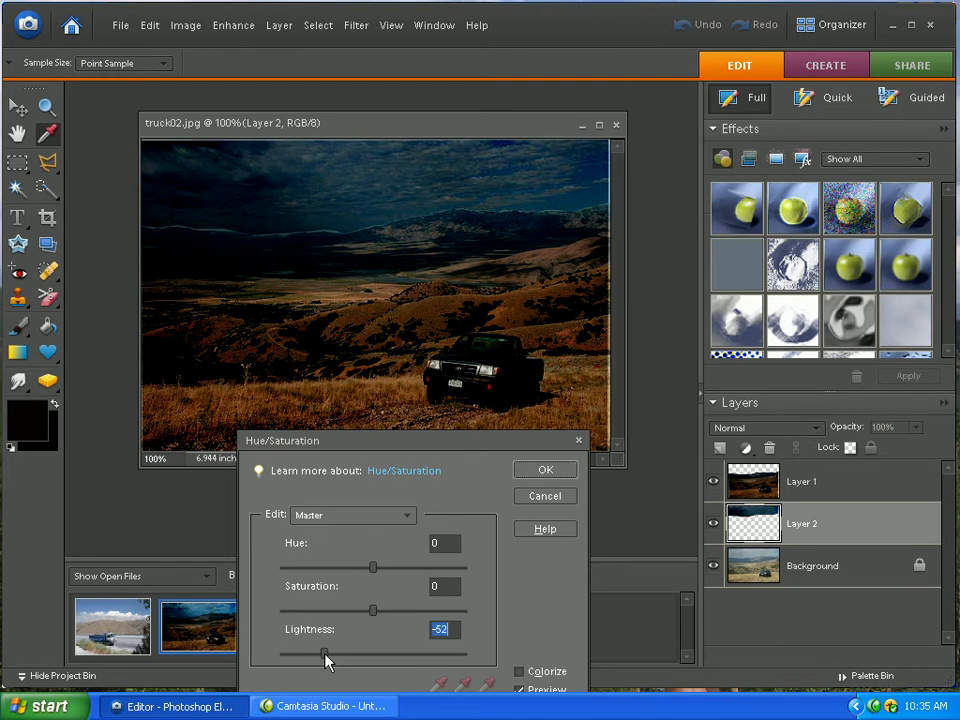
{"action": "left_click_drag", "start_coordinate": [325, 658], "coordinate": [320, 658]}
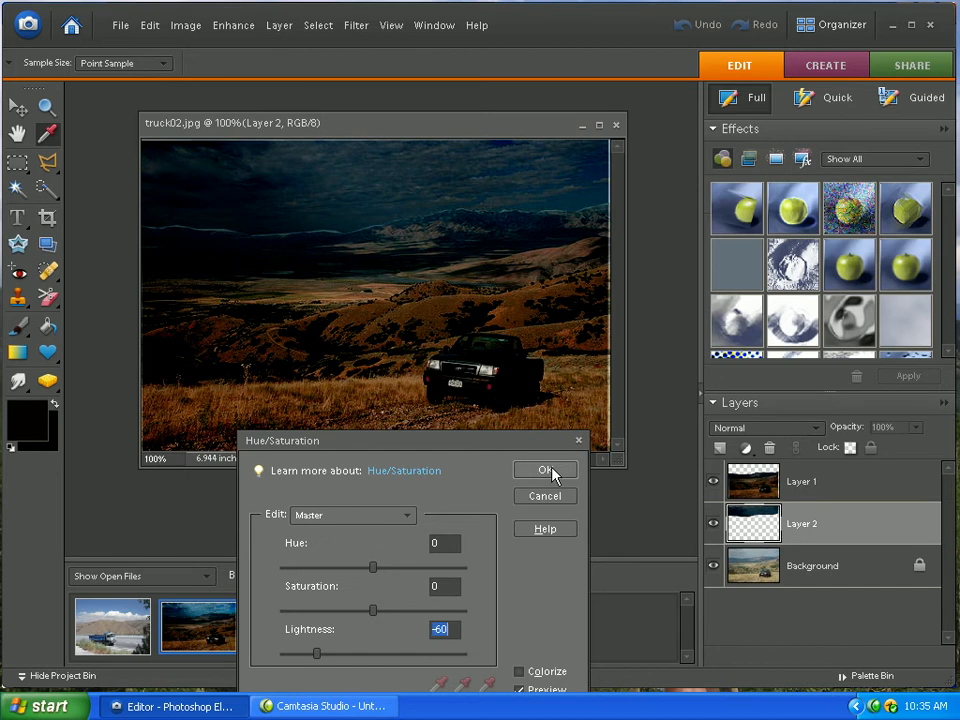
{"action": "left_click", "coordinate": [545, 470]}
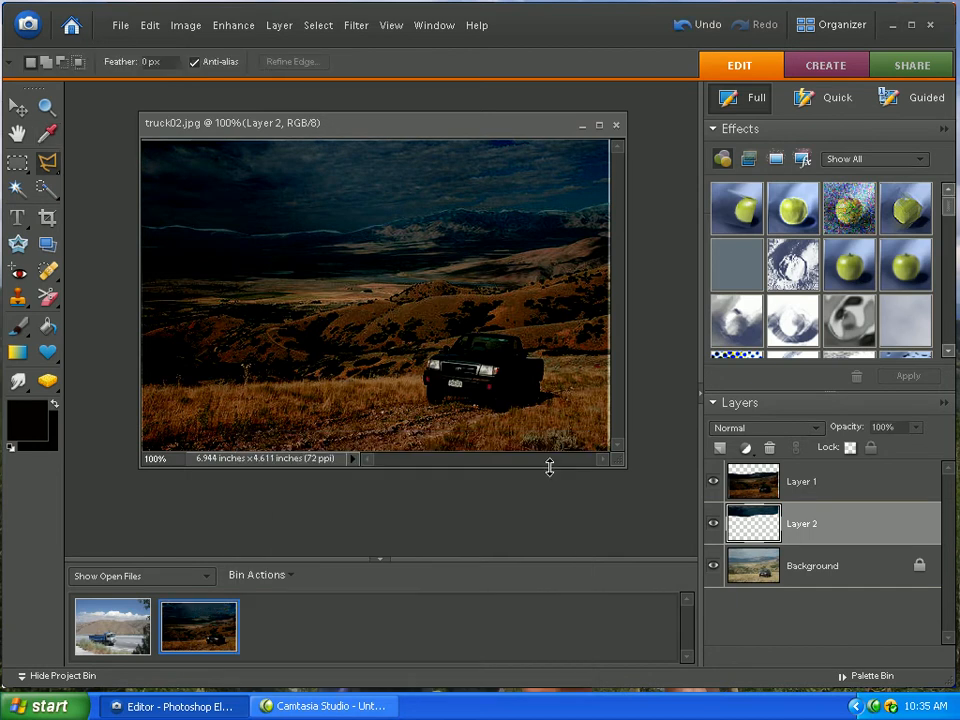
{"action": "mouse_move", "coordinate": [830, 522]}
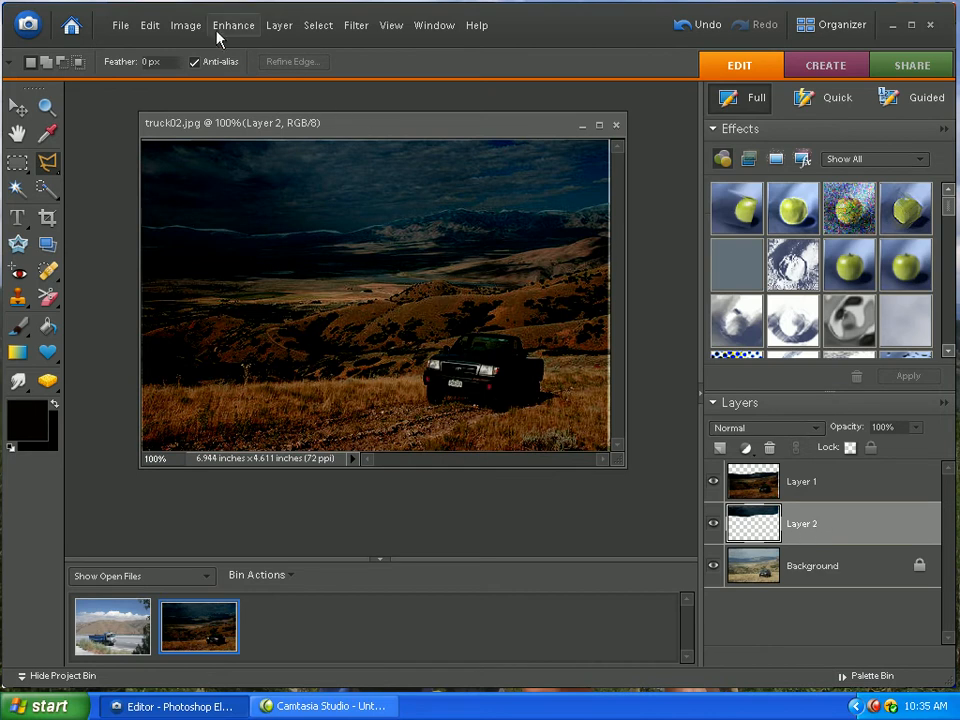
Set Lens Flare brightness to 133%, trying Zoom, 35mm and 105mm Prime lens types.
{"action": "left_click", "coordinate": [356, 25]}
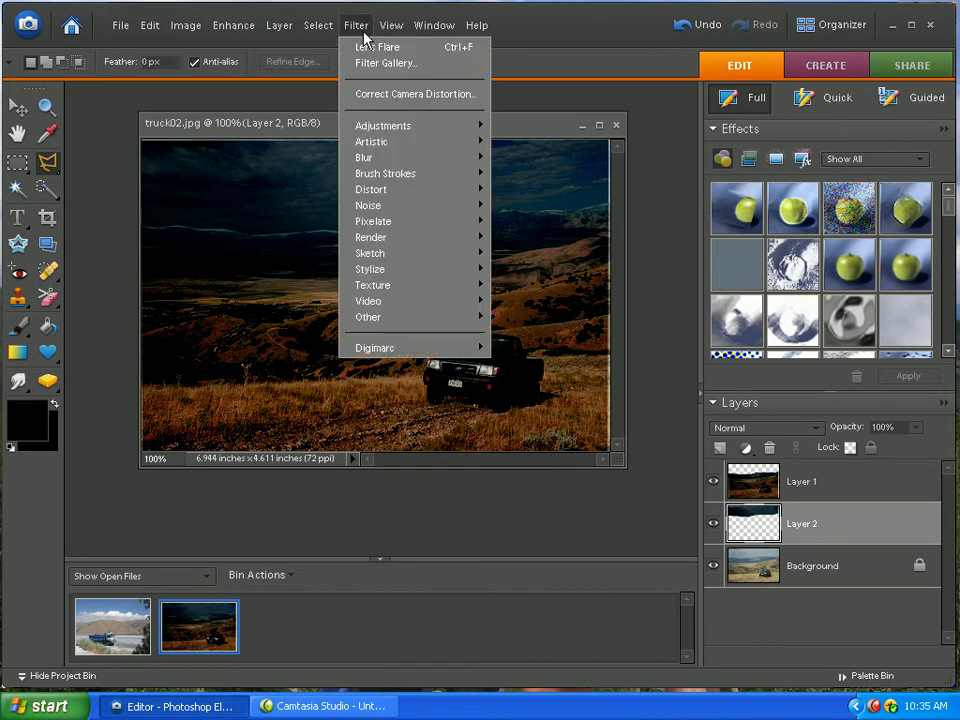
{"action": "mouse_move", "coordinate": [371, 237]}
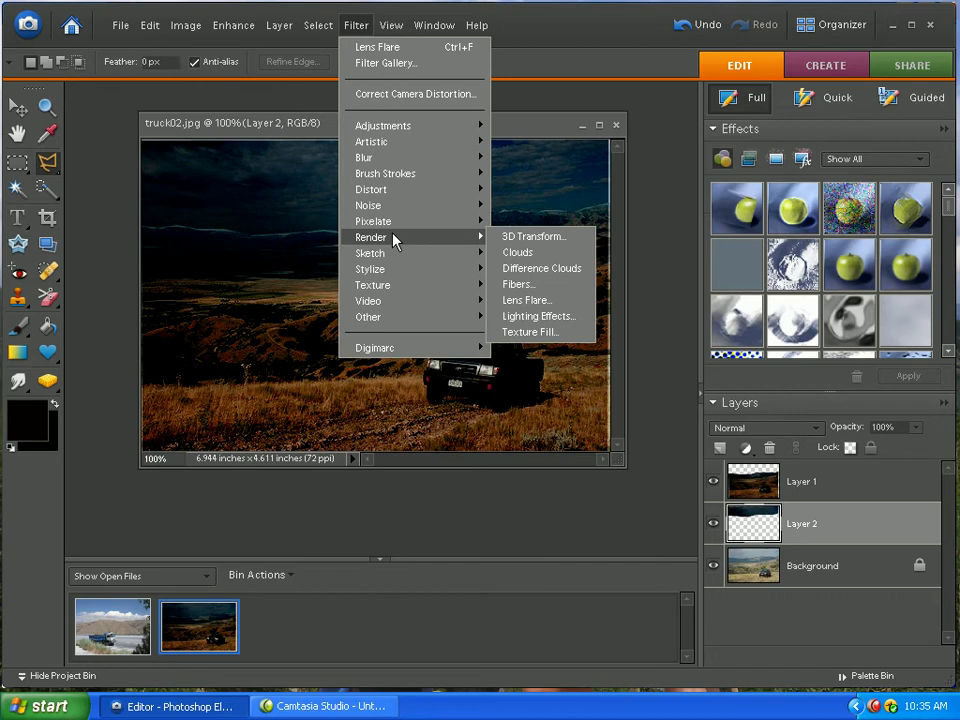
{"action": "mouse_move", "coordinate": [527, 300]}
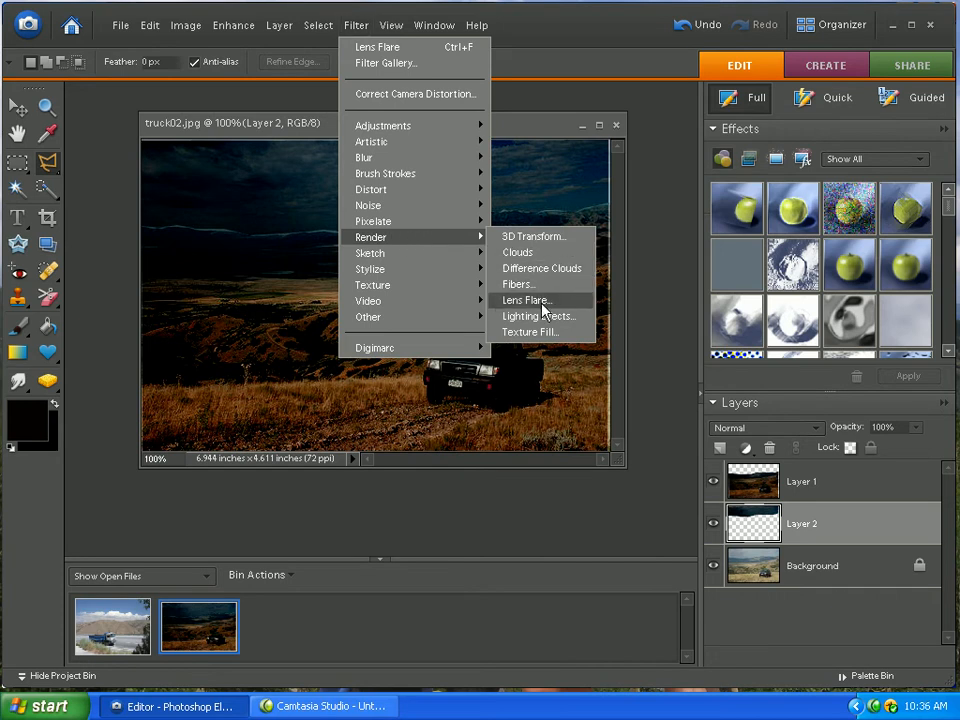
{"action": "left_click", "coordinate": [526, 300]}
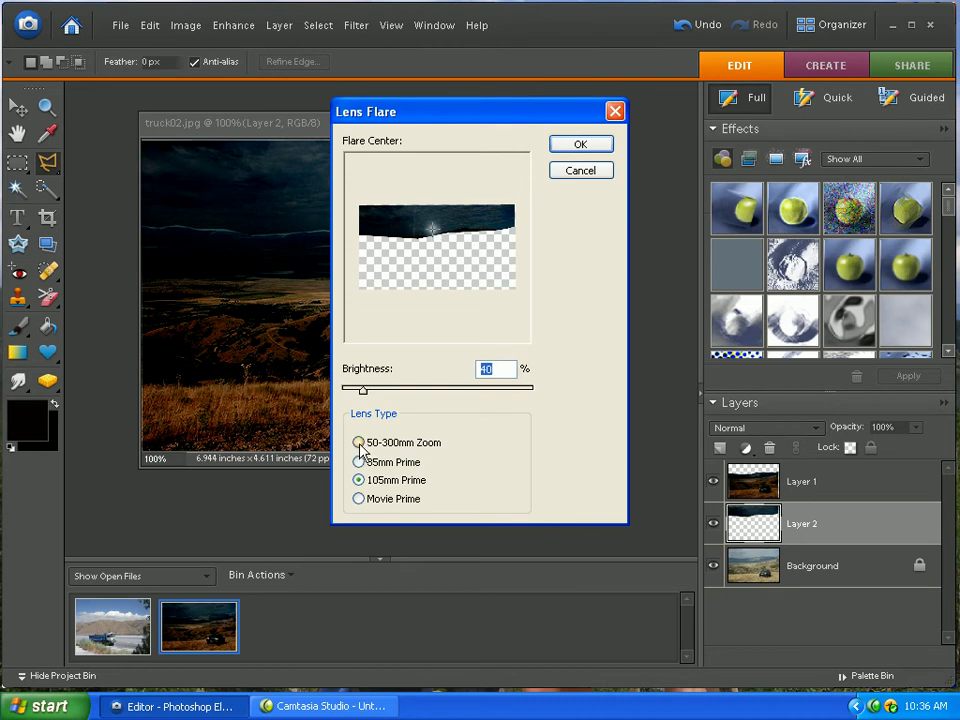
{"action": "left_click", "coordinate": [358, 442]}
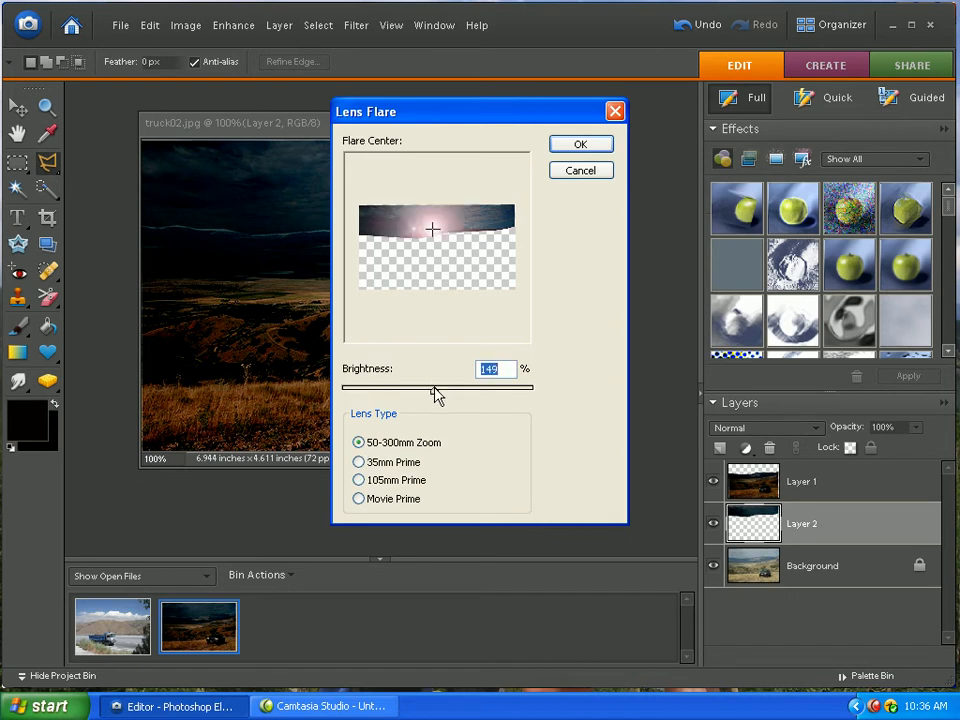
{"action": "left_click_drag", "start_coordinate": [435, 387], "coordinate": [428, 387]}
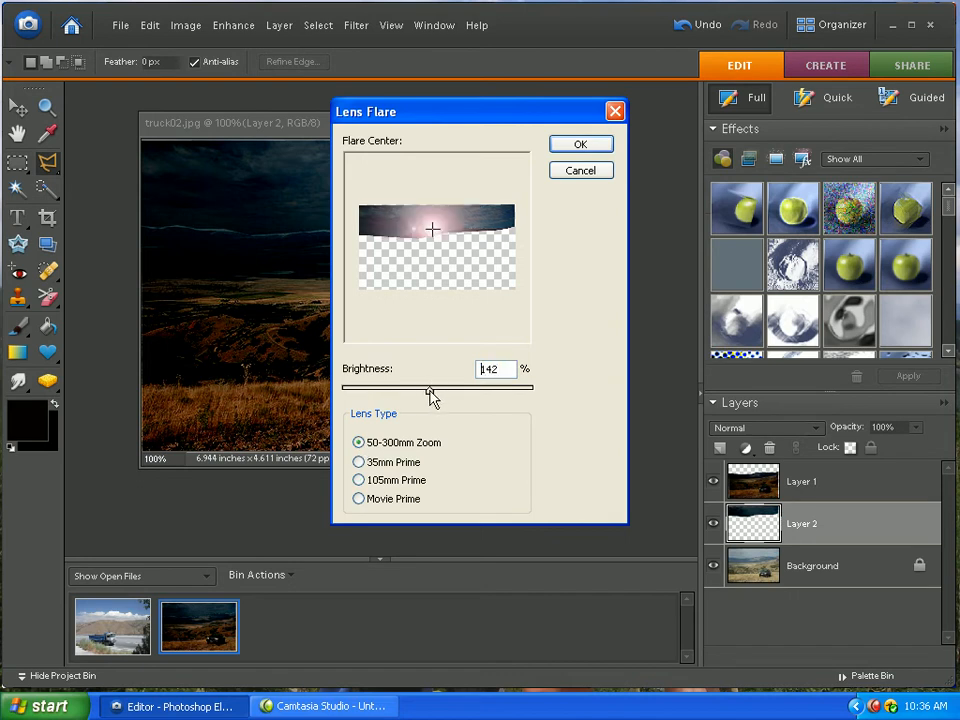
{"action": "left_click_drag", "start_coordinate": [432, 387], "coordinate": [424, 387]}
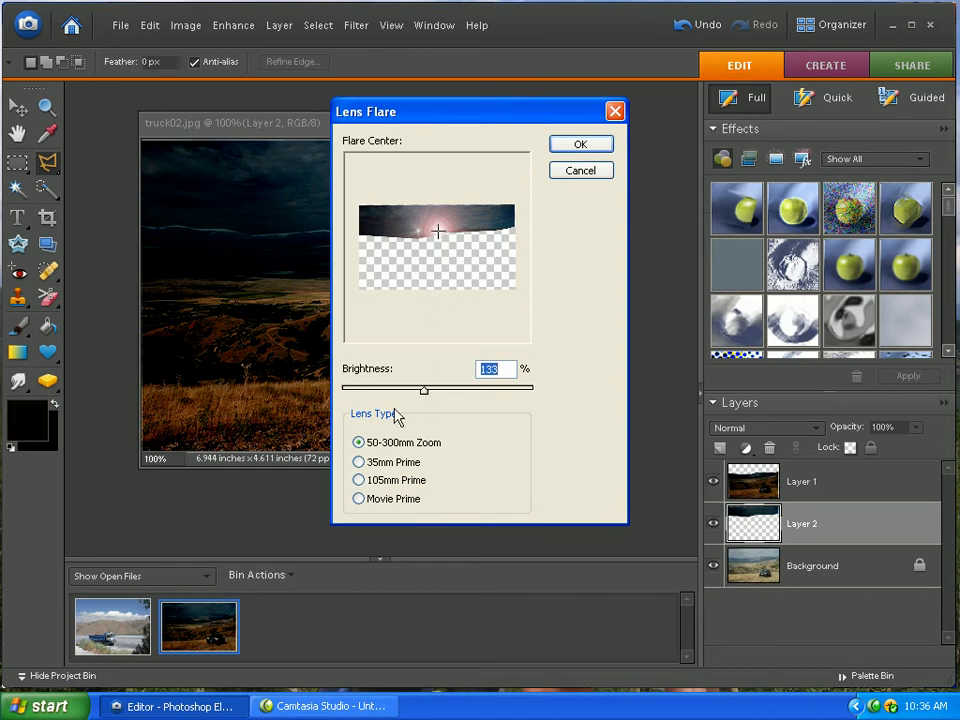
{"action": "left_click", "coordinate": [358, 462]}
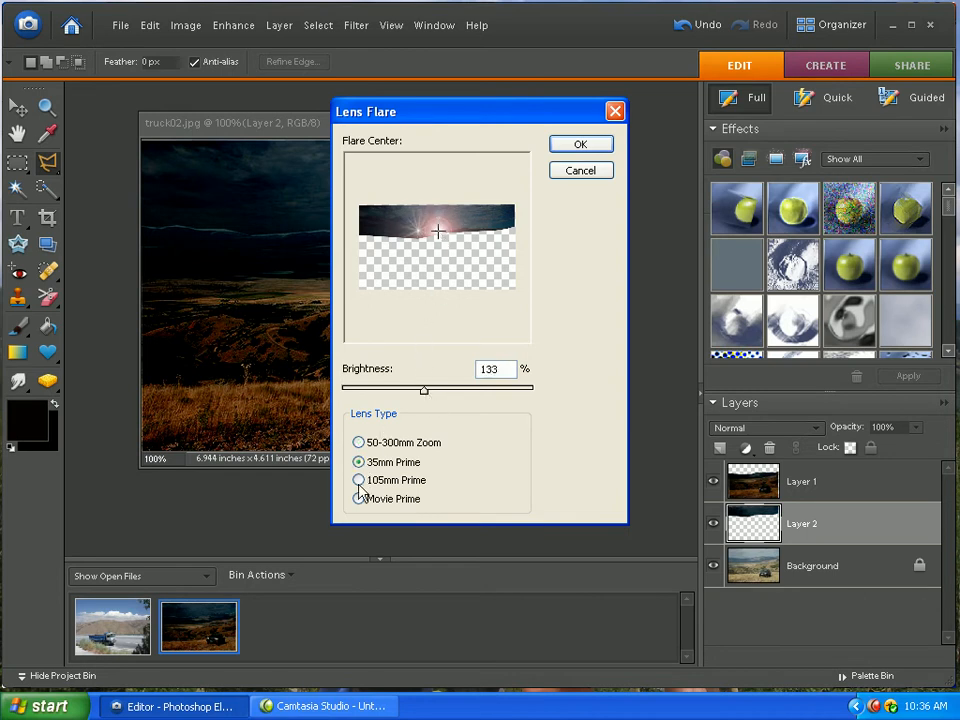
{"action": "left_click", "coordinate": [358, 480]}
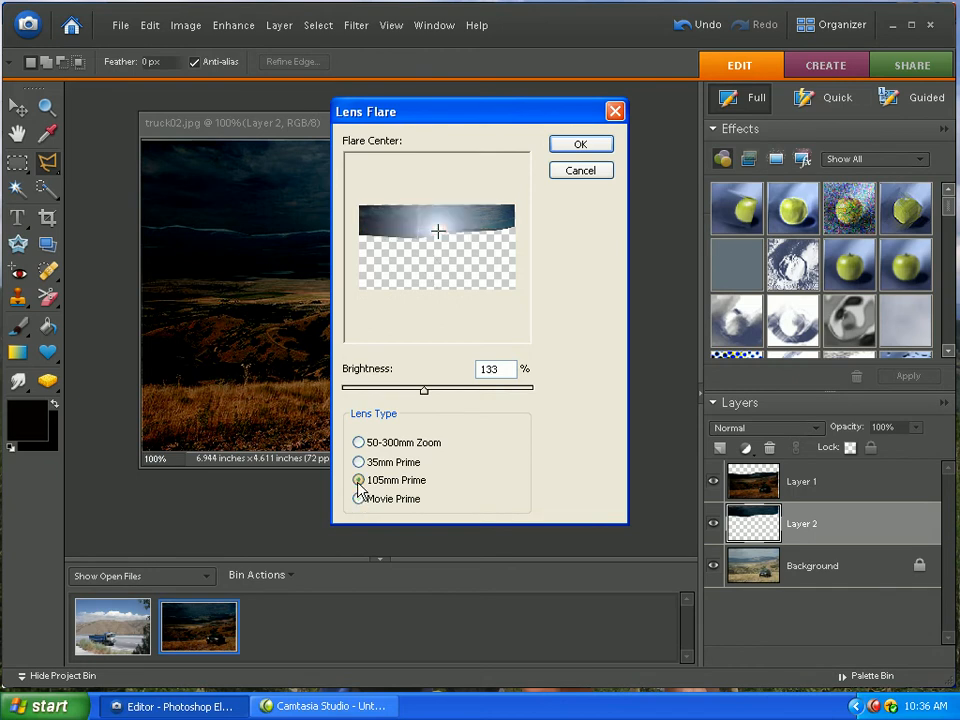
{"action": "left_click", "coordinate": [358, 442]}
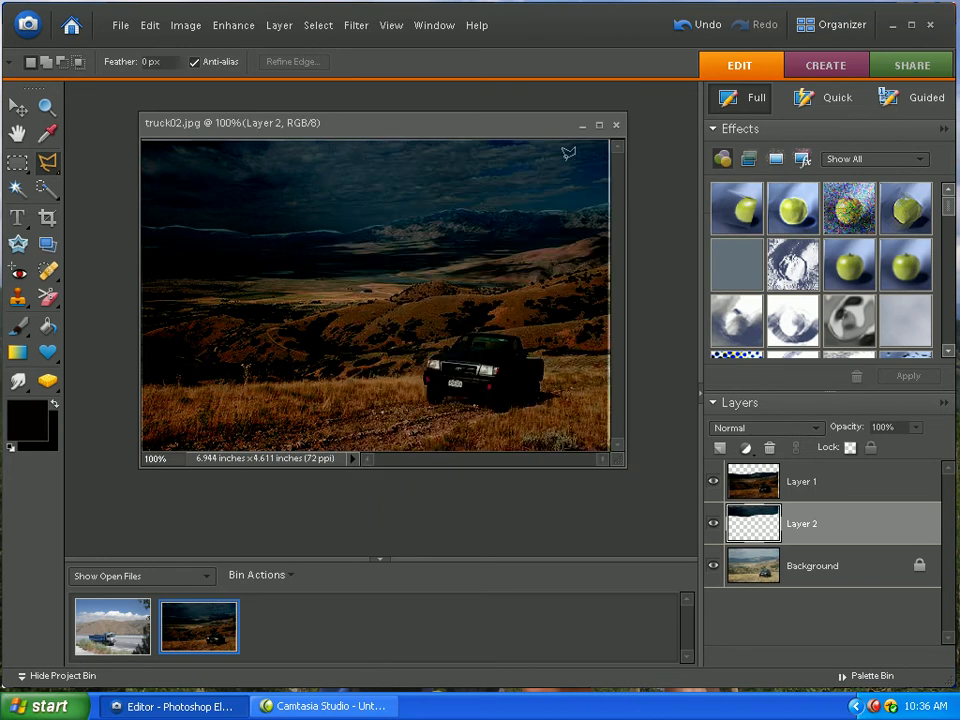
{"action": "mouse_move", "coordinate": [827, 513]}
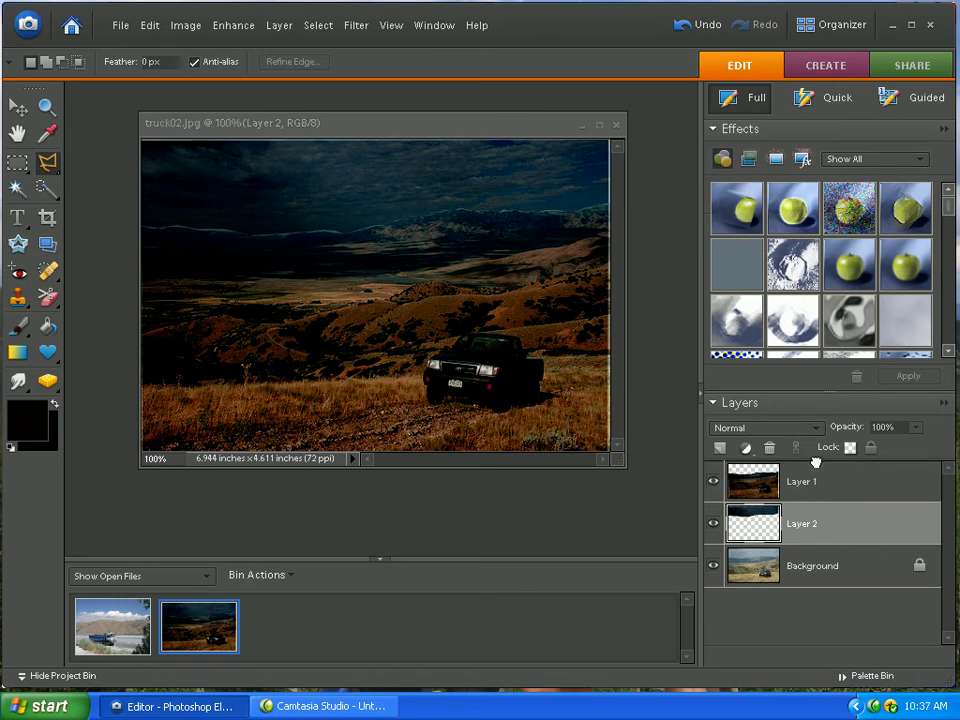
Render a pink lens flare sun just above the mountain ridge on Layer 2.
{"action": "left_click_drag", "start_coordinate": [802, 523], "coordinate": [802, 481]}
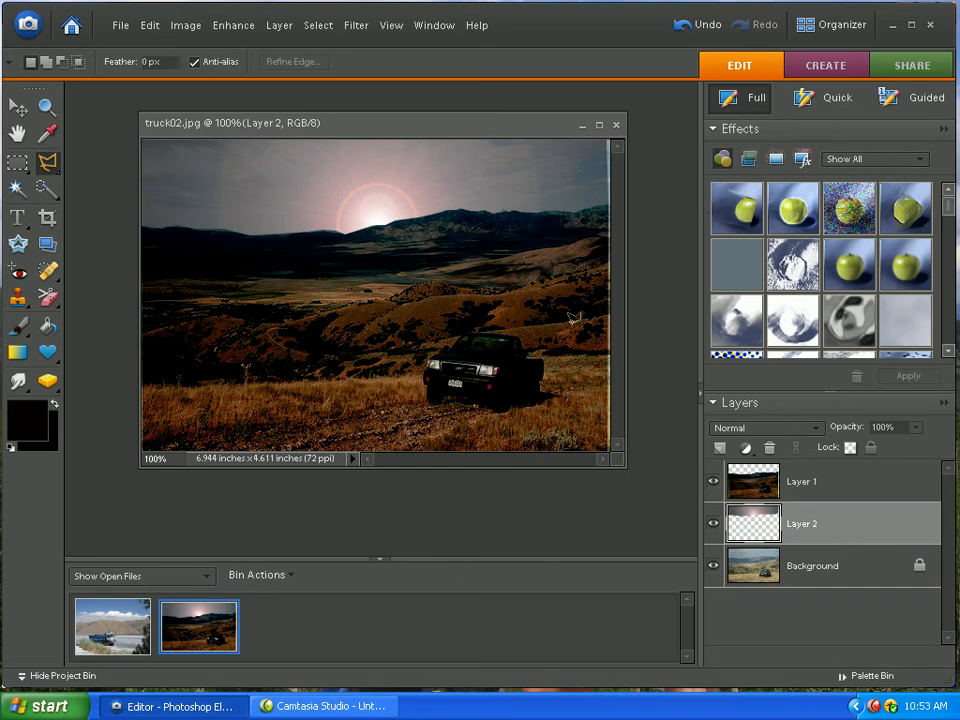
{"action": "left_click", "coordinate": [356, 25]}
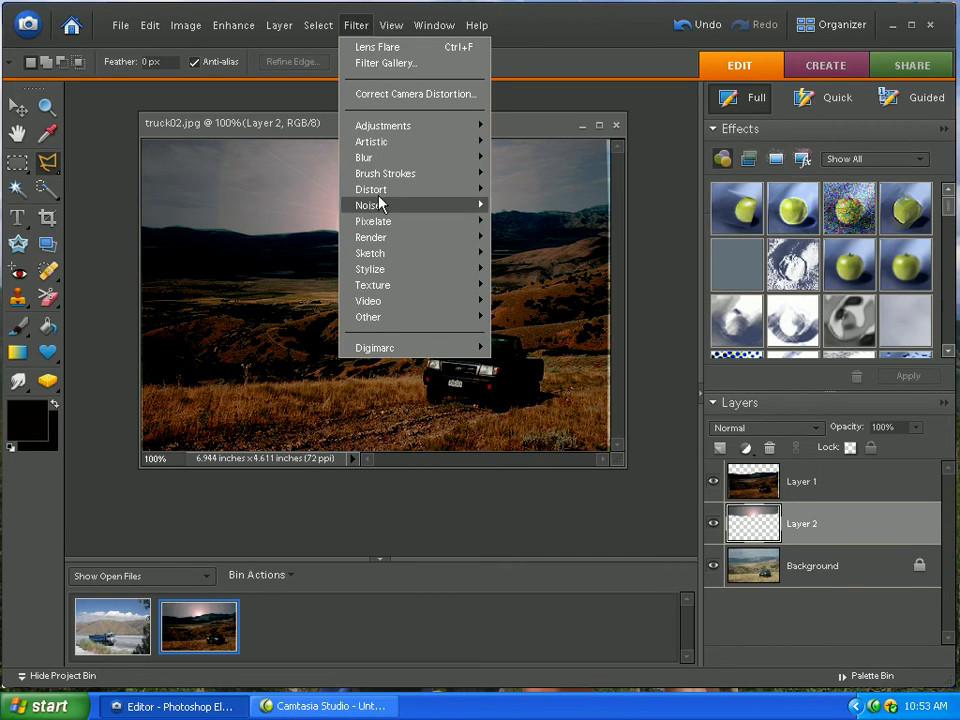
{"action": "mouse_move", "coordinate": [371, 237]}
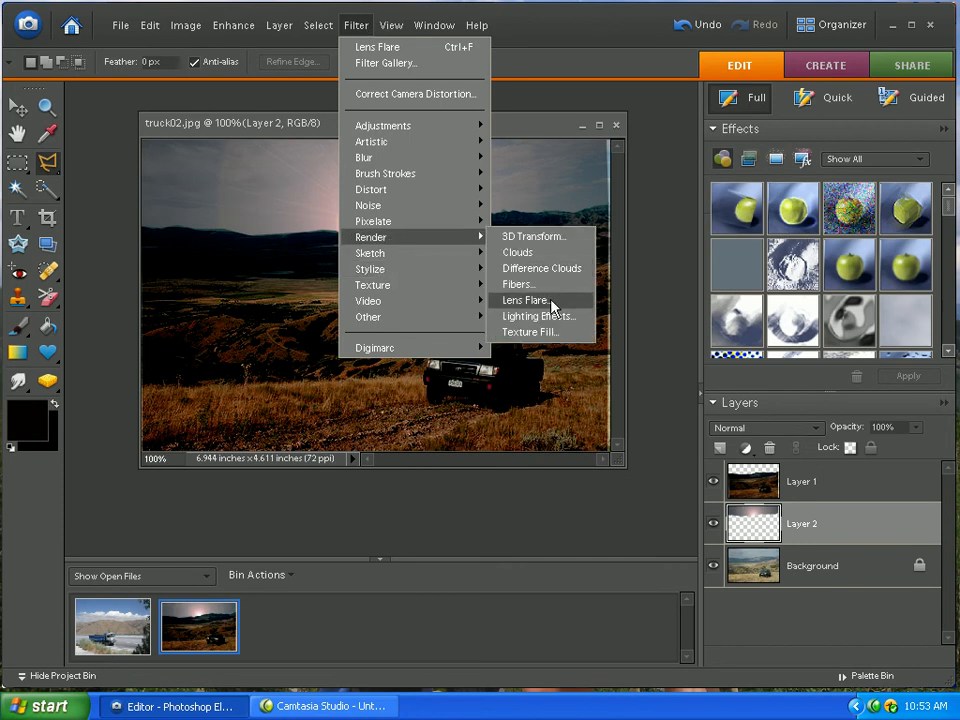
{"action": "left_click", "coordinate": [525, 300]}
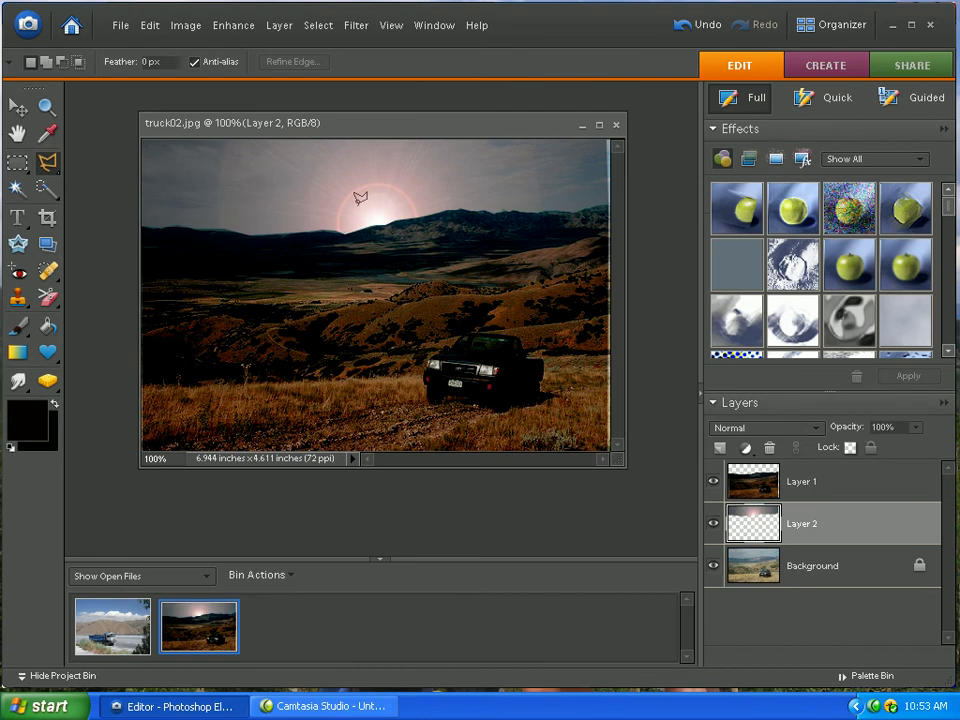
{"action": "mouse_move", "coordinate": [650, 271]}
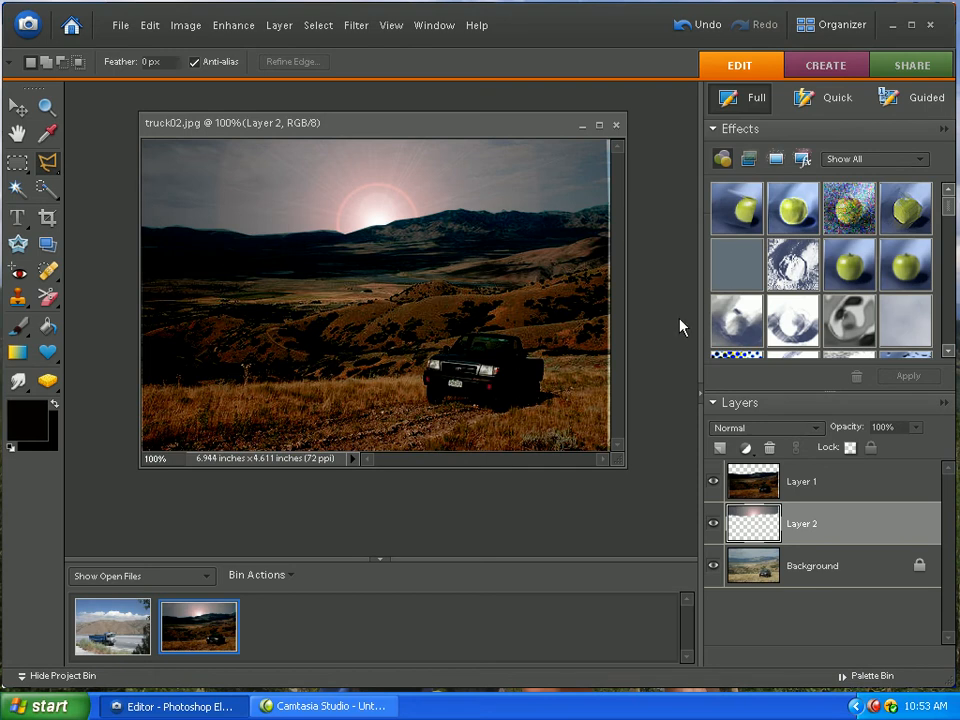
{"action": "mouse_move", "coordinate": [697, 333]}
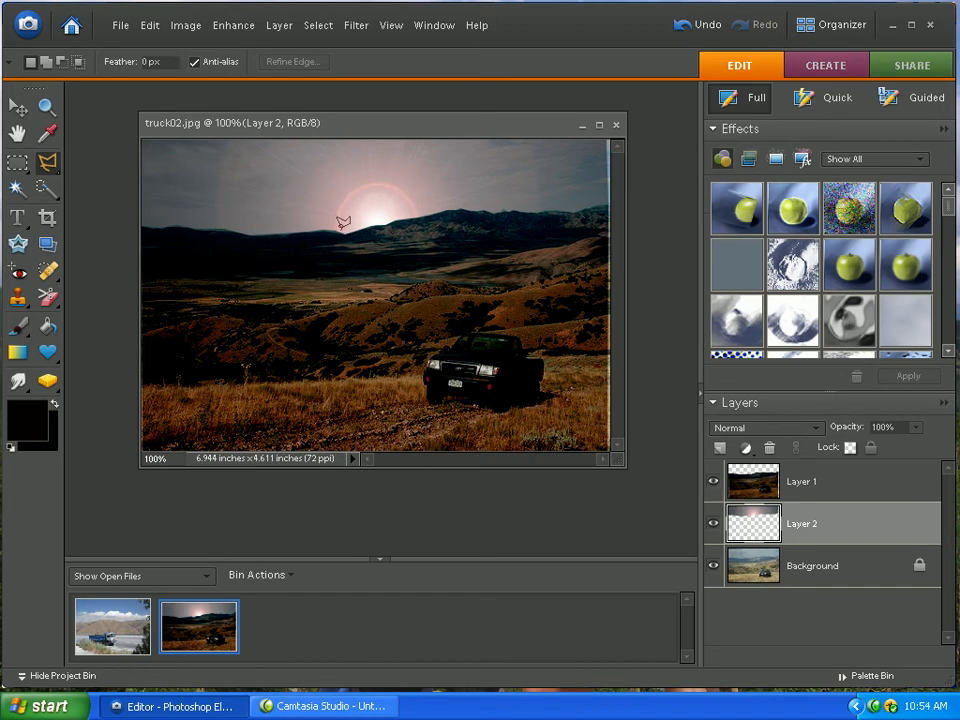
{"action": "mouse_move", "coordinate": [353, 191]}
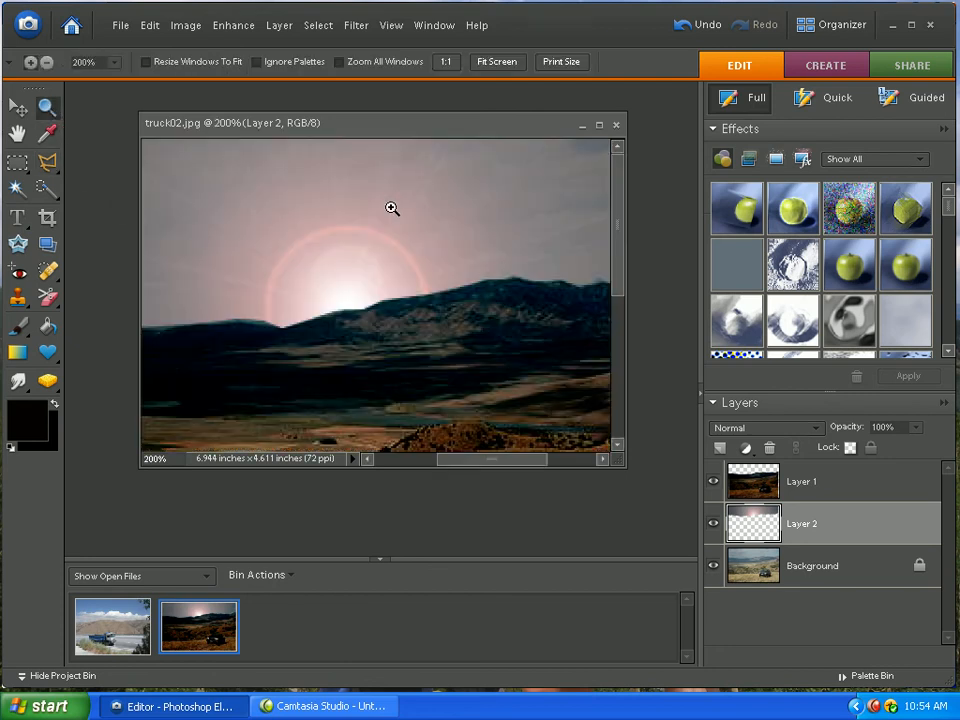
{"action": "mouse_move", "coordinate": [320, 268]}
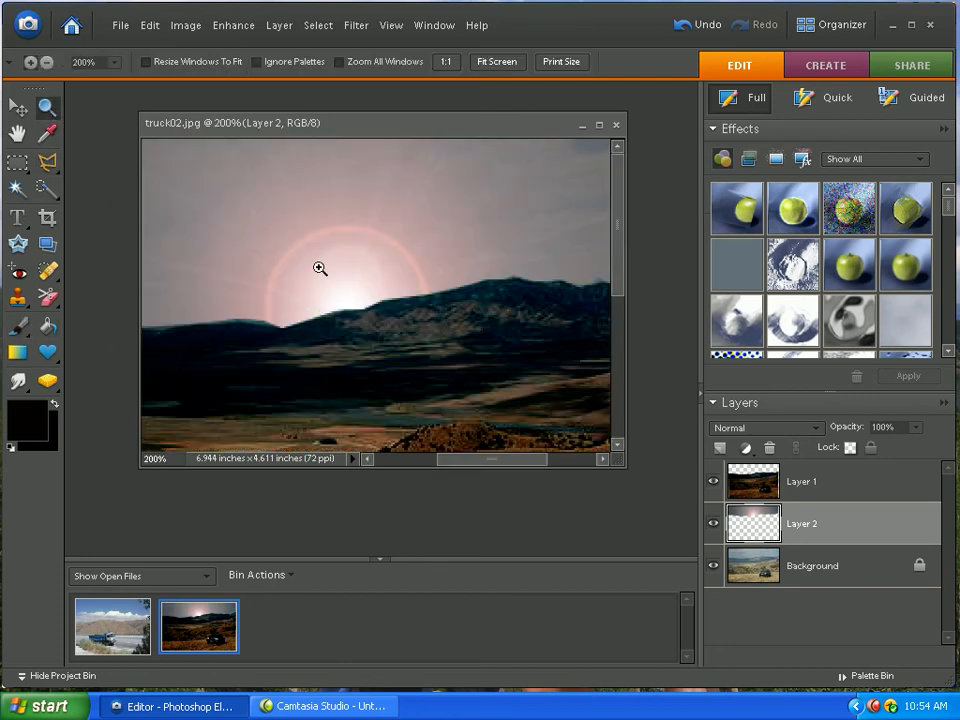
Zoom in on the sun flare and pick the Clone Stamp tool.
{"action": "left_click", "coordinate": [320, 268]}
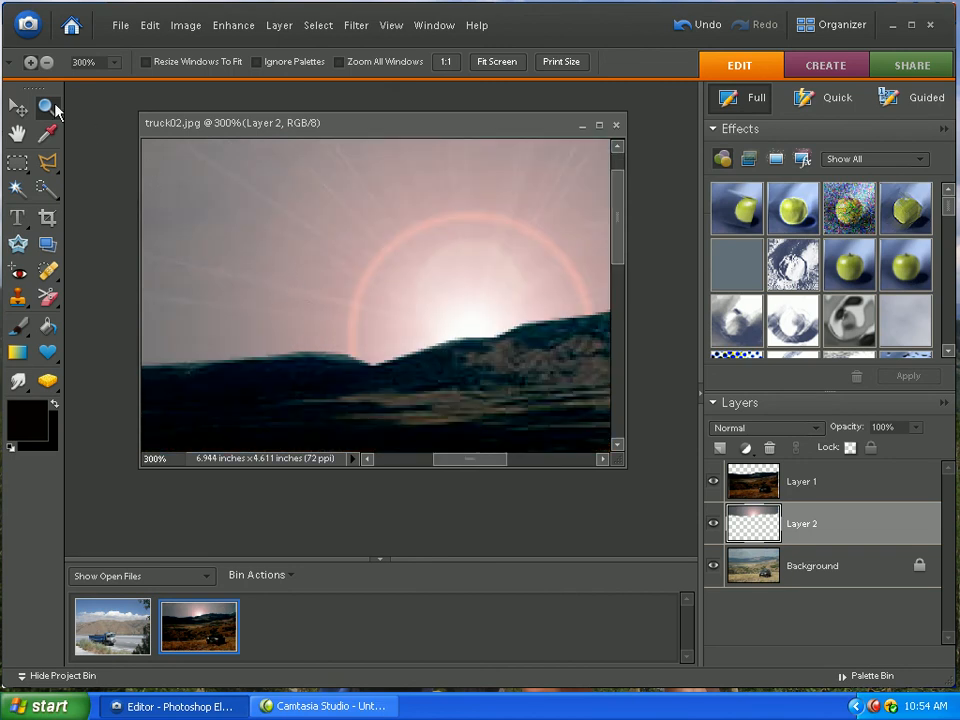
{"action": "left_click", "coordinate": [18, 297]}
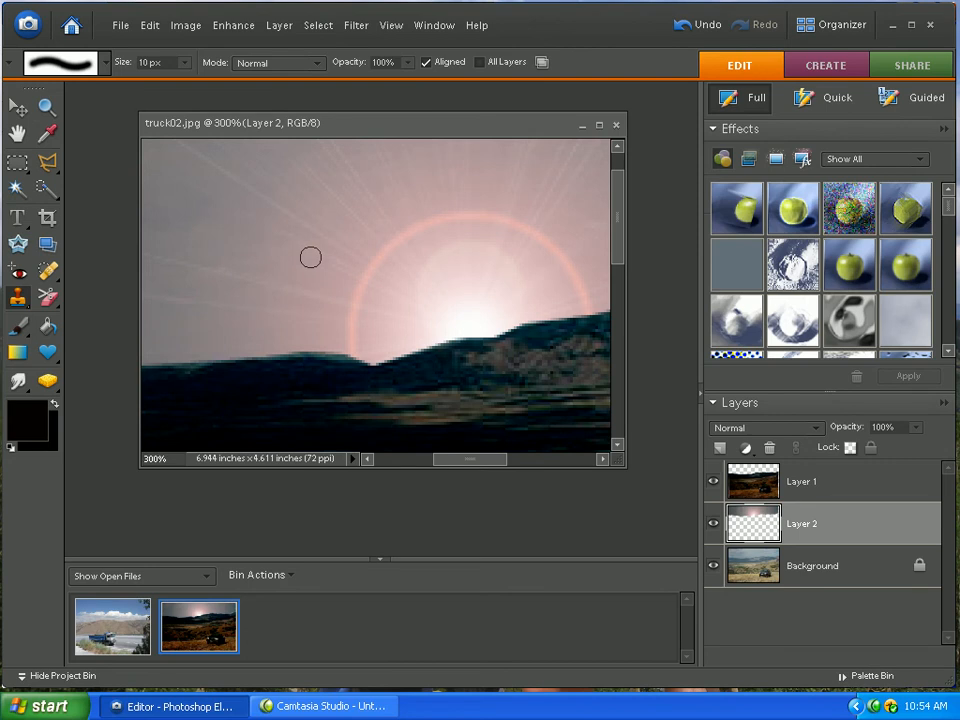
{"action": "mouse_move", "coordinate": [221, 320]}
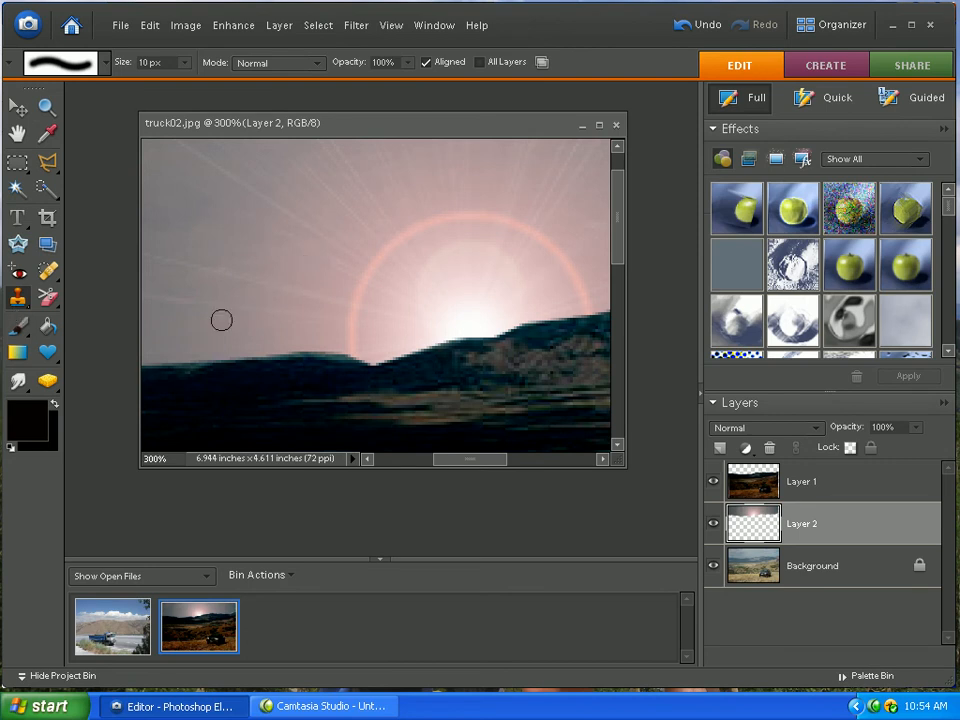
{"action": "mouse_move", "coordinate": [324, 334]}
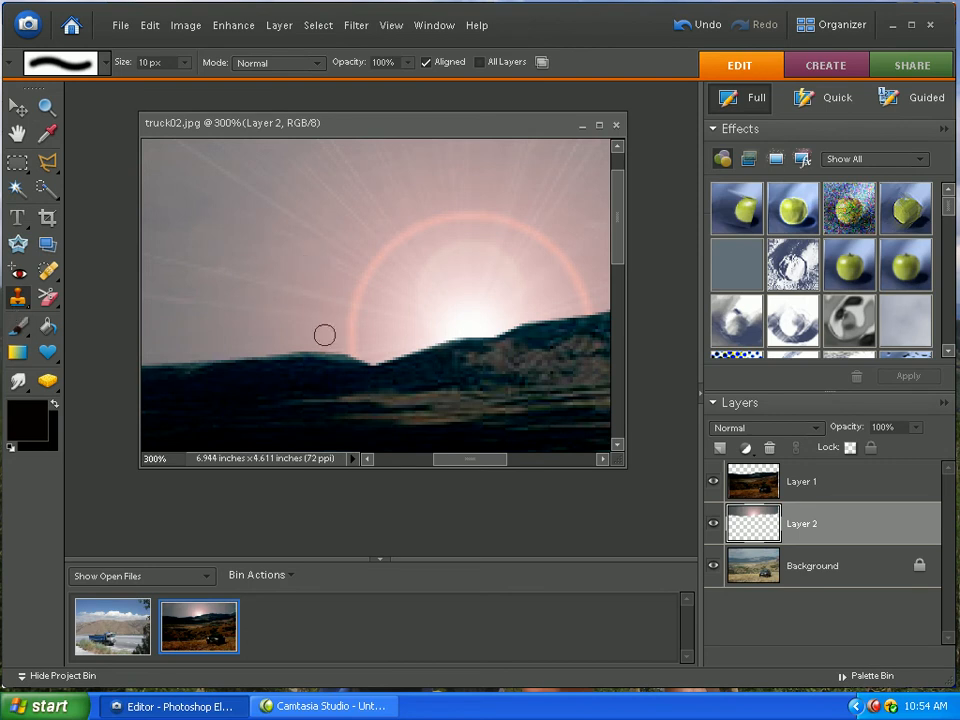
{"action": "mouse_move", "coordinate": [324, 340]}
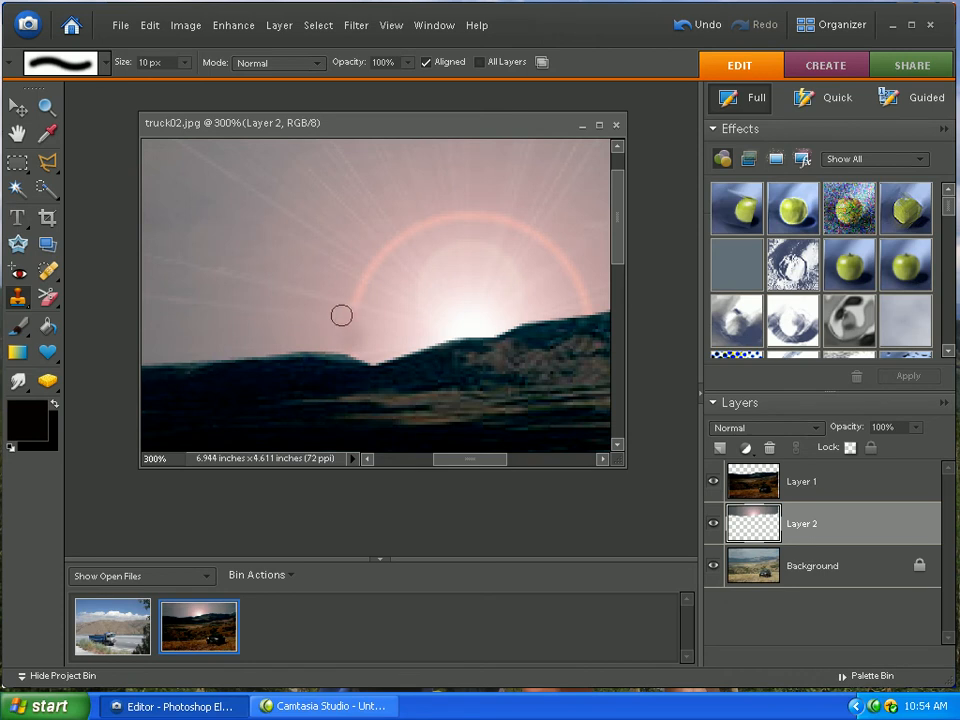
{"action": "mouse_move", "coordinate": [355, 306]}
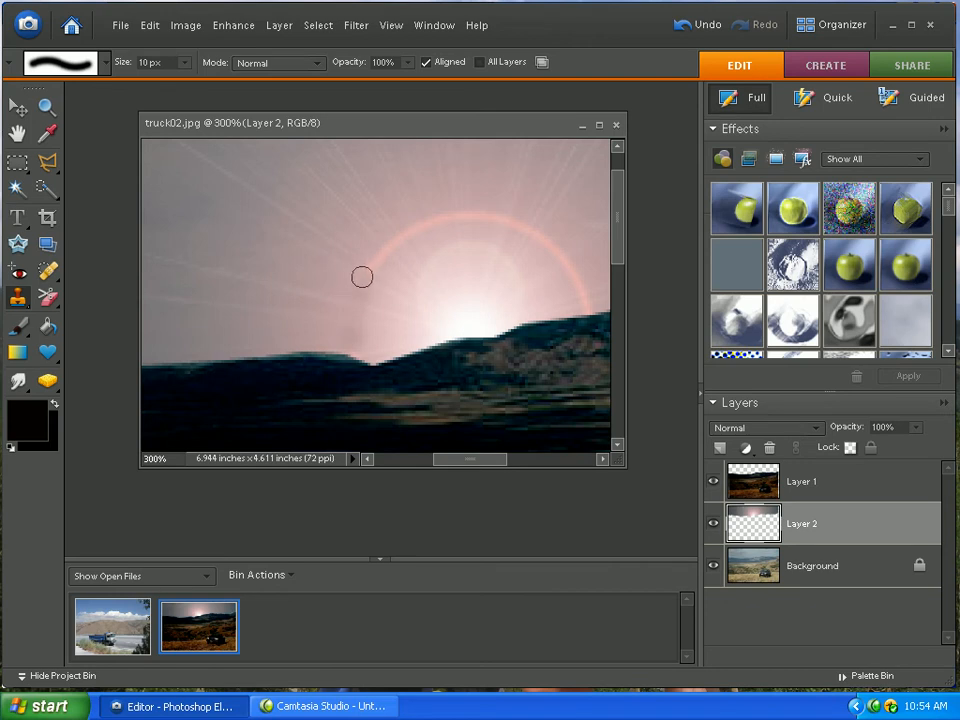
{"action": "mouse_move", "coordinate": [375, 268]}
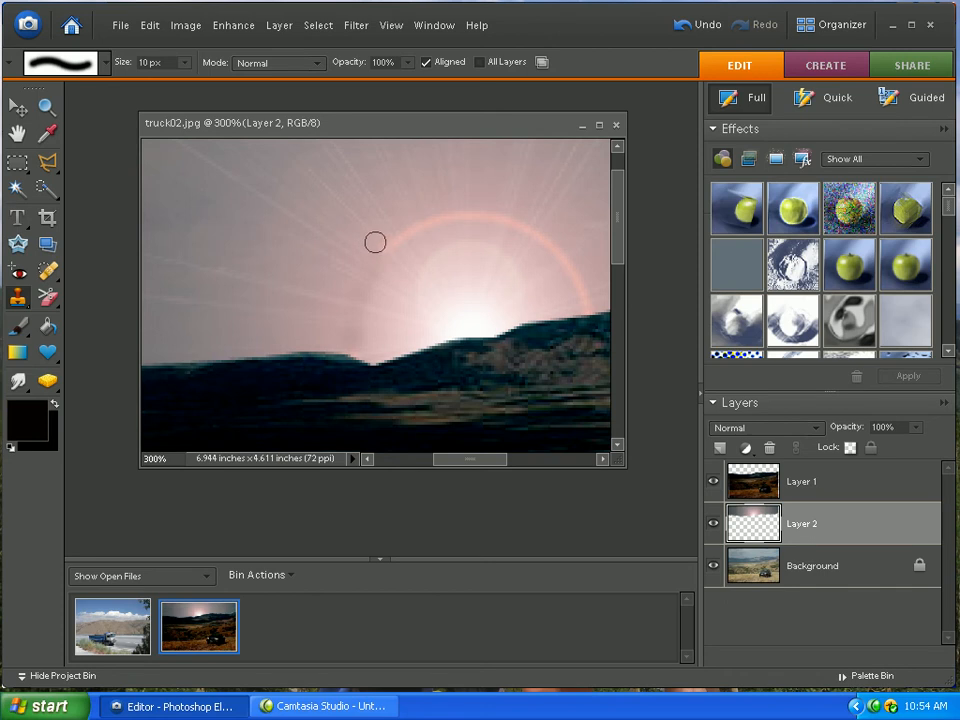
{"action": "mouse_move", "coordinate": [381, 245]}
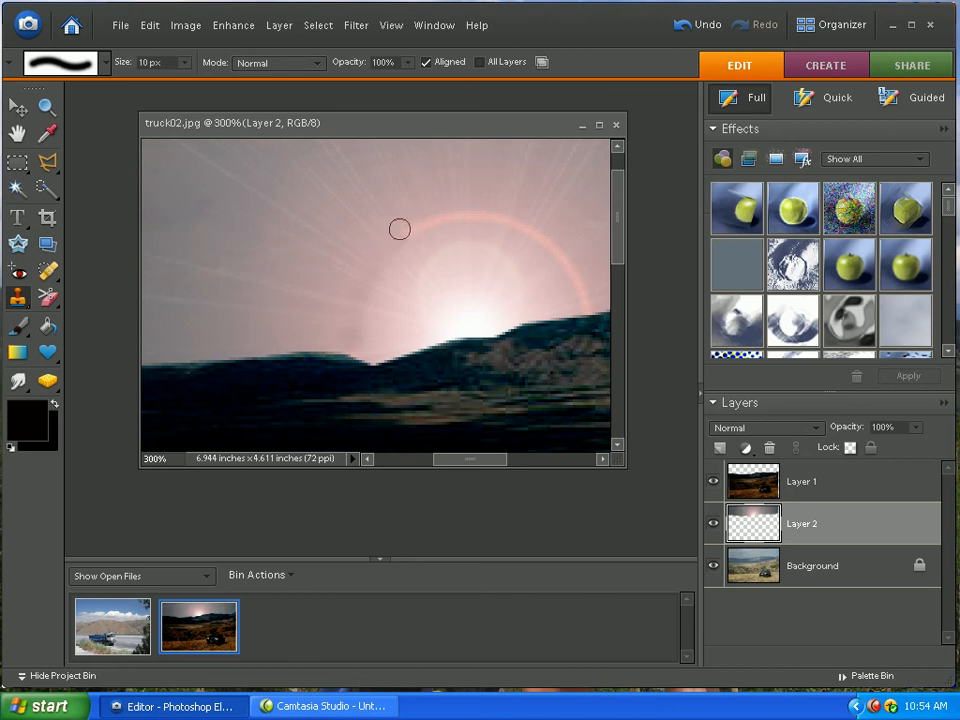
{"action": "mouse_move", "coordinate": [409, 227]}
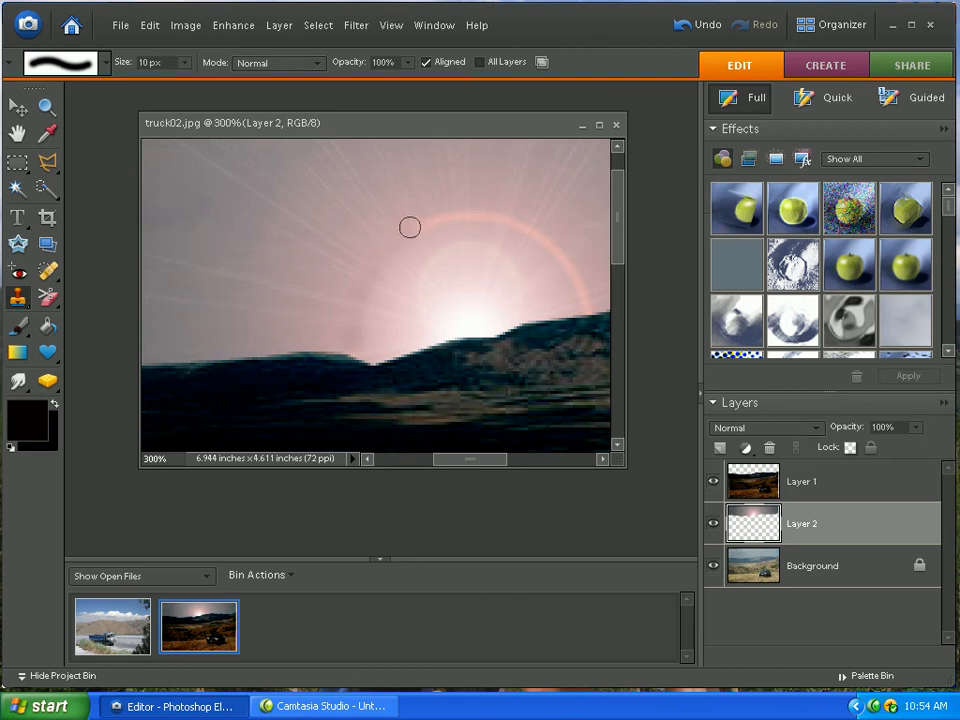
{"action": "mouse_move", "coordinate": [430, 218]}
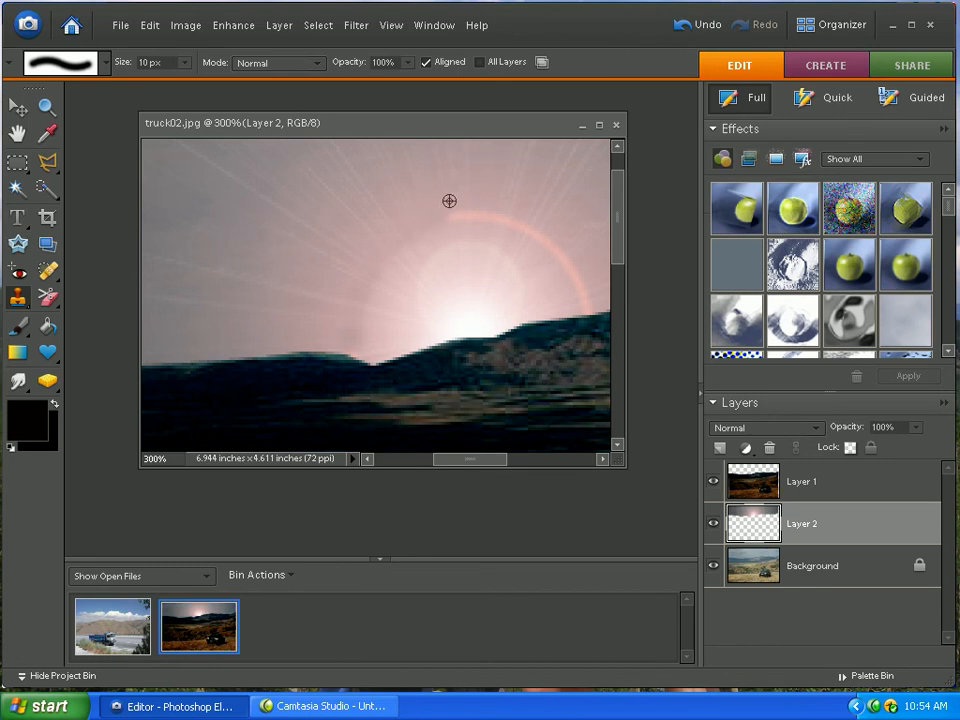
{"action": "mouse_move", "coordinate": [459, 199]}
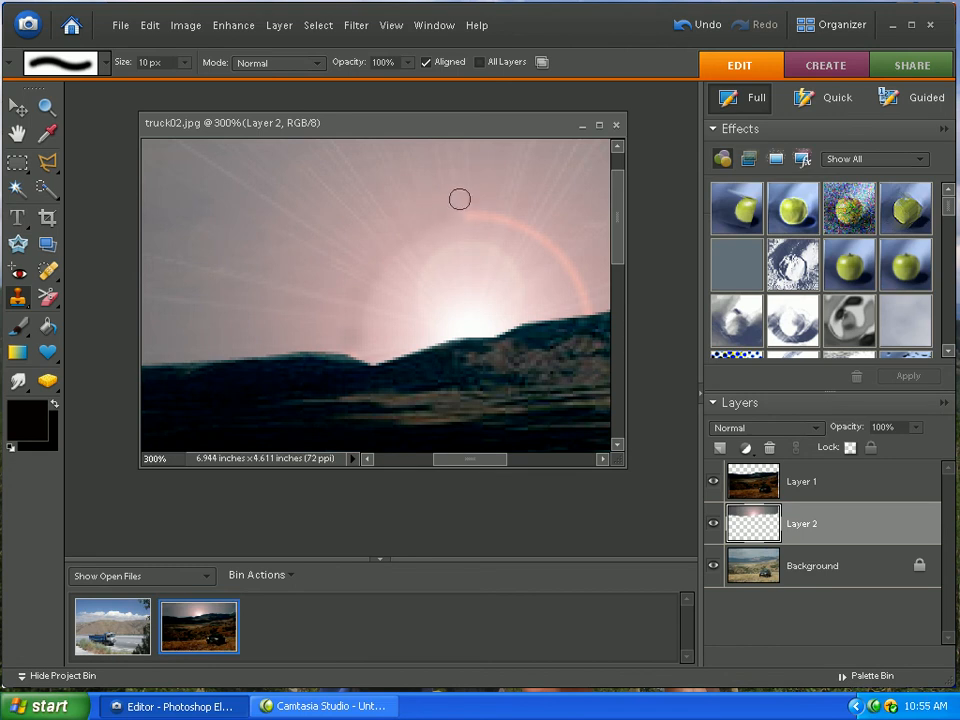
{"action": "mouse_move", "coordinate": [464, 214]}
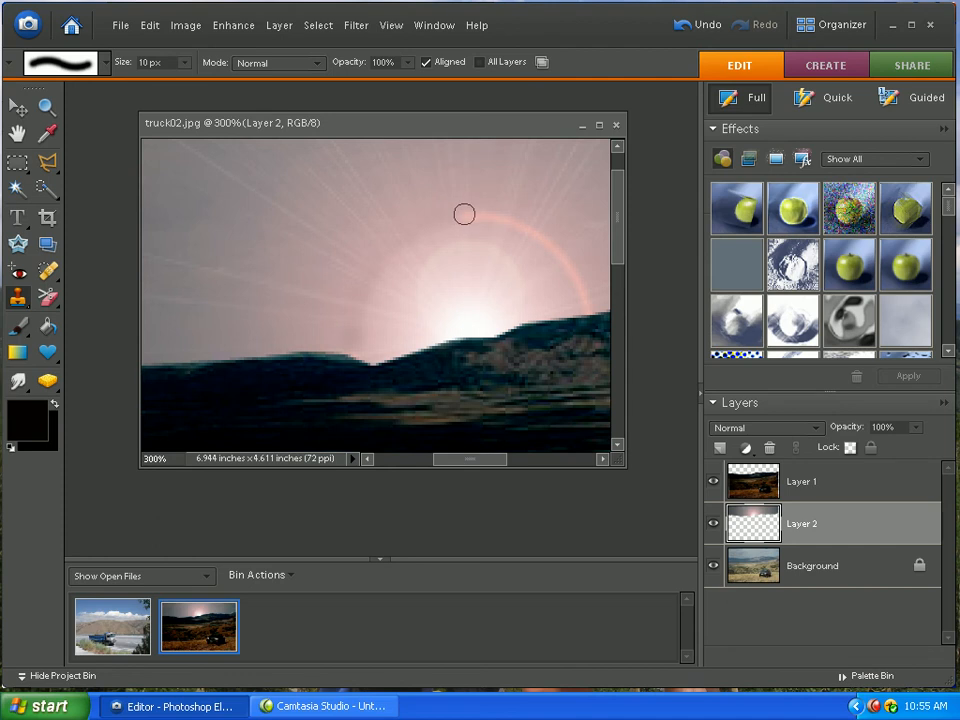
{"action": "mouse_move", "coordinate": [490, 214]}
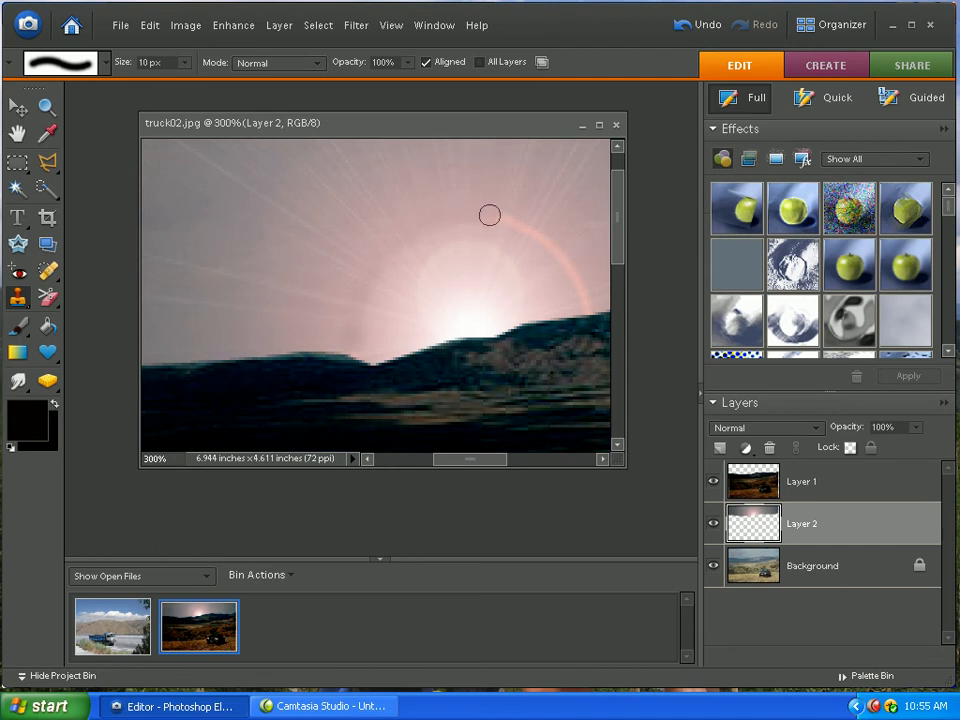
{"action": "mouse_move", "coordinate": [505, 219]}
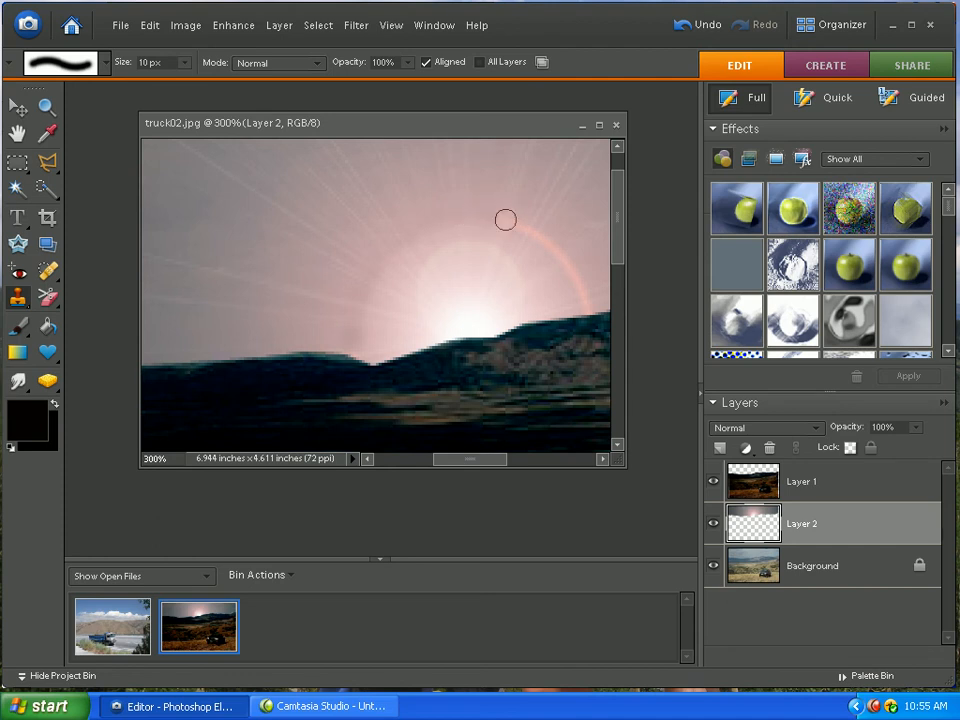
{"action": "mouse_move", "coordinate": [527, 224]}
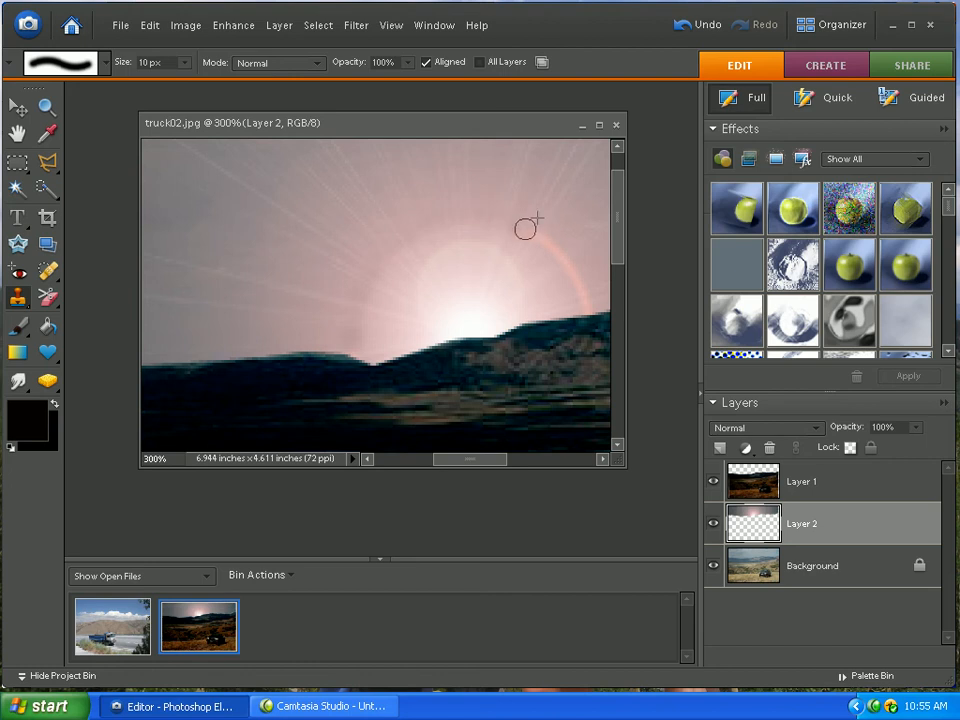
{"action": "mouse_move", "coordinate": [546, 236]}
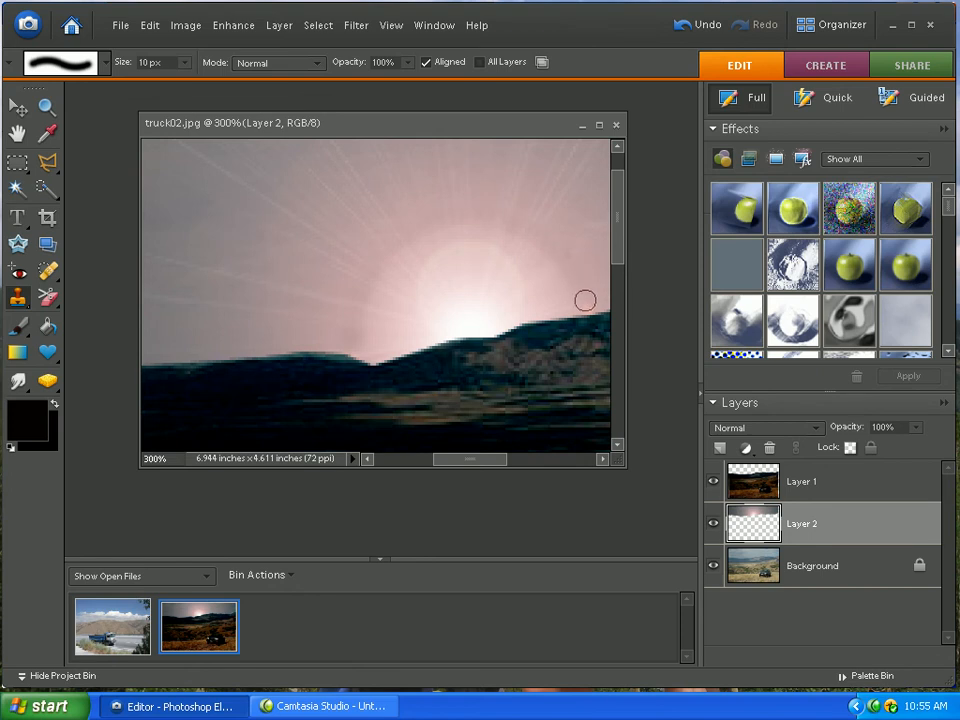
{"action": "mouse_move", "coordinate": [475, 180]}
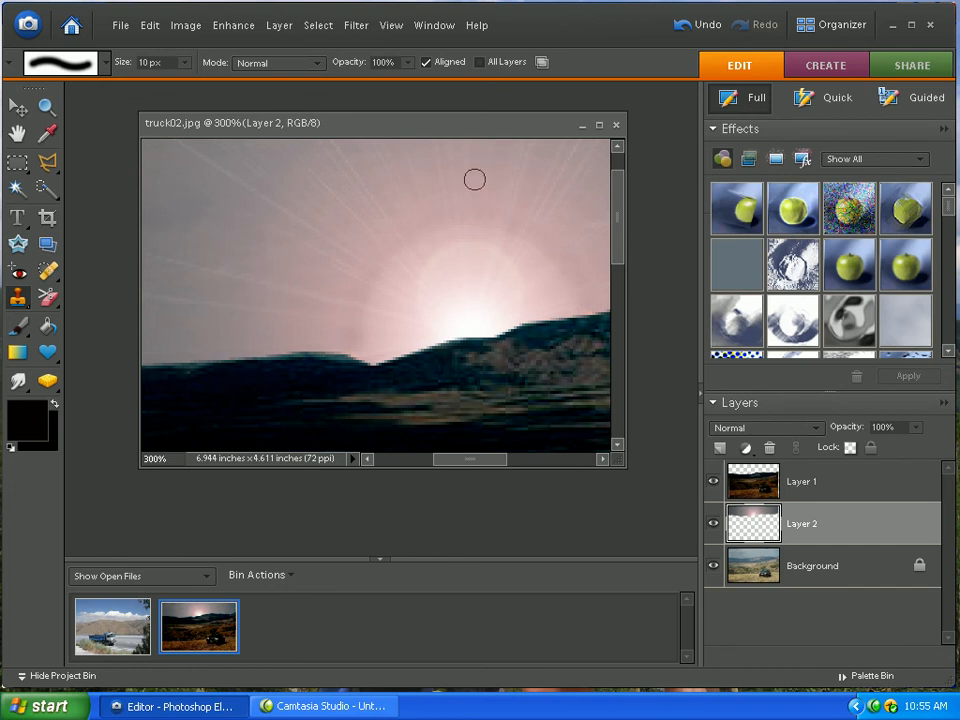
Show the photo at Actual Pixels with the Zoom tool.
{"action": "left_click", "coordinate": [46, 107]}
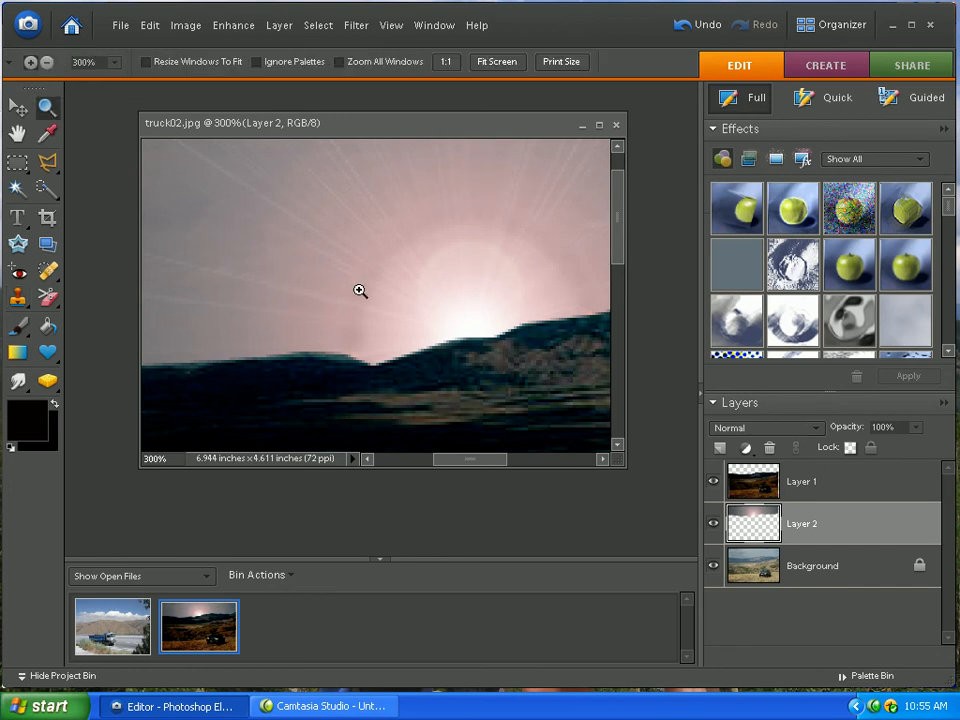
{"action": "right_click", "coordinate": [360, 290]}
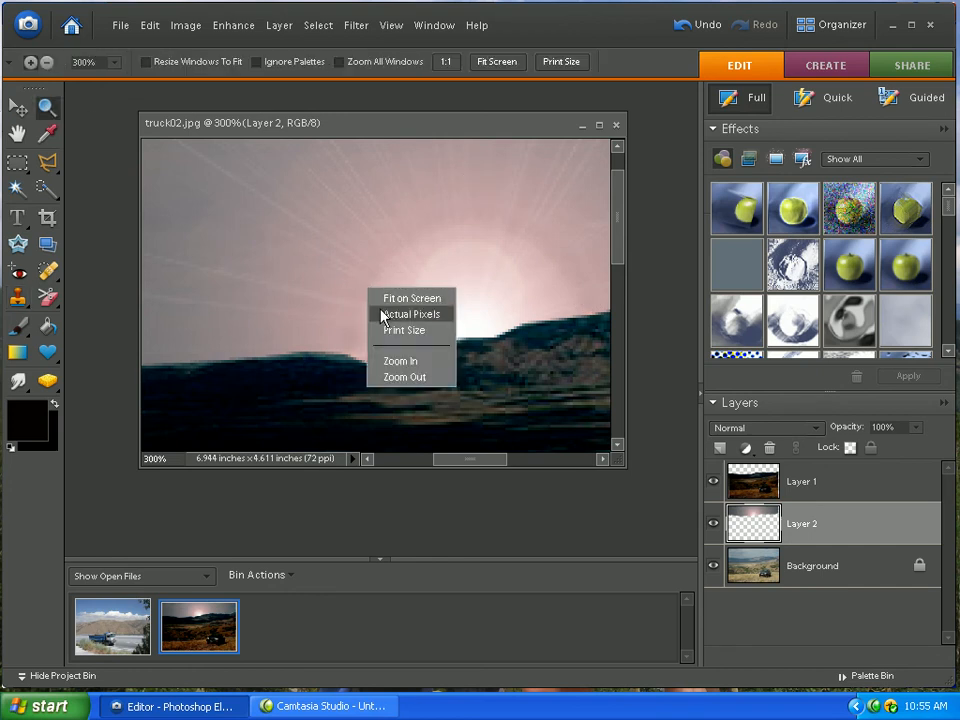
{"action": "left_click", "coordinate": [409, 314]}
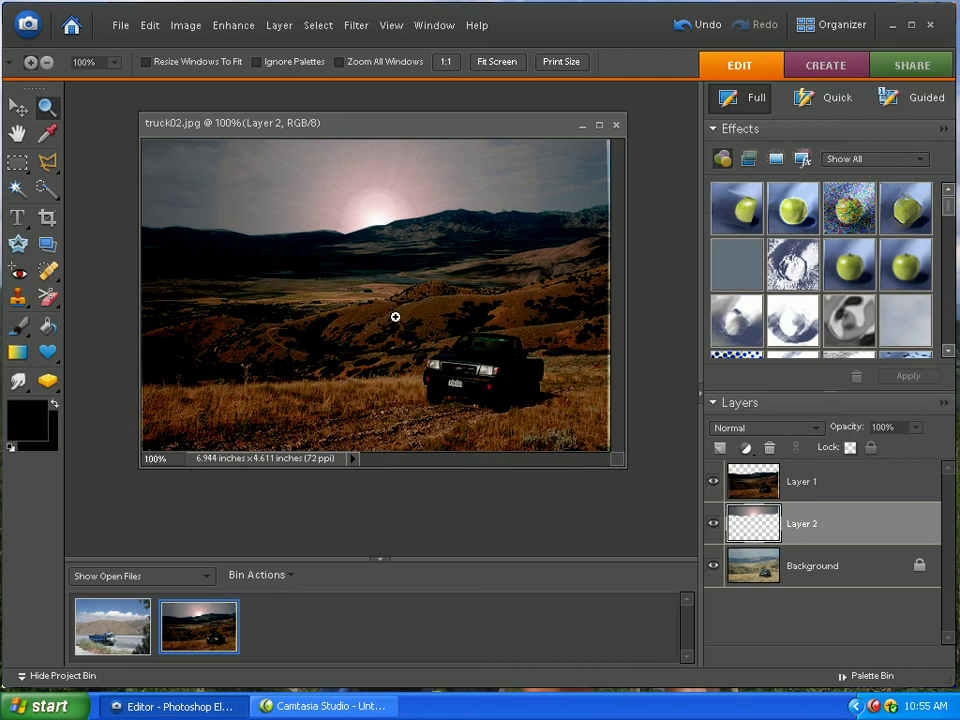
{"action": "mouse_move", "coordinate": [615, 290]}
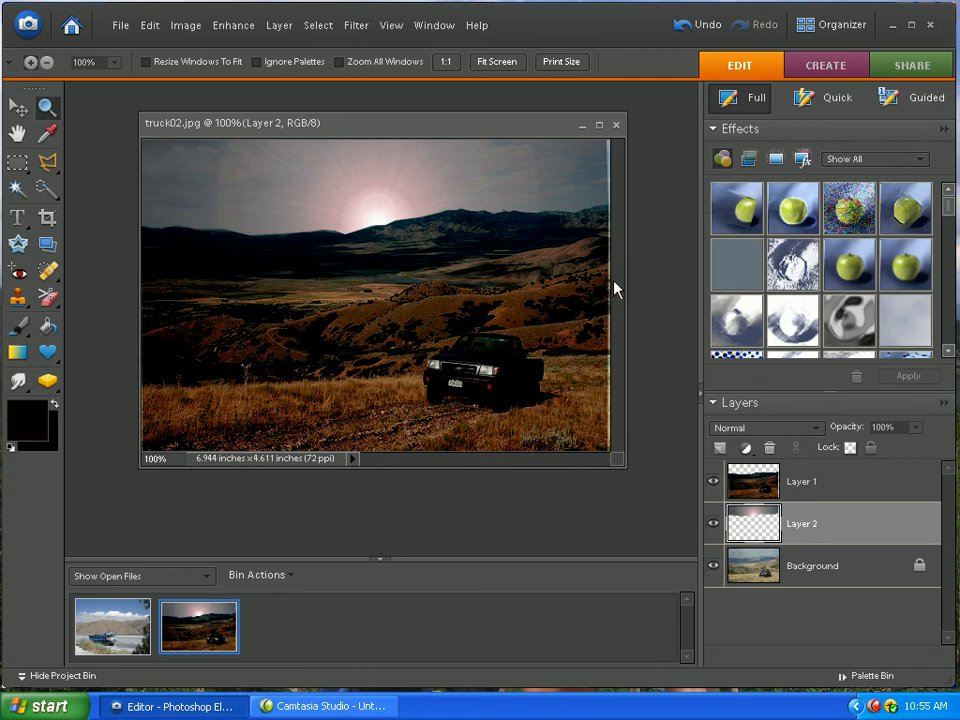
{"action": "mouse_move", "coordinate": [642, 253]}
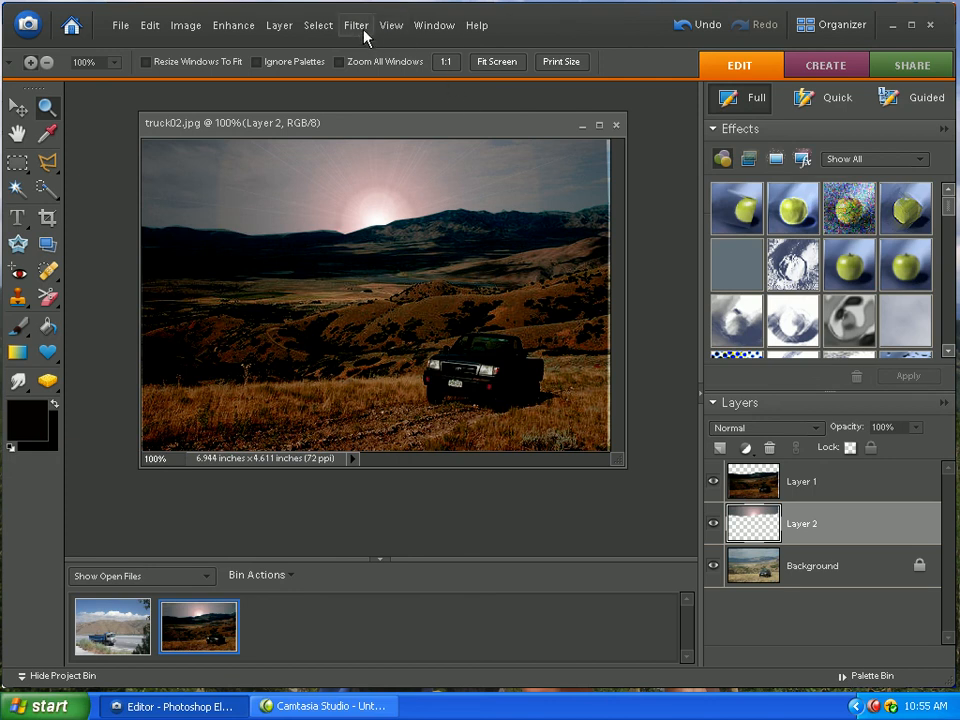
Try a 105mm Prime Lens Flare on the empty layer, then cancel it.
{"action": "left_click", "coordinate": [356, 25]}
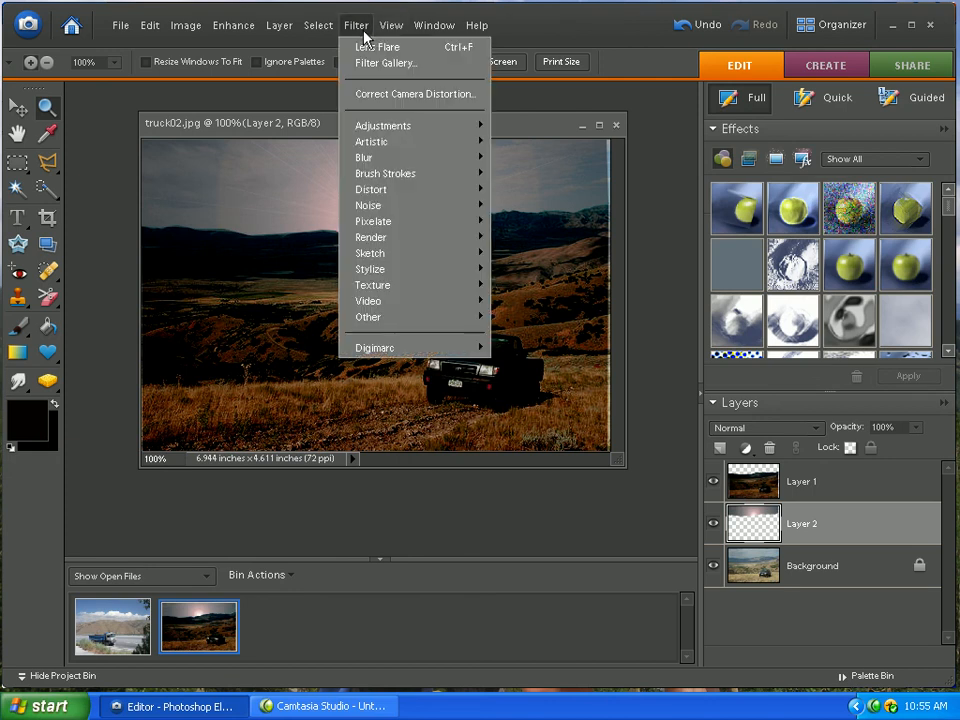
{"action": "mouse_move", "coordinate": [371, 237]}
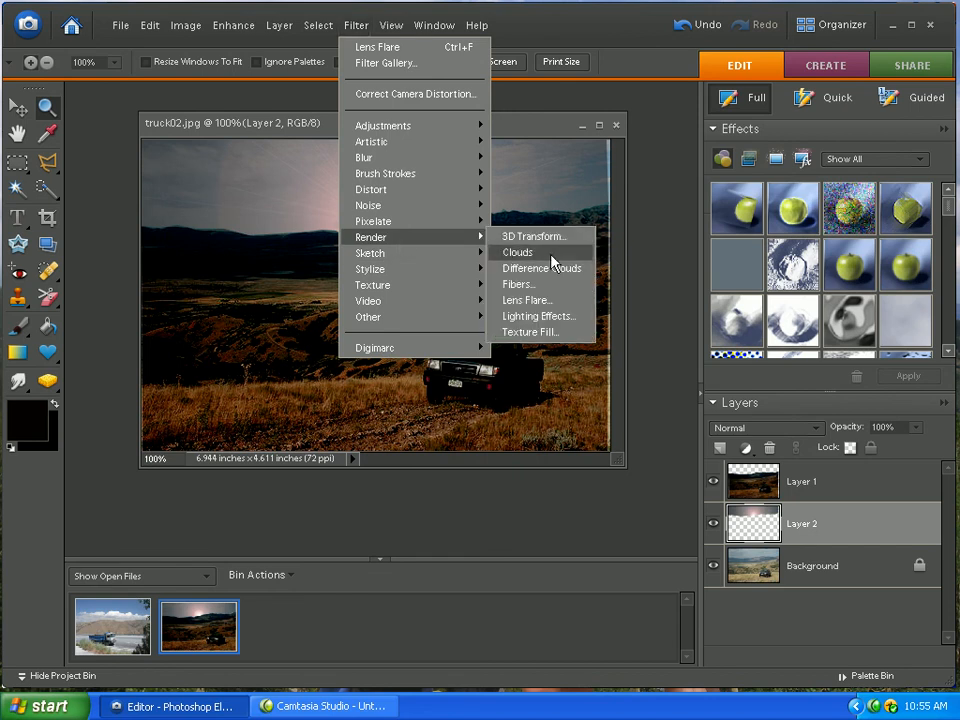
{"action": "left_click", "coordinate": [527, 299]}
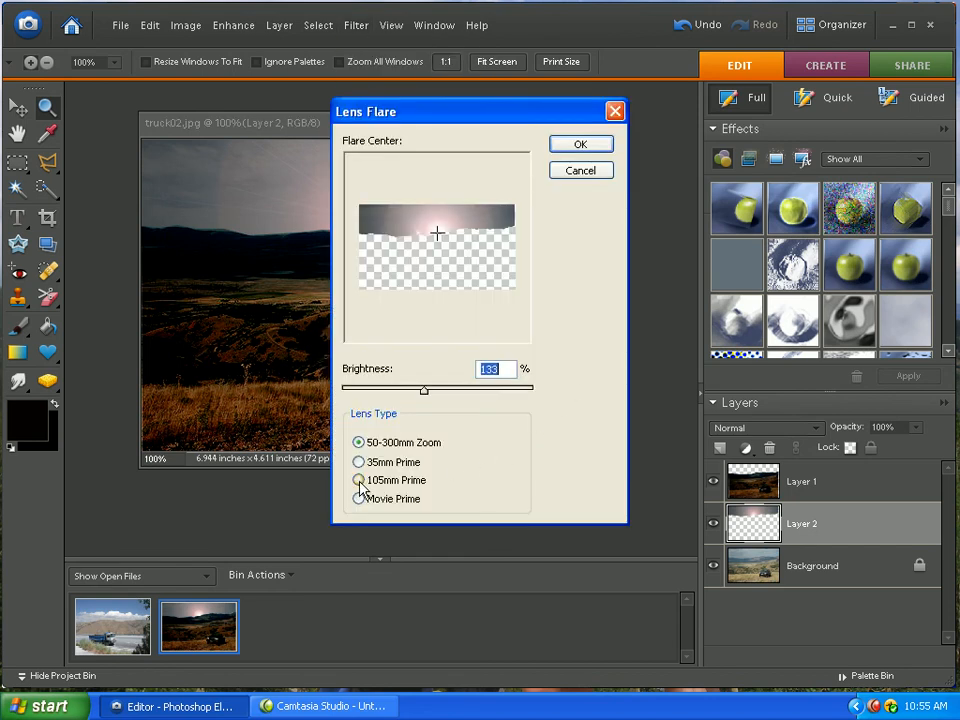
{"action": "left_click", "coordinate": [359, 480]}
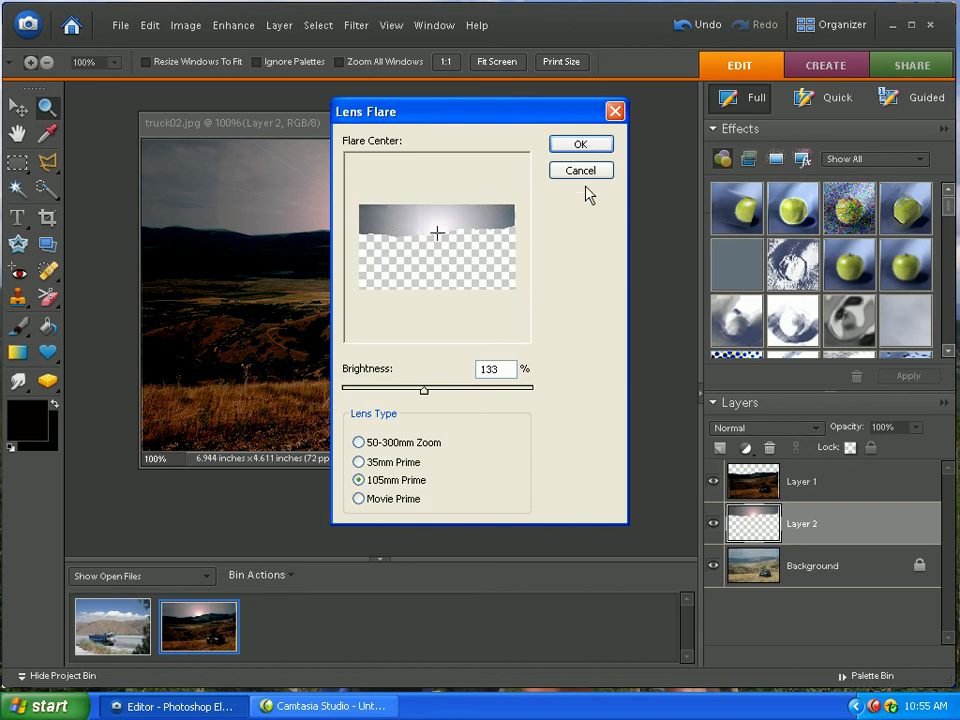
{"action": "left_click", "coordinate": [580, 144]}
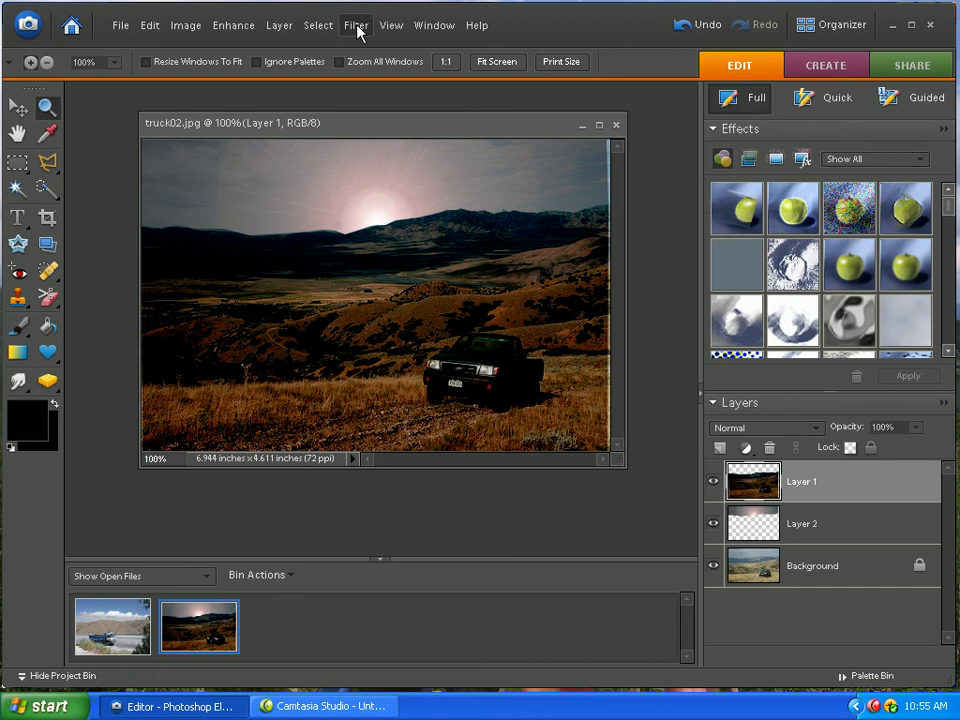
Add 105mm Prime lens flares at 40% brightness to the left and right headlights.
{"action": "left_click", "coordinate": [356, 25]}
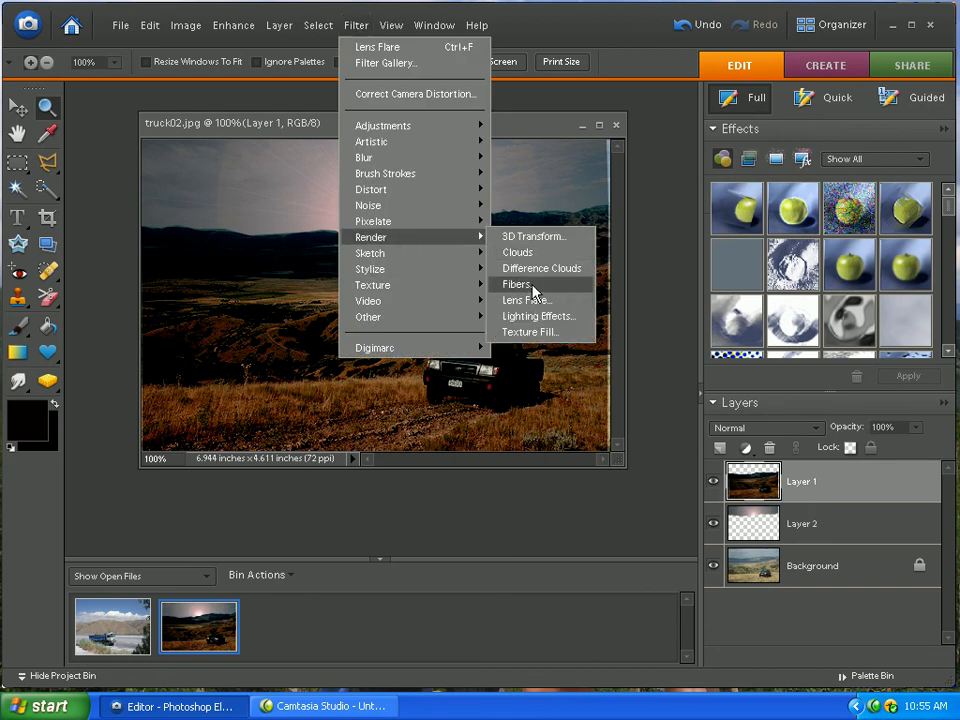
{"action": "left_click", "coordinate": [527, 300]}
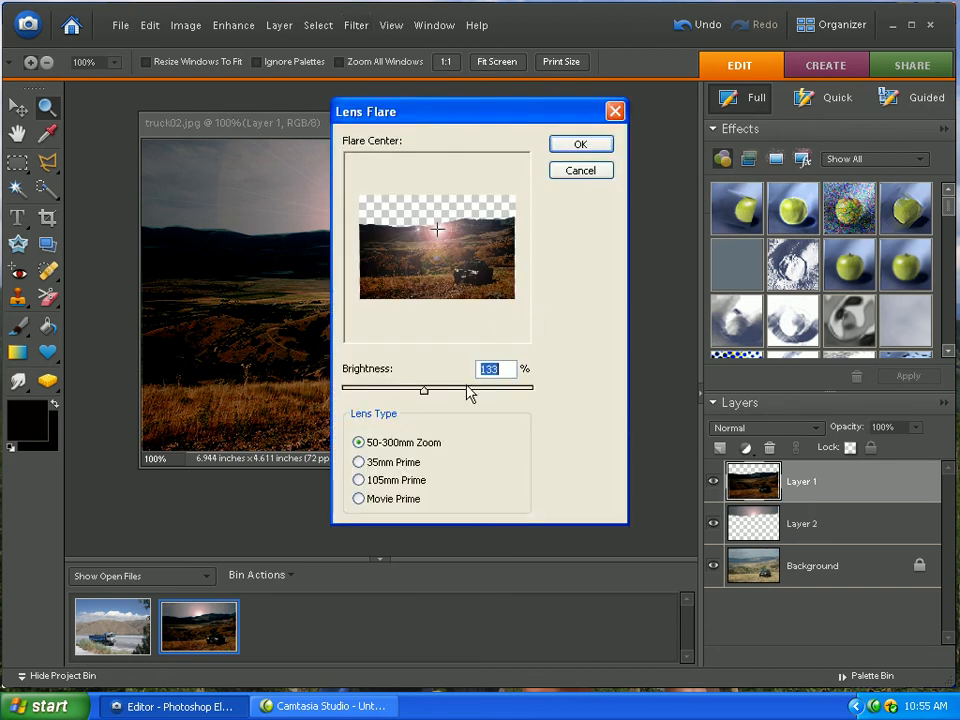
{"action": "left_click", "coordinate": [358, 480]}
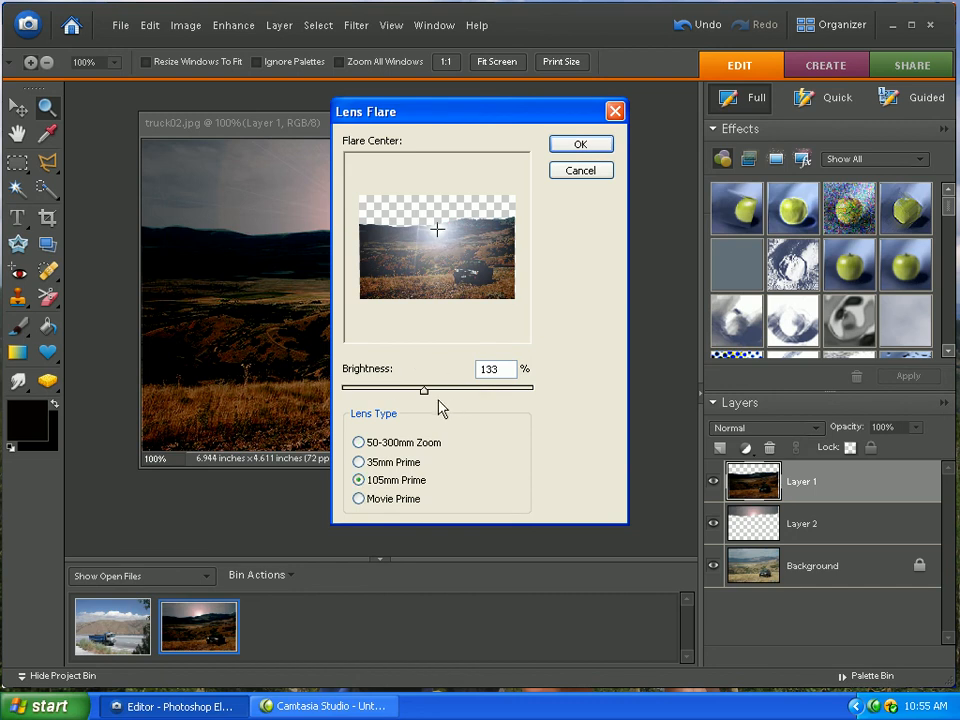
{"action": "left_click_drag", "start_coordinate": [423, 389], "coordinate": [368, 389]}
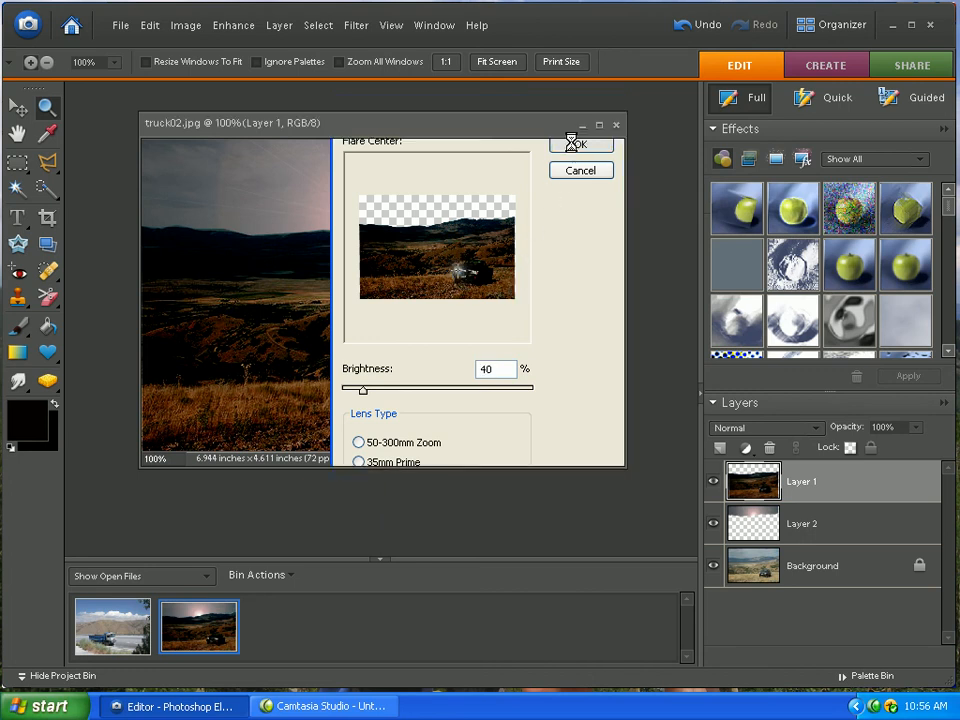
{"action": "left_click", "coordinate": [582, 143]}
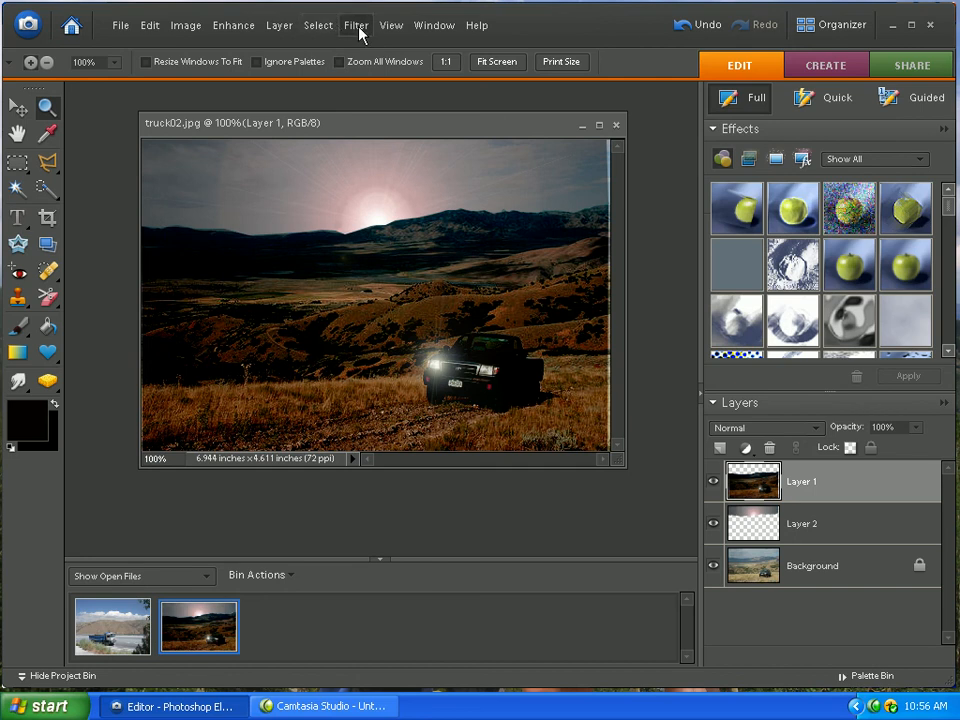
{"action": "left_click", "coordinate": [356, 25]}
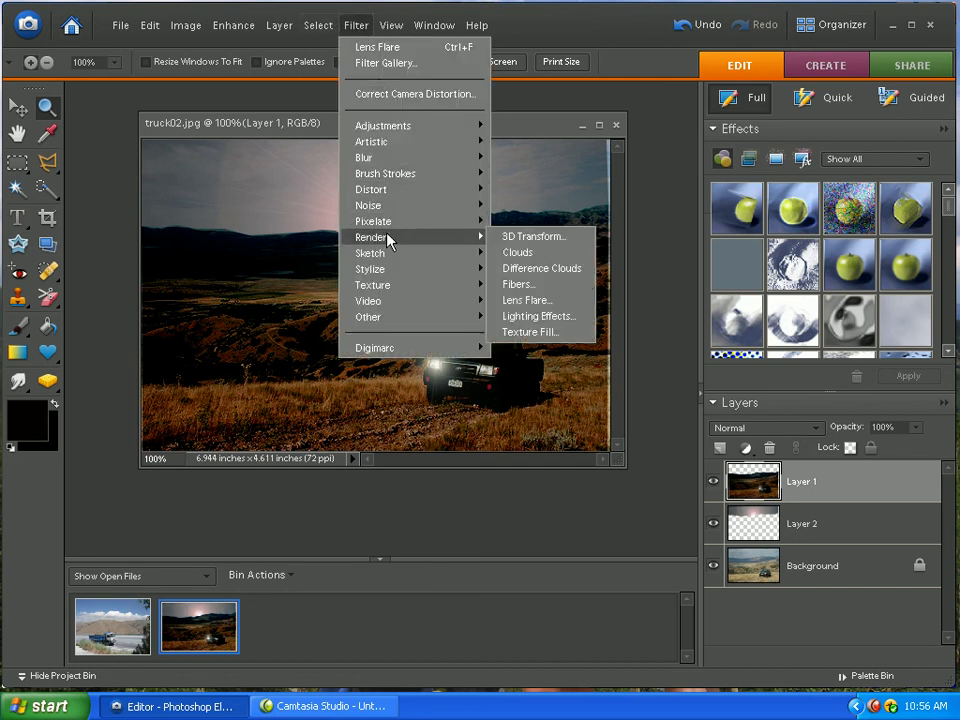
{"action": "left_click", "coordinate": [527, 300]}
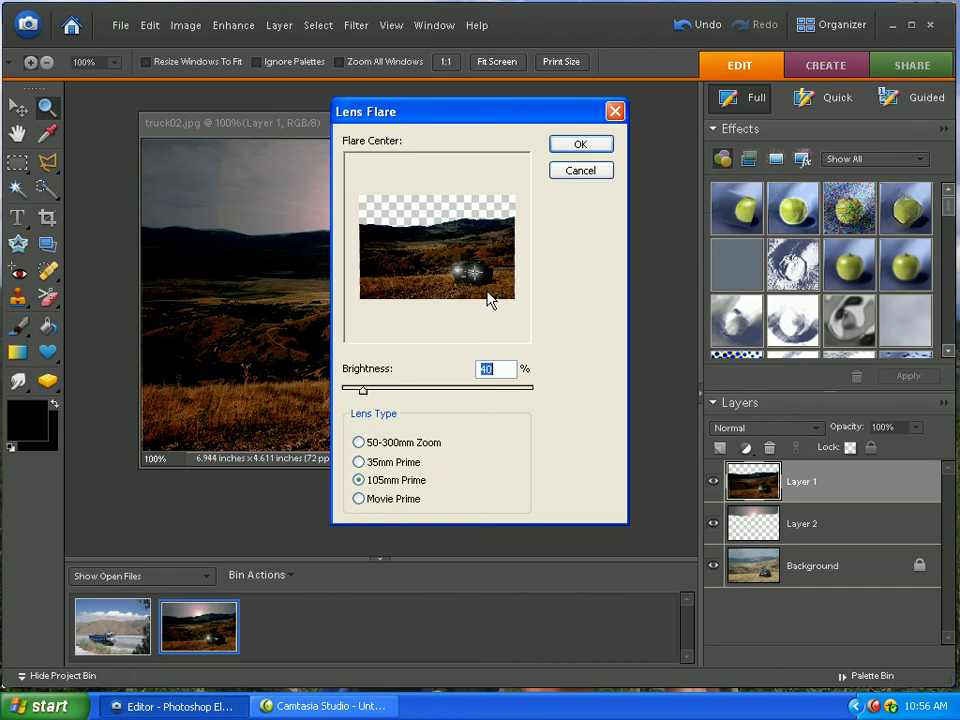
{"action": "left_click", "coordinate": [580, 143]}
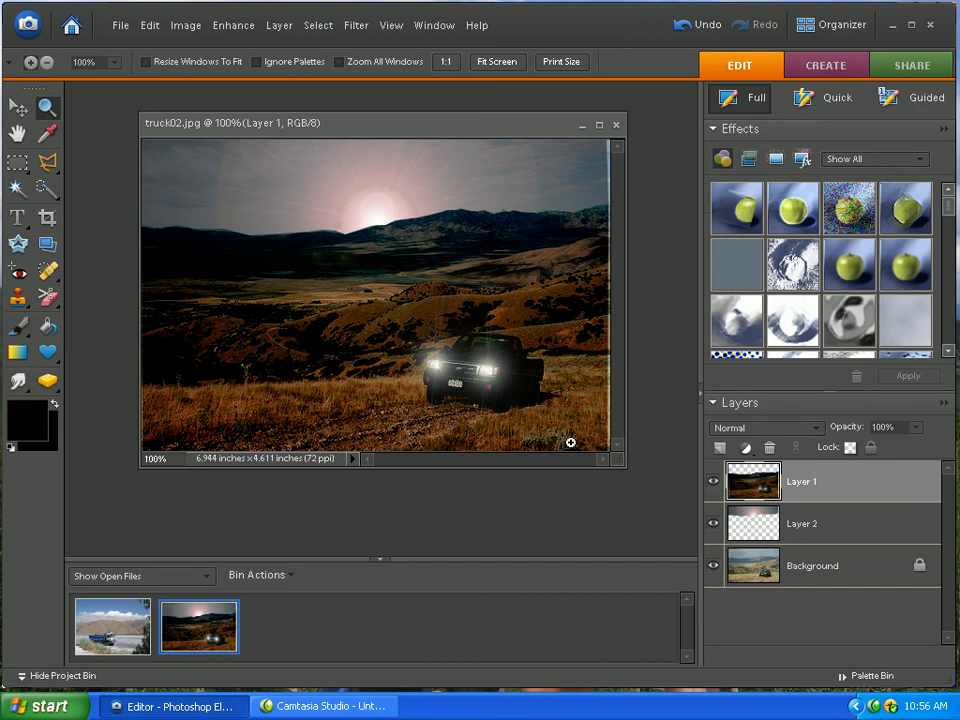
{"action": "mouse_move", "coordinate": [623, 270]}
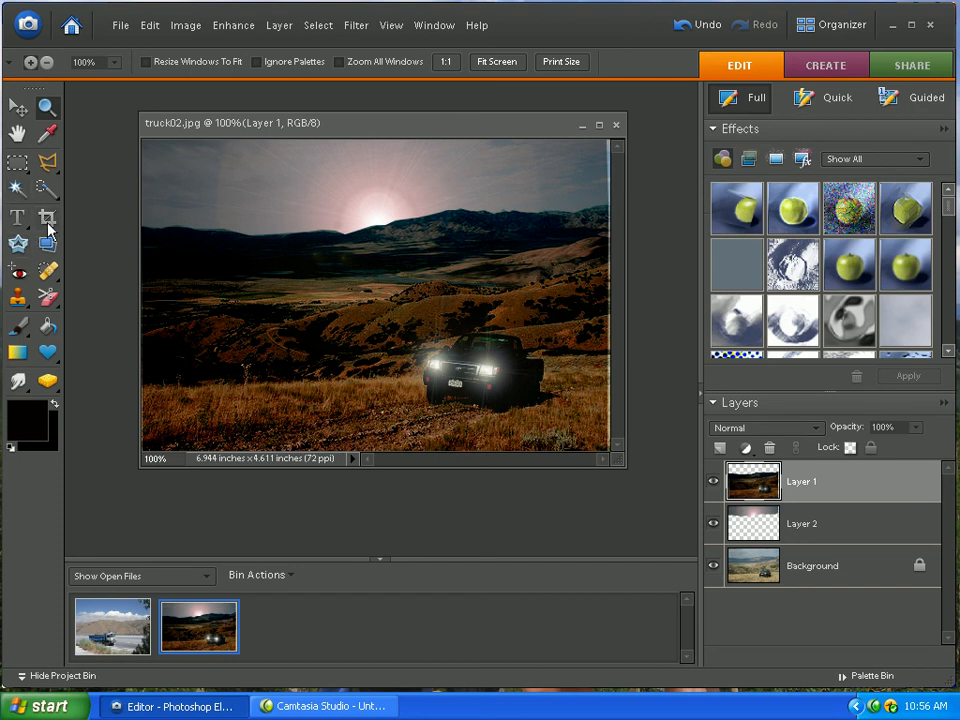
Crop off the right edge strip to 6.833 inches wide and shrink the window to fit.
{"action": "left_click", "coordinate": [47, 218]}
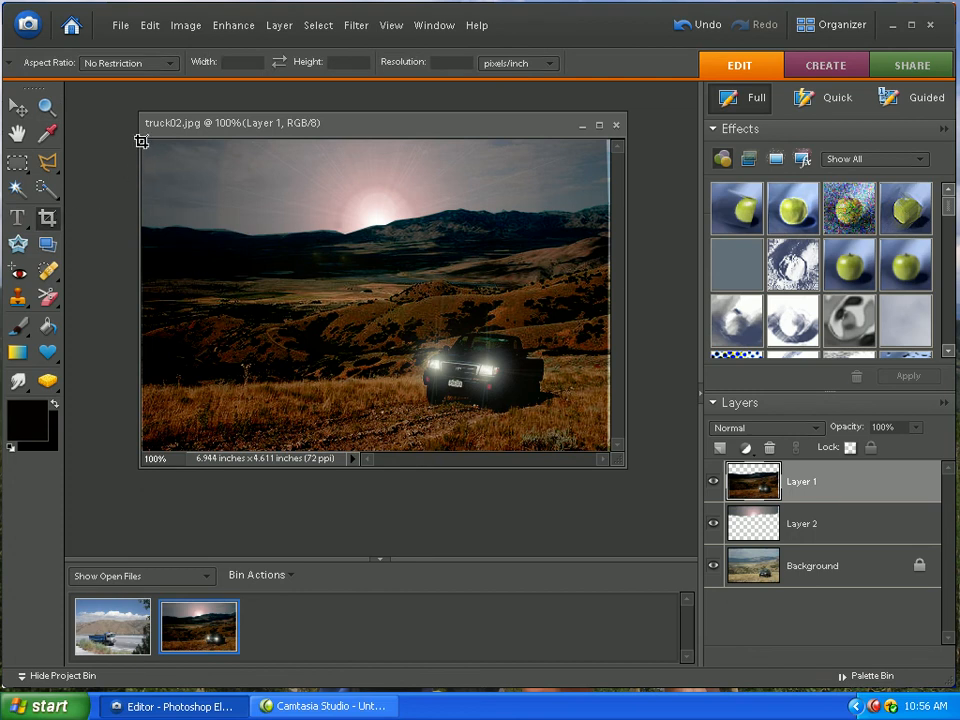
{"action": "mouse_move", "coordinate": [610, 147]}
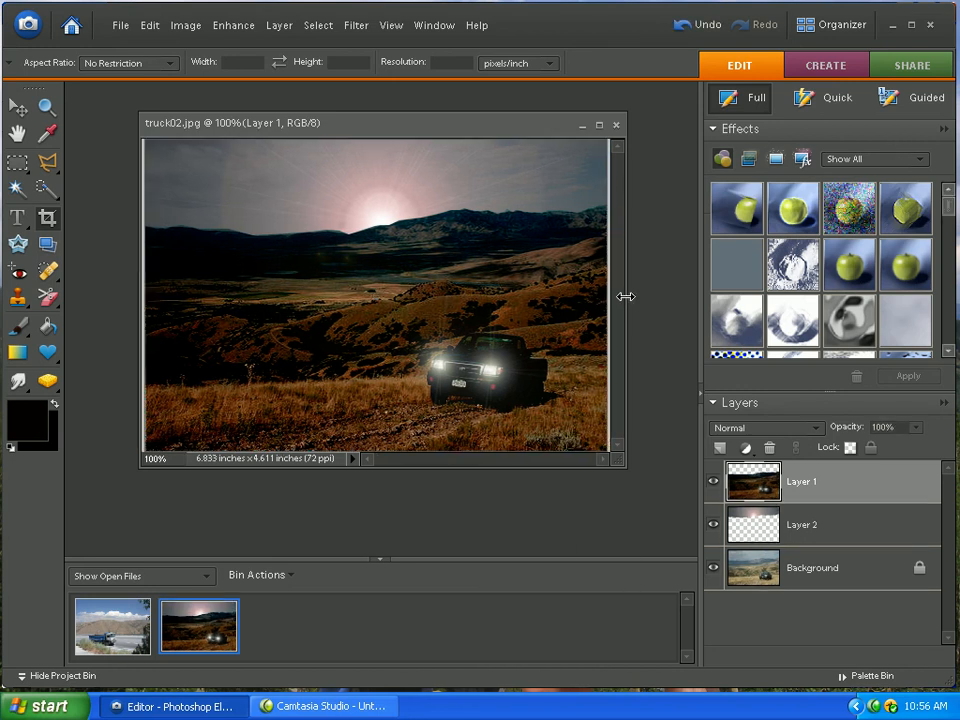
{"action": "left_click_drag", "start_coordinate": [625, 296], "coordinate": [617, 296]}
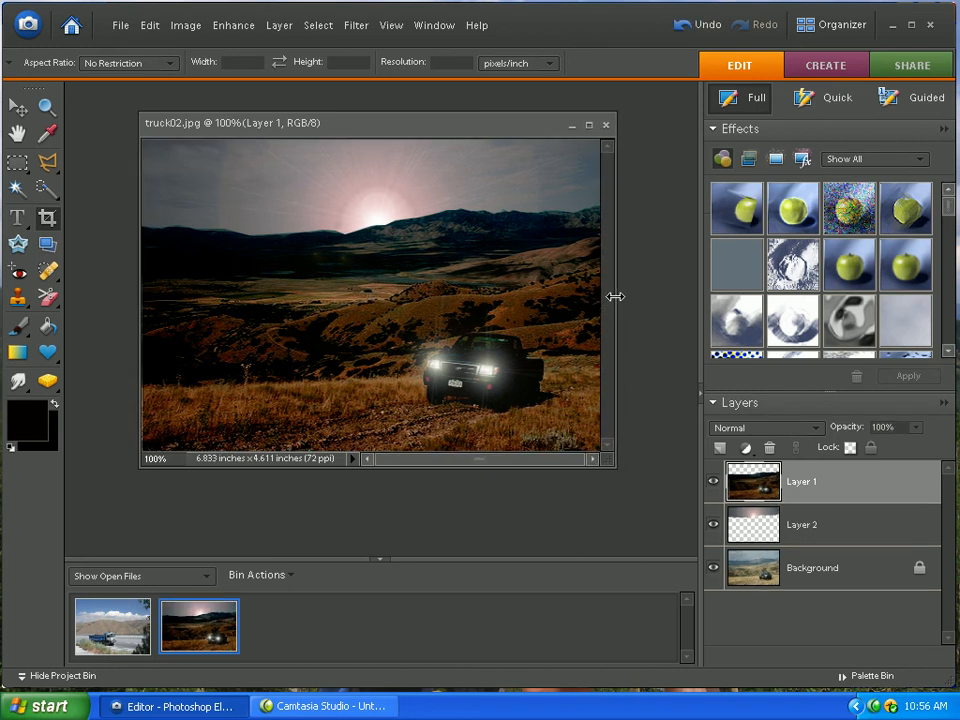